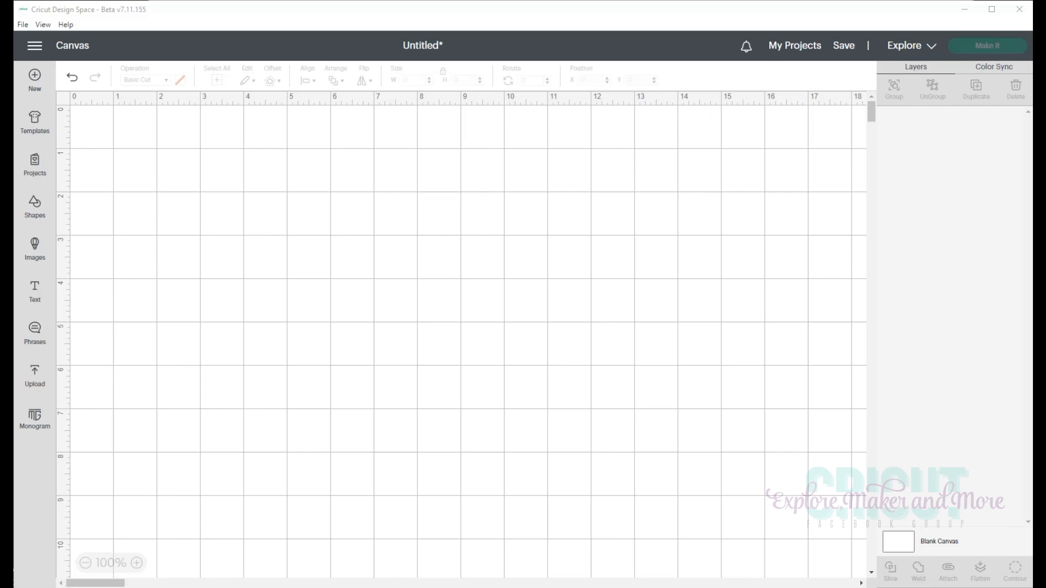
Step: Add a default 'Text' box in Cricut Sans to the blank canvas
click(34, 290)
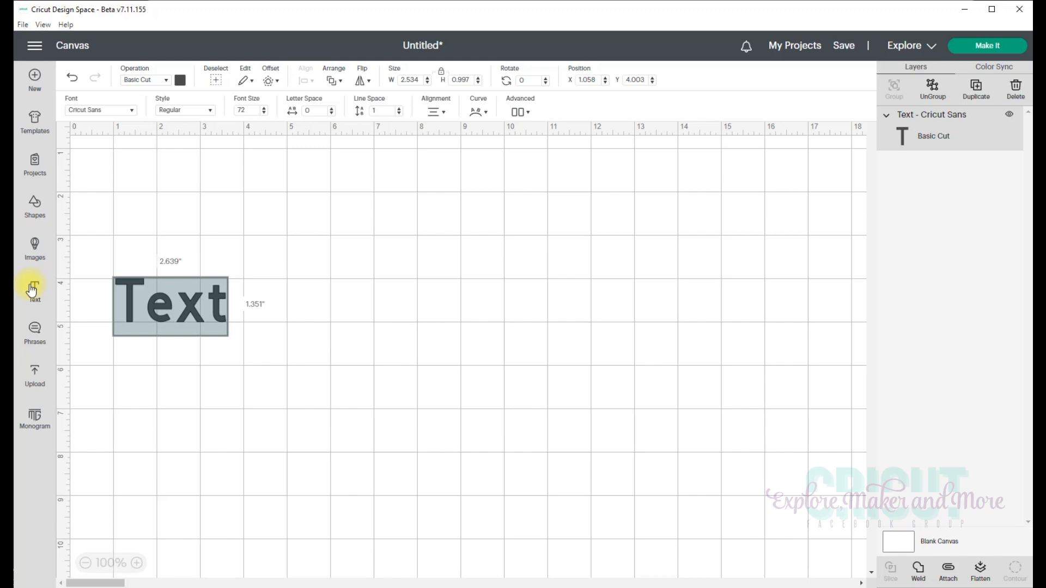
Step: Enter 'Cricut Explore, Make and More' into the new text box
text(Cri)
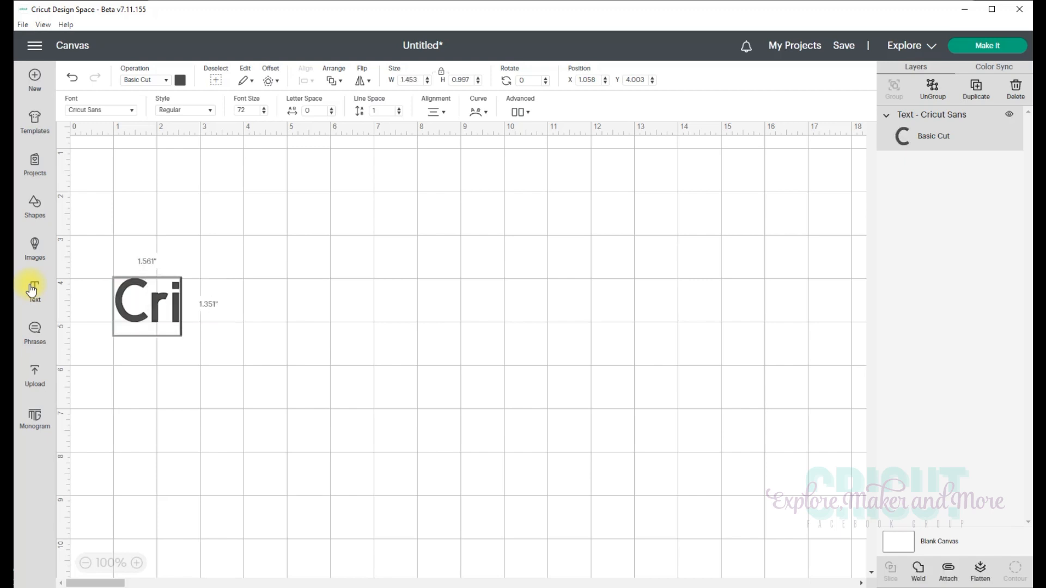
text(cut Explore)
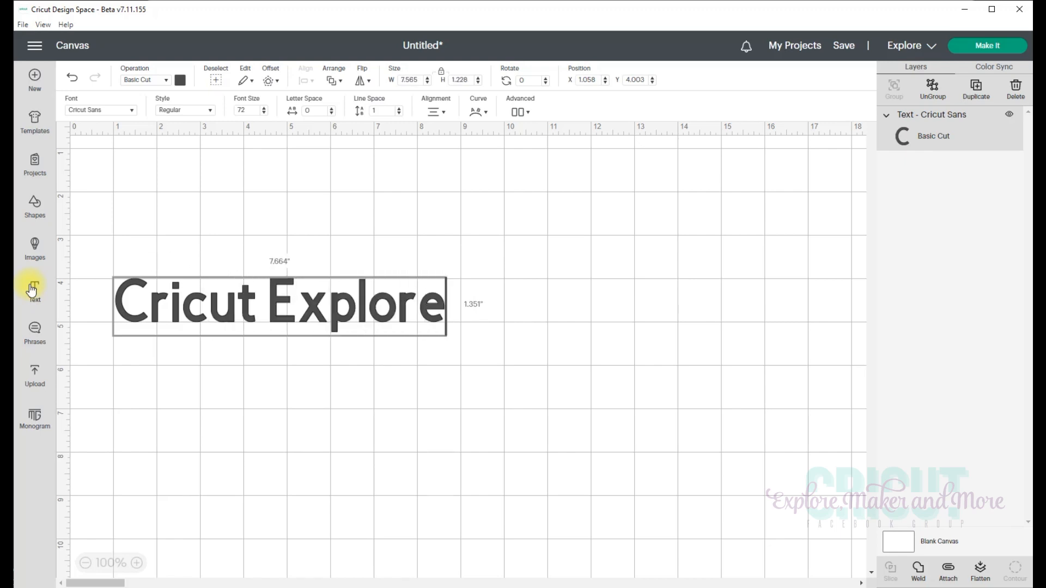
text(, Make and)
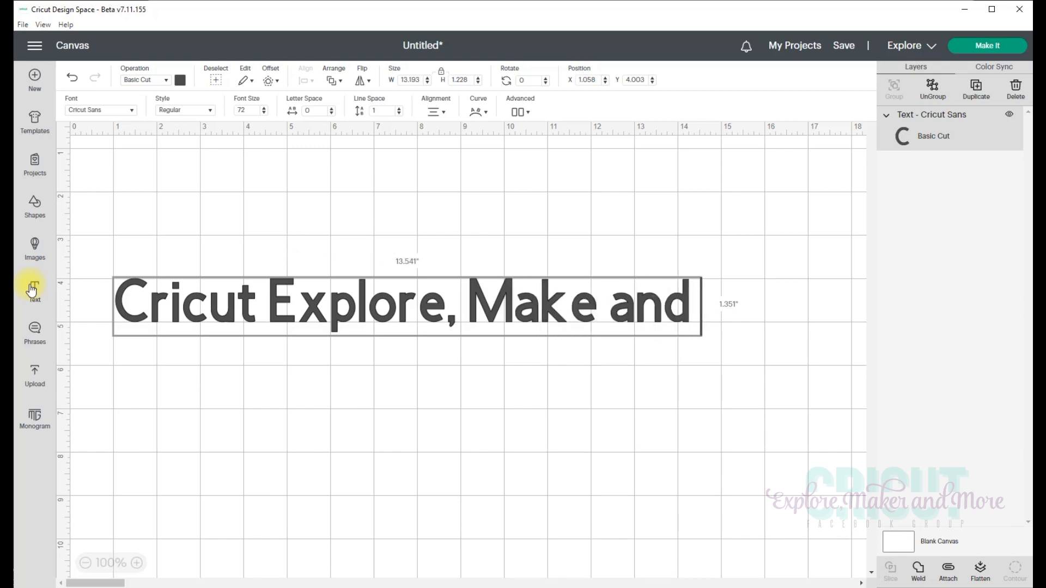
text(More)
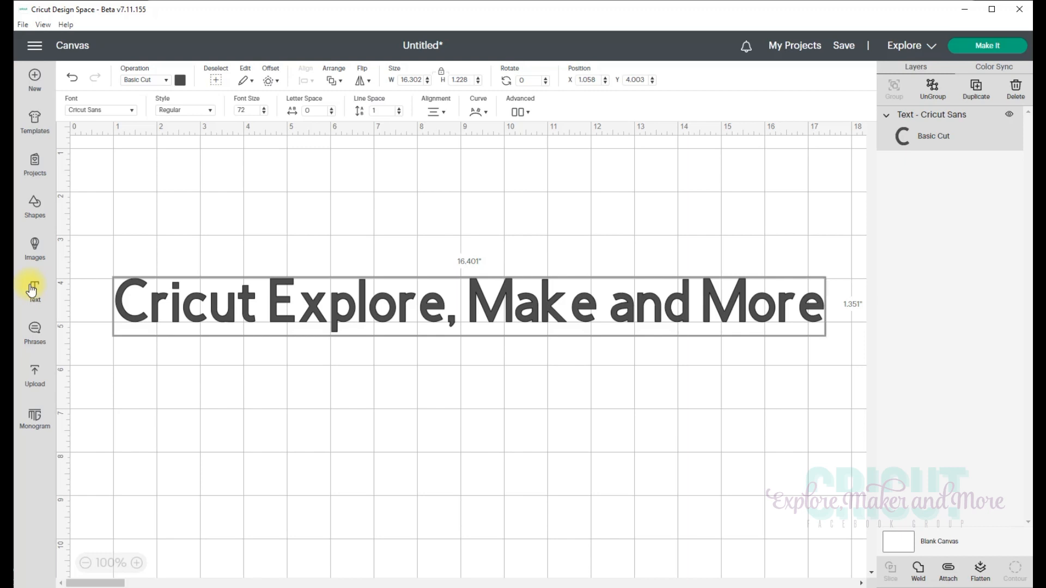
mouse_move(248, 305)
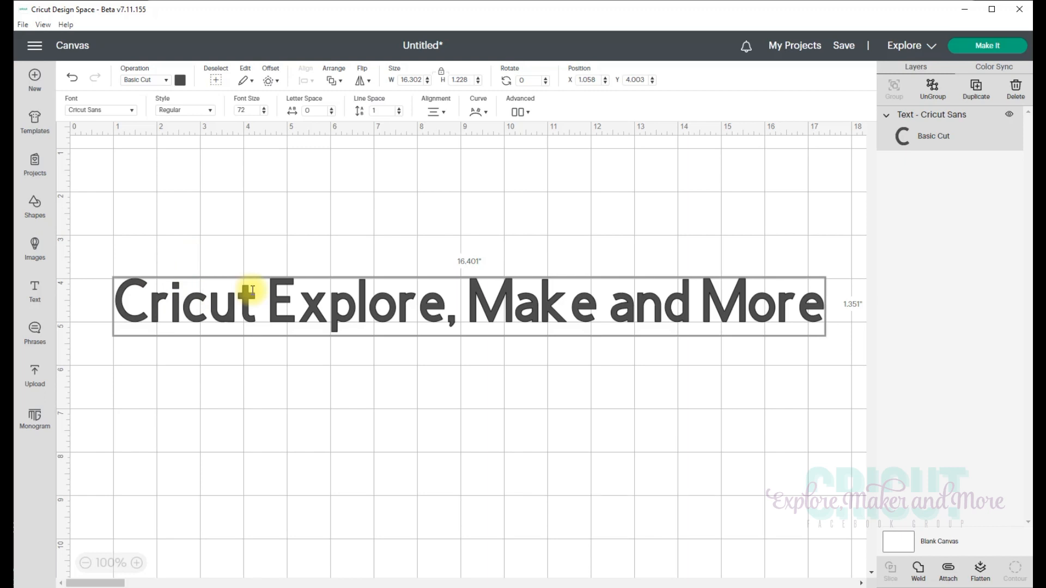
mouse_move(793, 400)
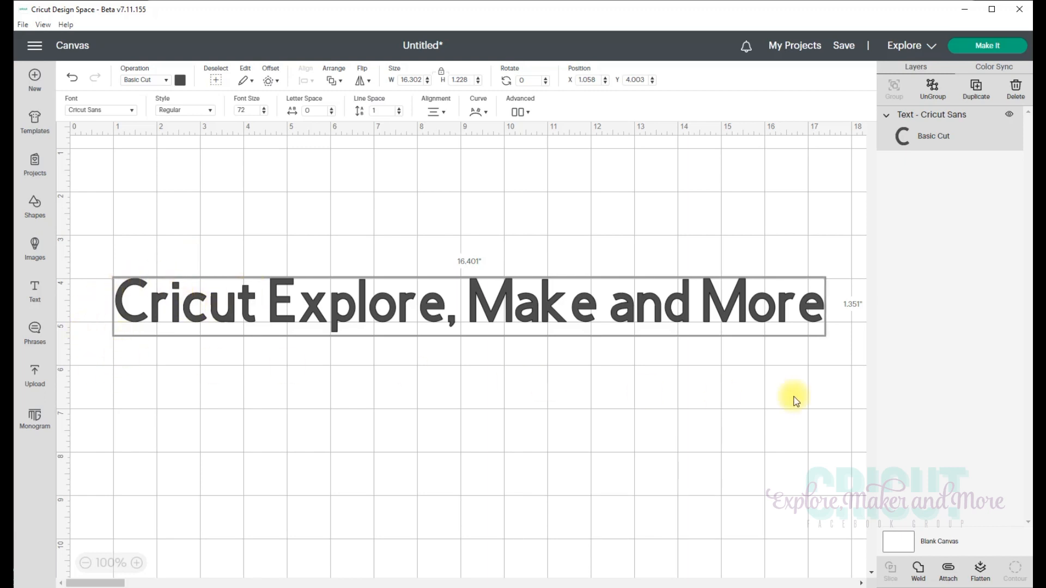
mouse_move(353, 393)
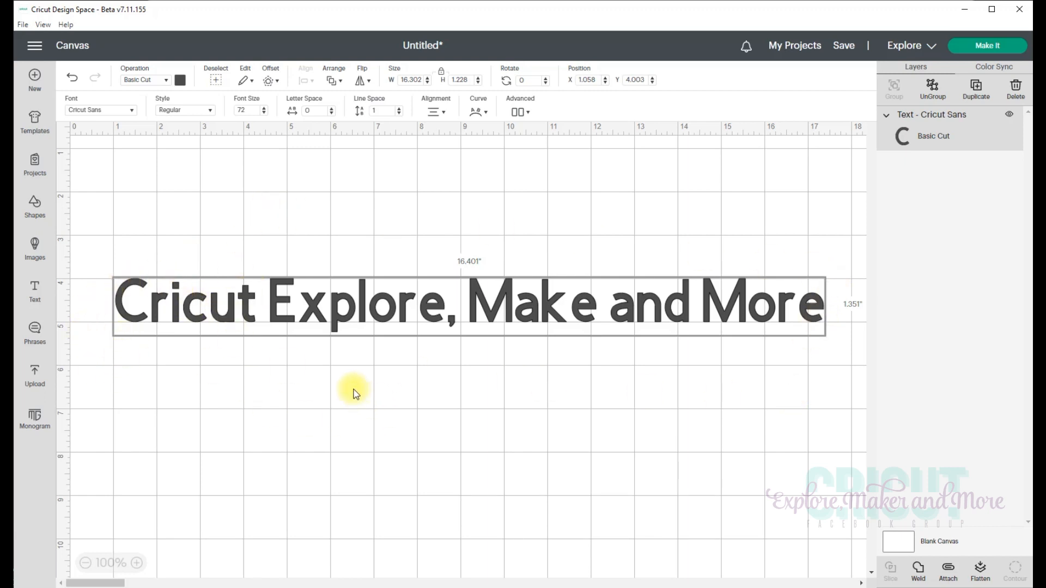
mouse_move(399, 423)
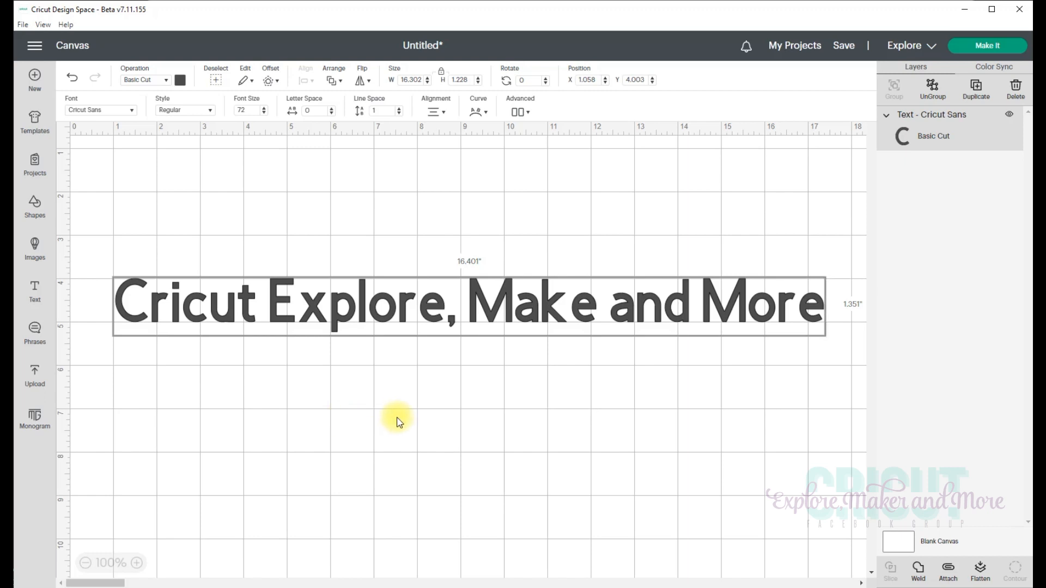
mouse_move(435, 378)
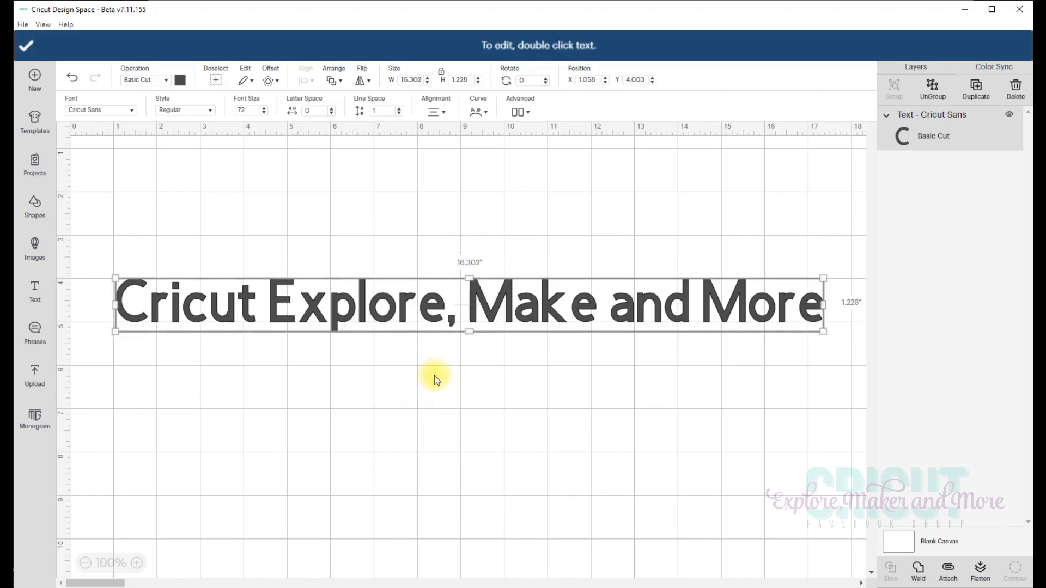
mouse_move(424, 373)
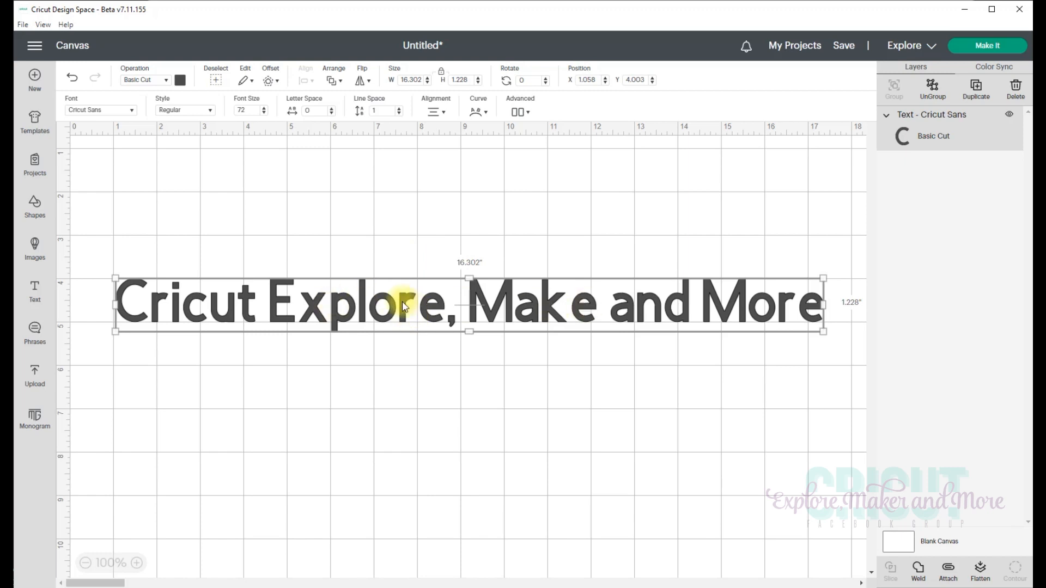
right_click(403, 305)
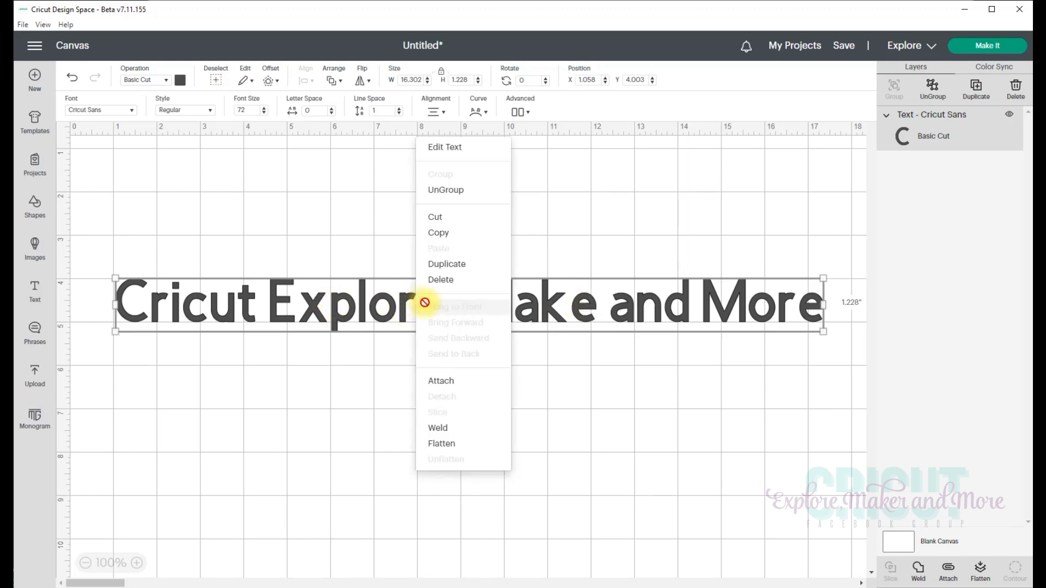
mouse_move(459, 154)
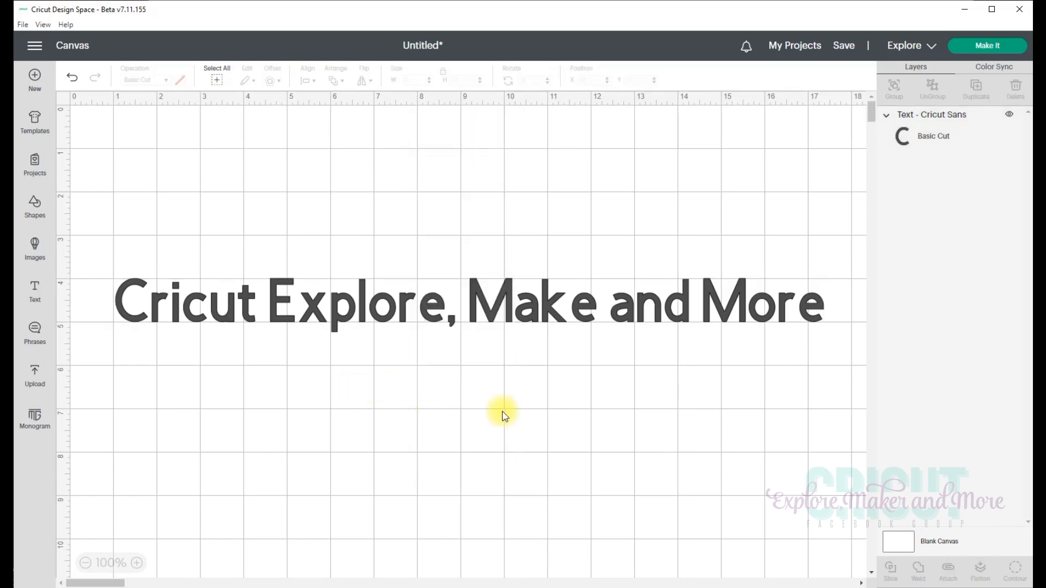
mouse_move(477, 307)
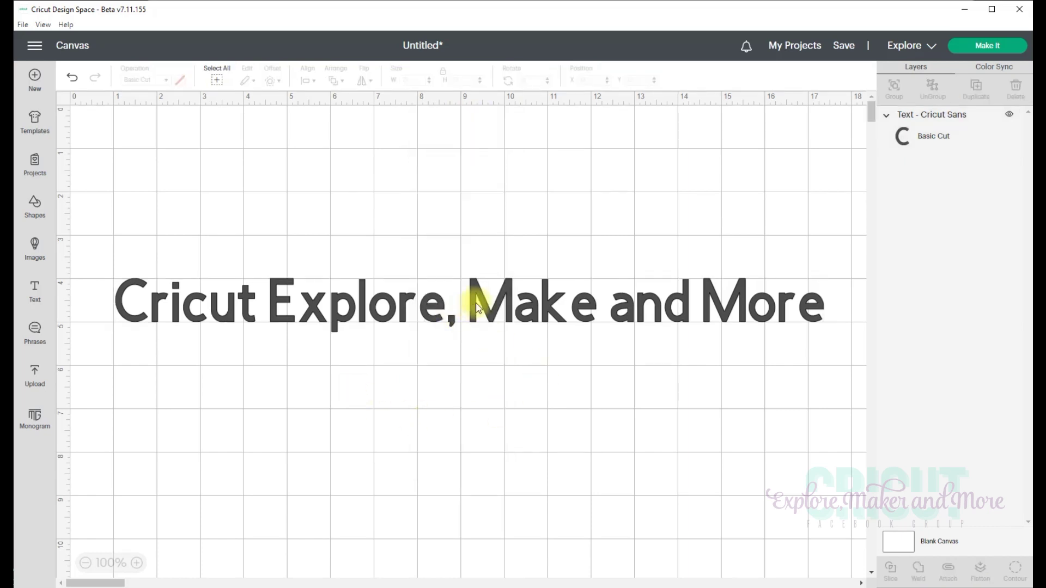
Step: Add an 'r' after 'Make' so the text reads 'Cricut Explore, Maker and More'
click(475, 310)
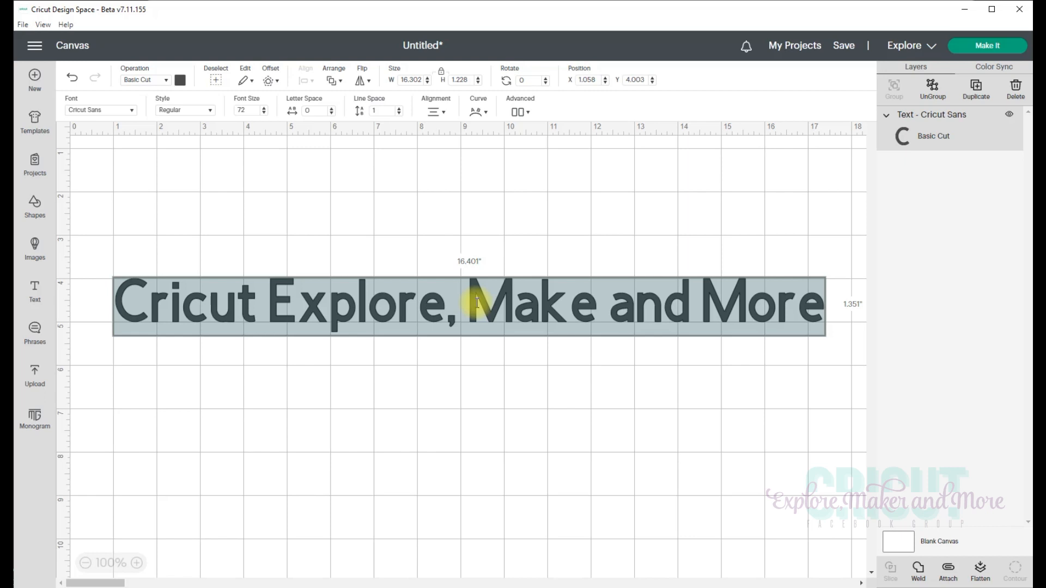
mouse_move(517, 286)
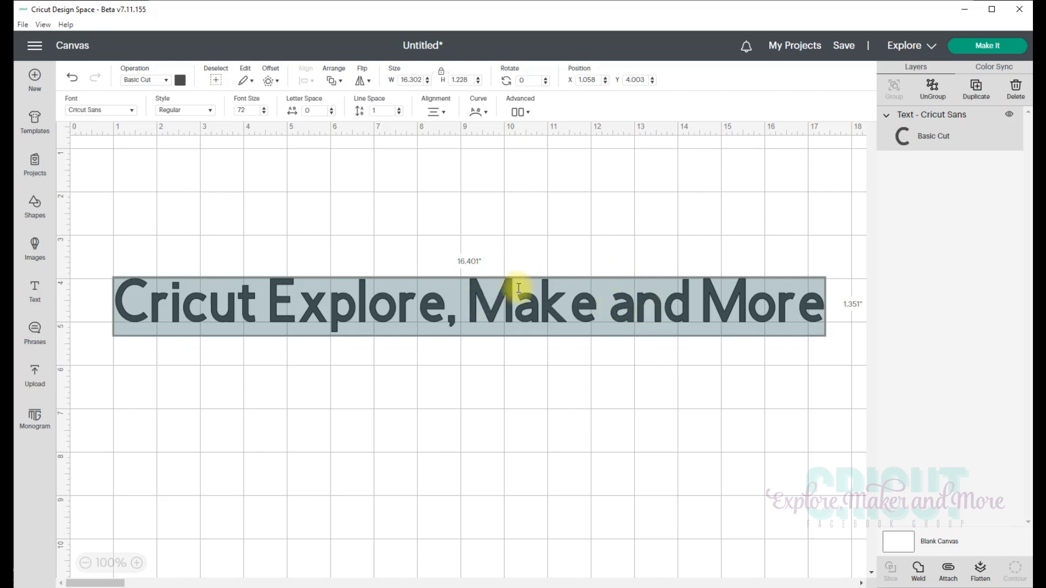
mouse_move(598, 304)
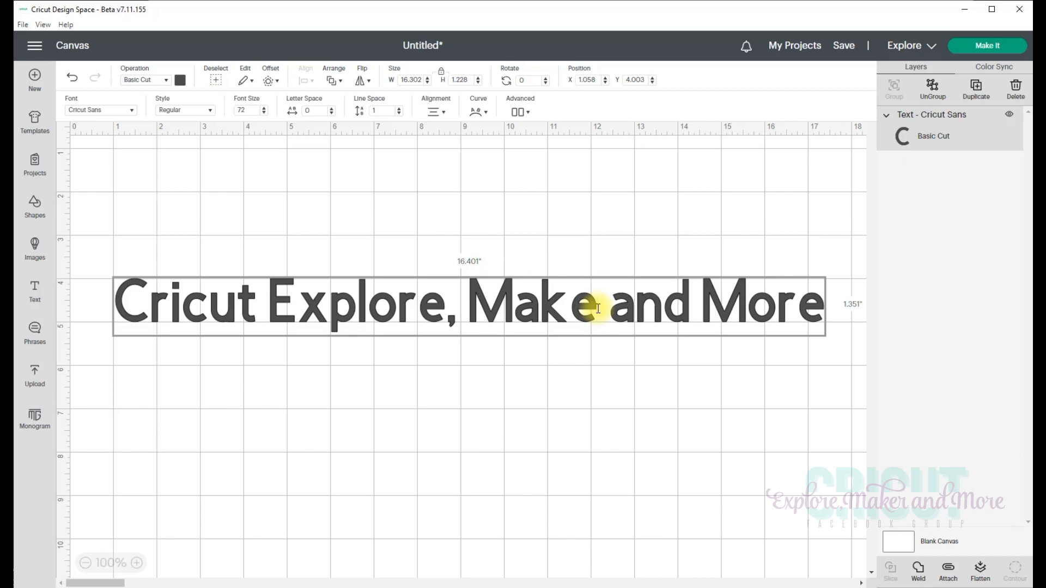
text(r)
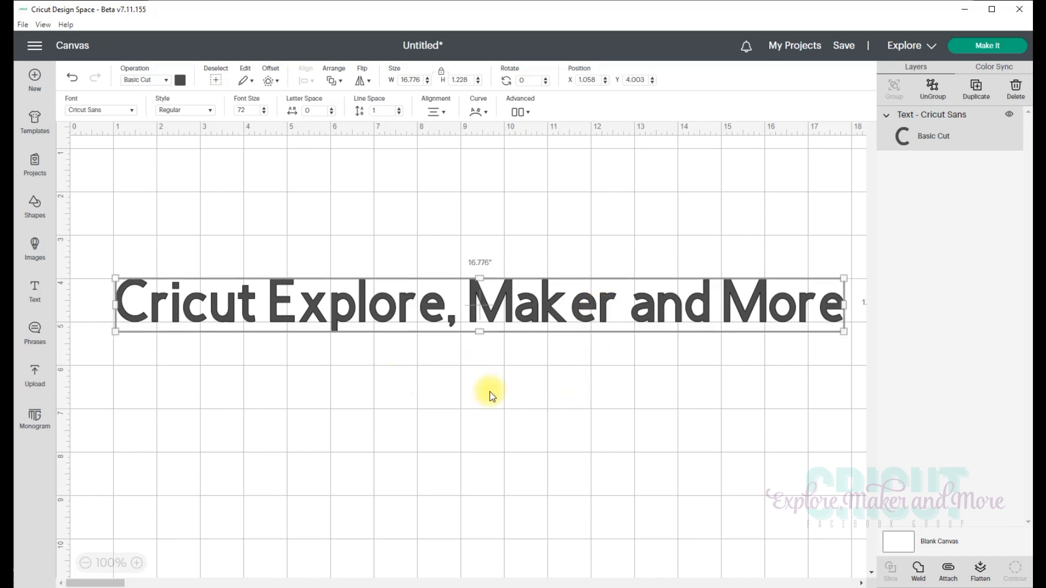
mouse_move(496, 406)
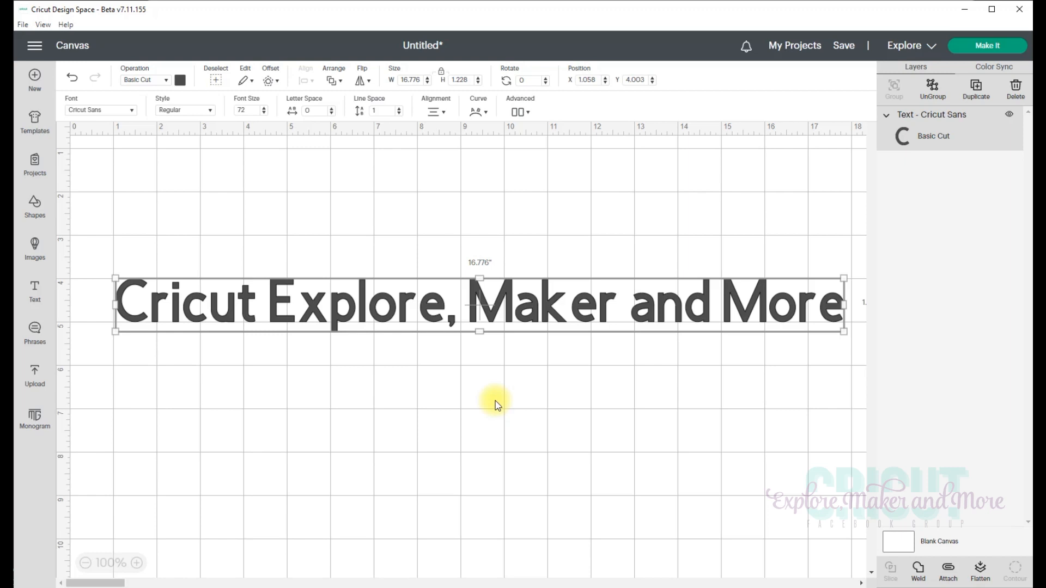
mouse_move(137, 388)
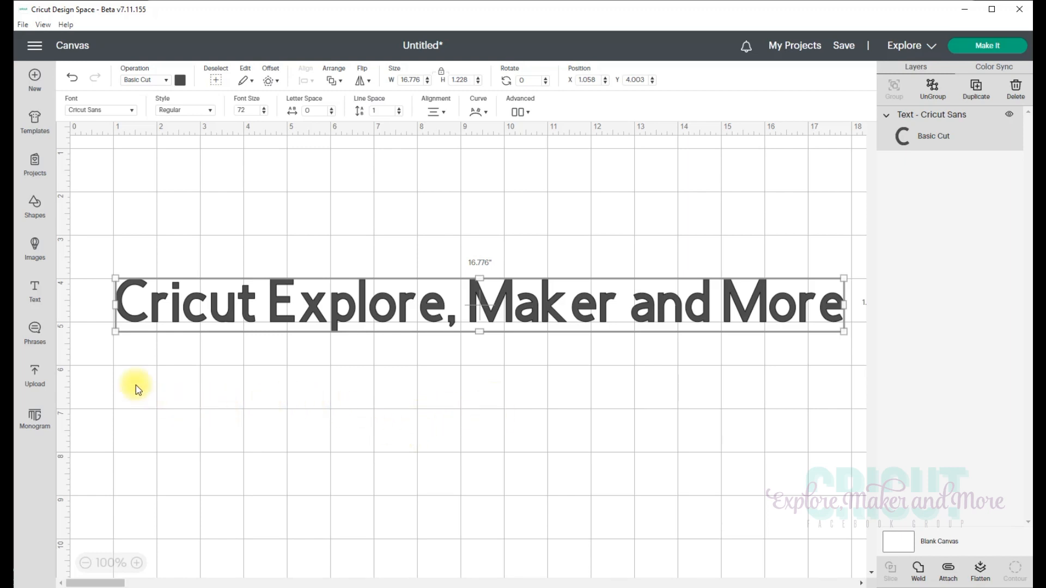
mouse_move(827, 366)
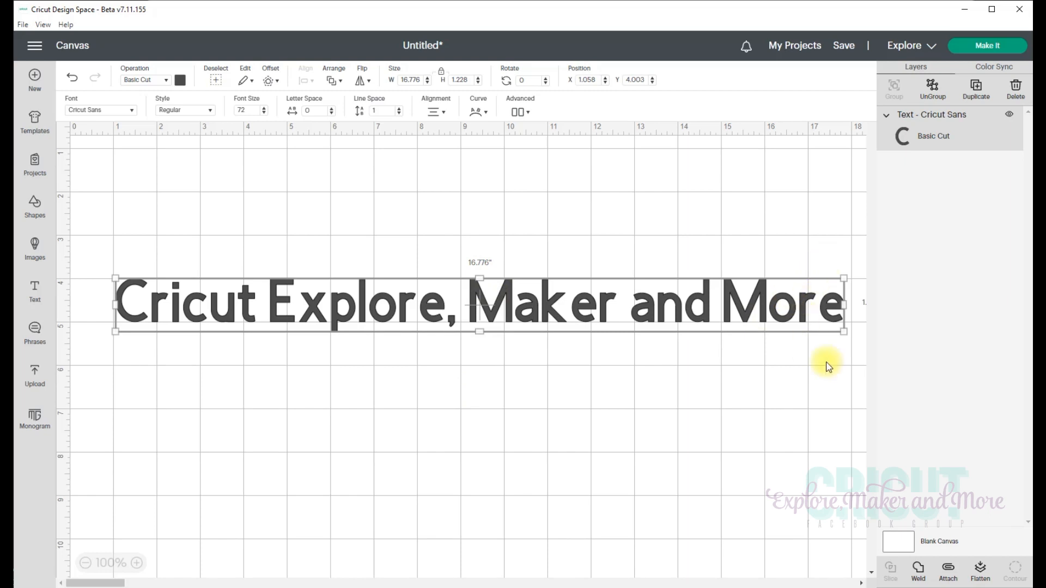
mouse_move(225, 417)
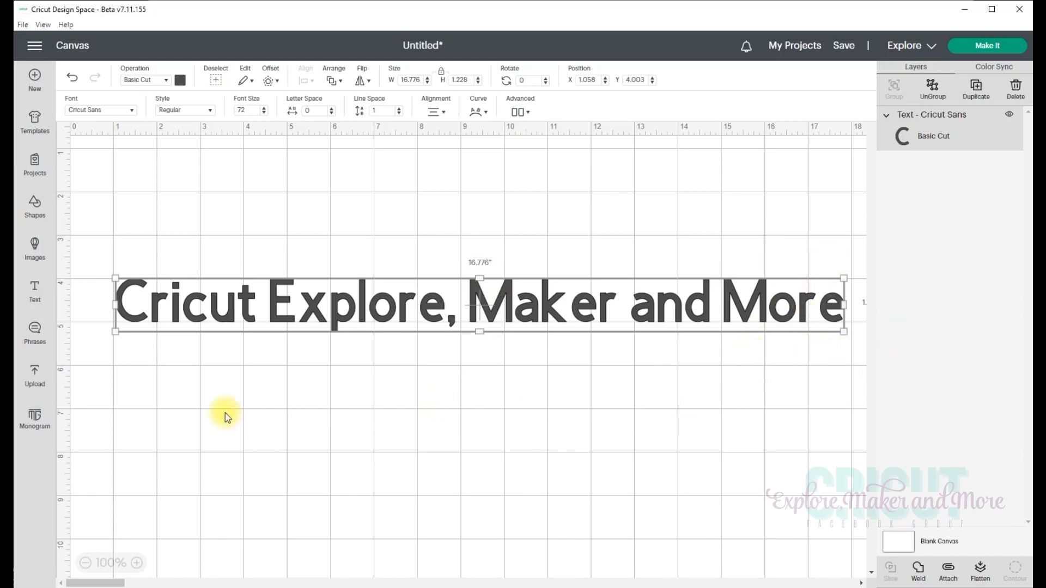
mouse_move(160, 438)
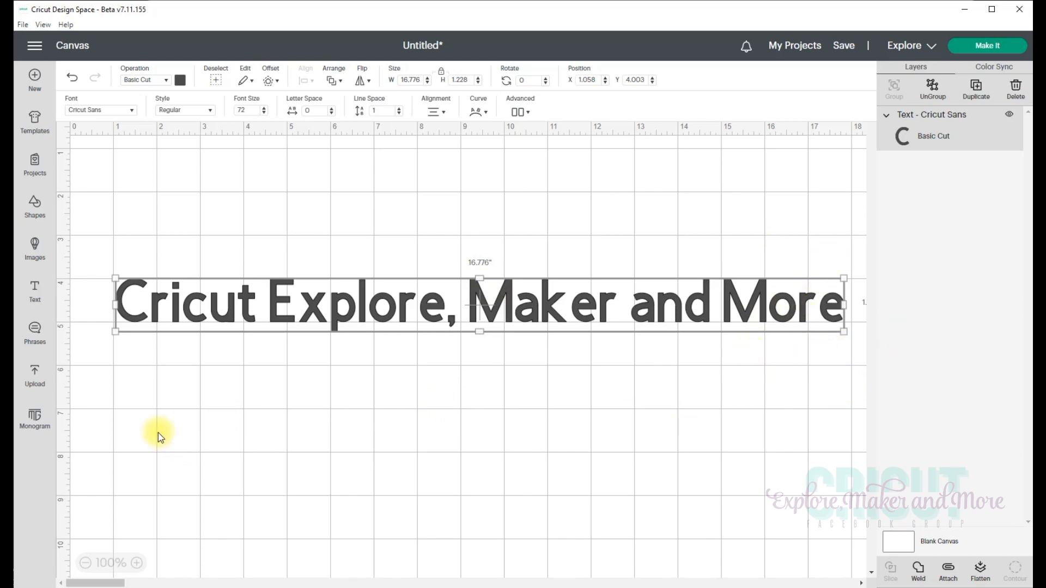
mouse_move(476, 246)
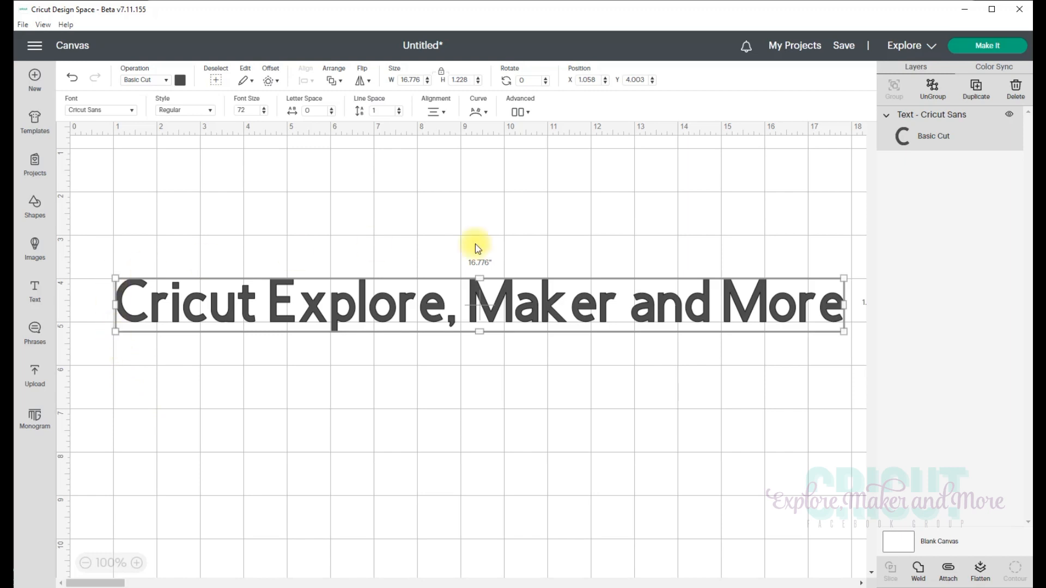
mouse_move(842, 344)
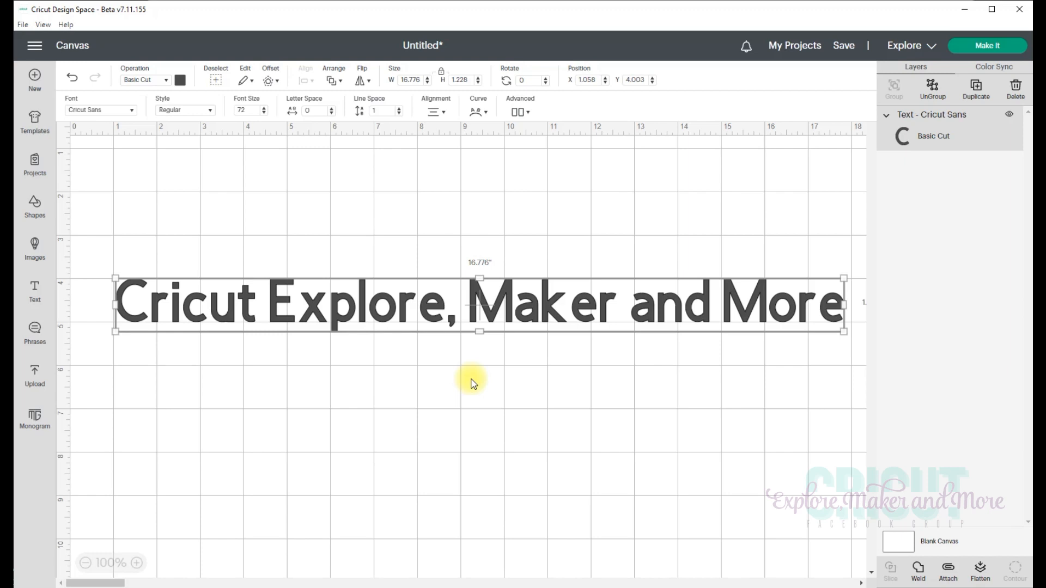
mouse_move(471, 387)
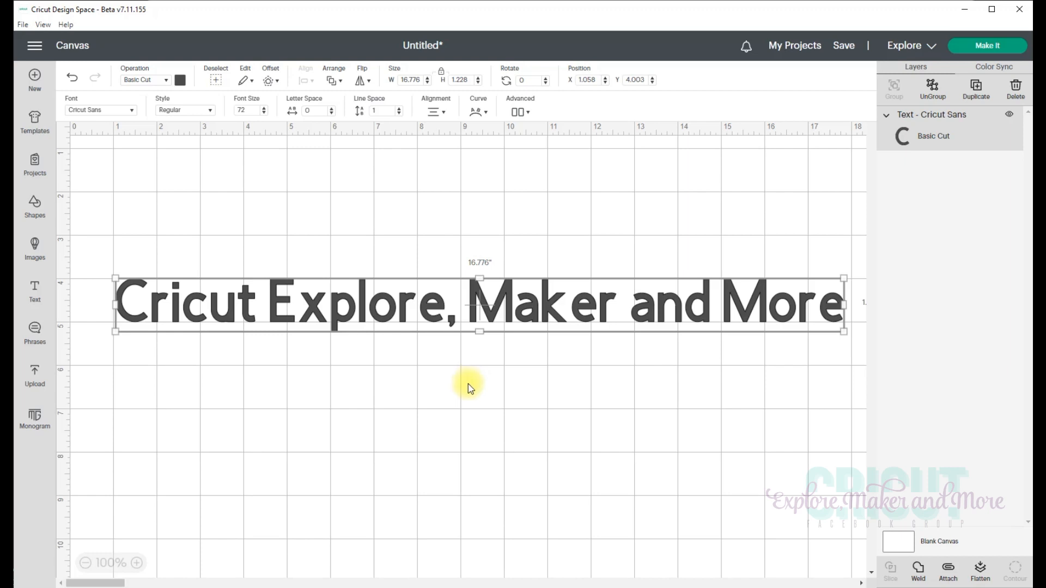
mouse_move(255, 399)
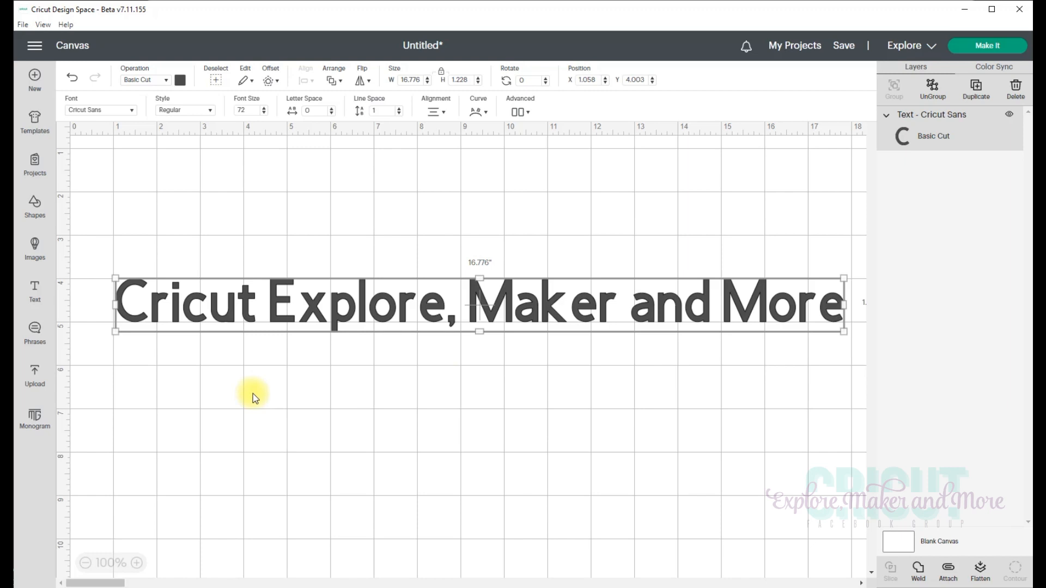
mouse_move(236, 388)
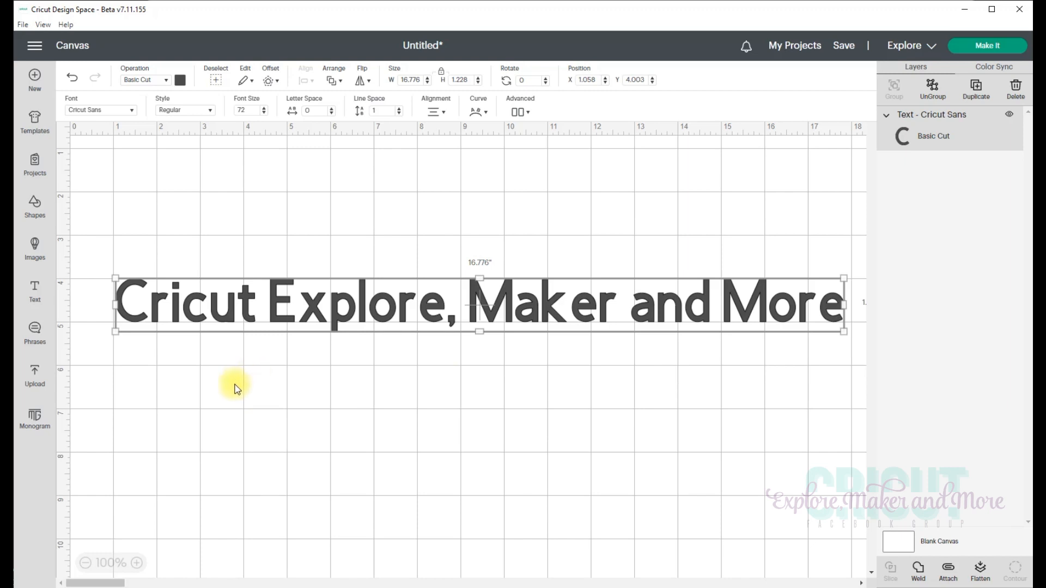
mouse_move(227, 373)
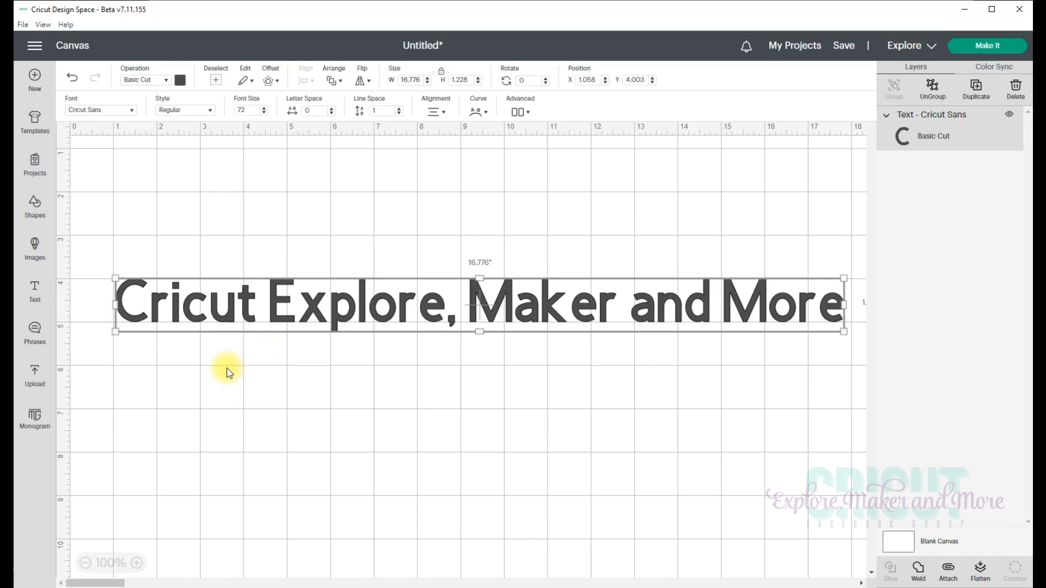
mouse_move(281, 404)
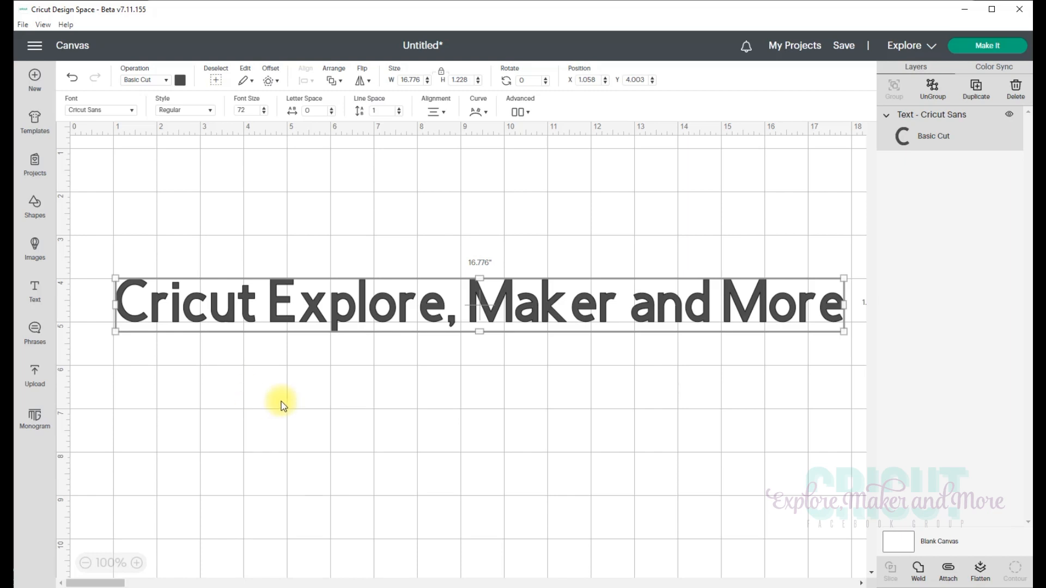
mouse_move(345, 395)
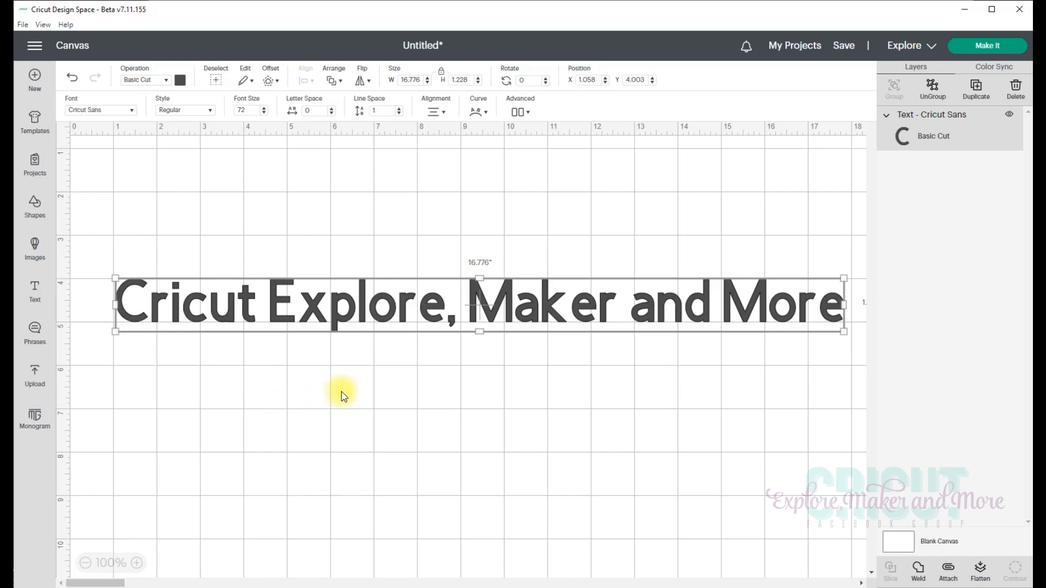
mouse_move(244, 375)
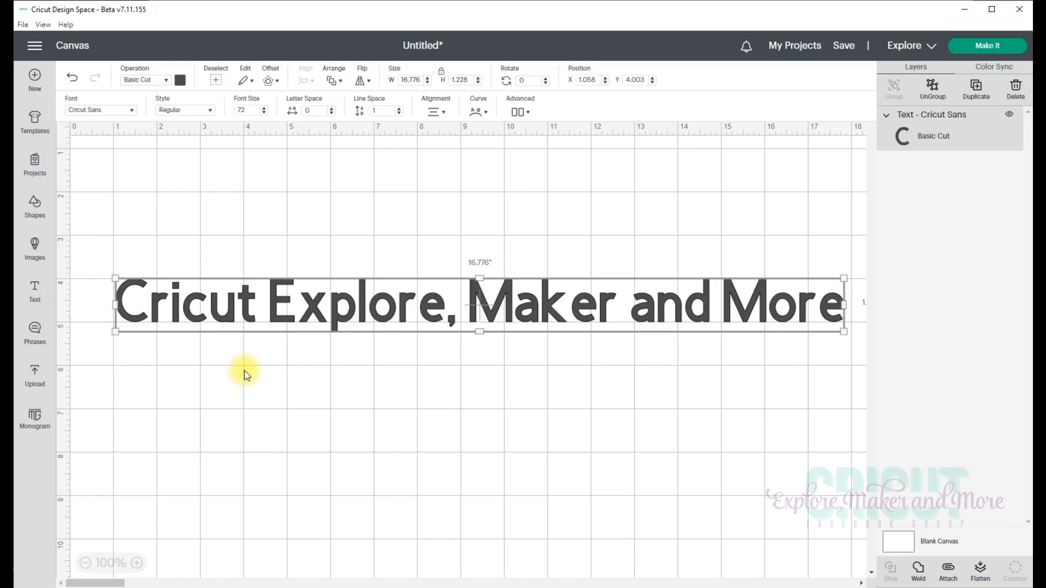
mouse_move(118, 246)
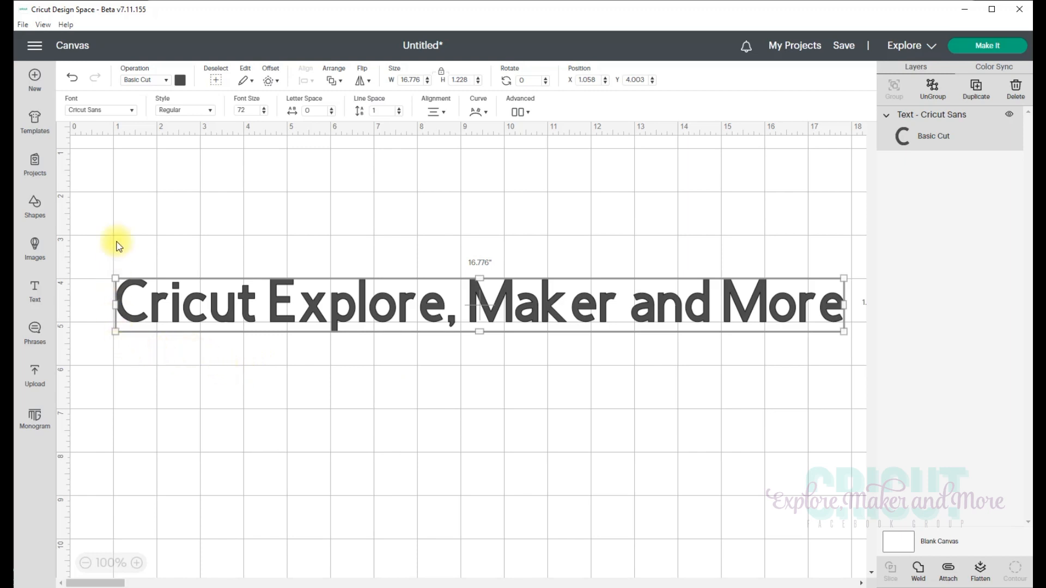
mouse_move(106, 268)
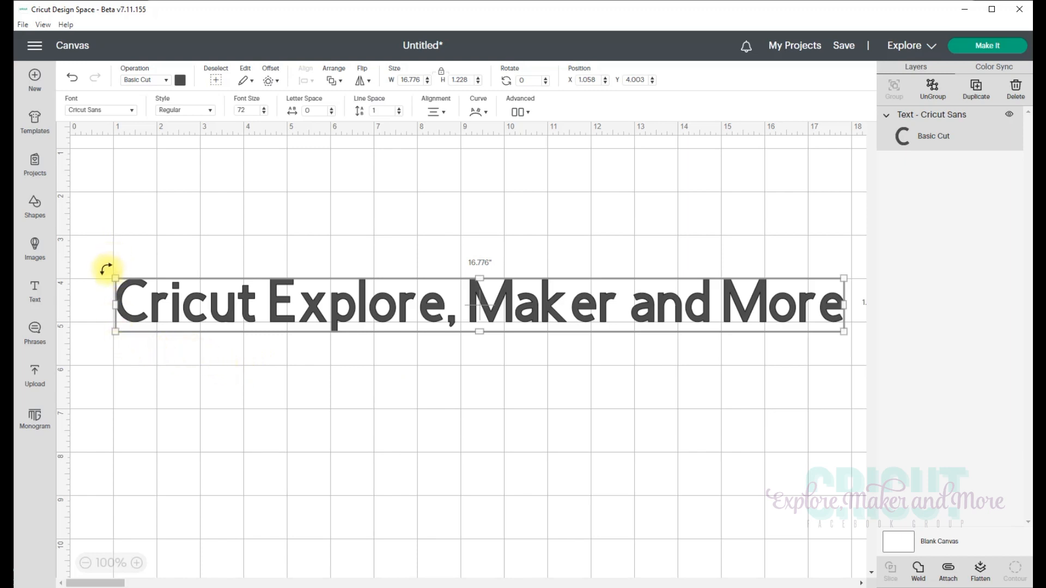
mouse_move(103, 338)
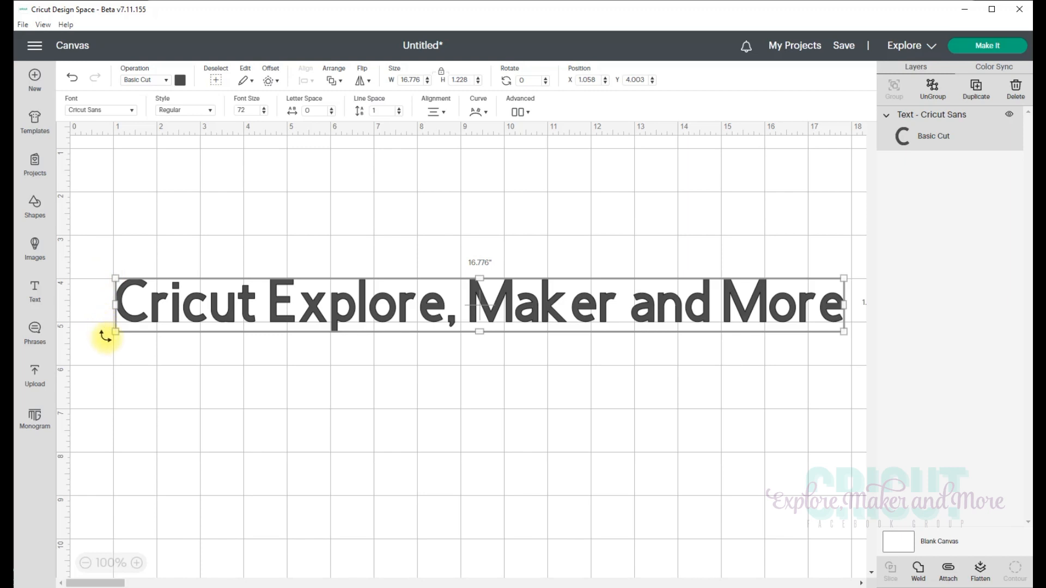
mouse_move(109, 352)
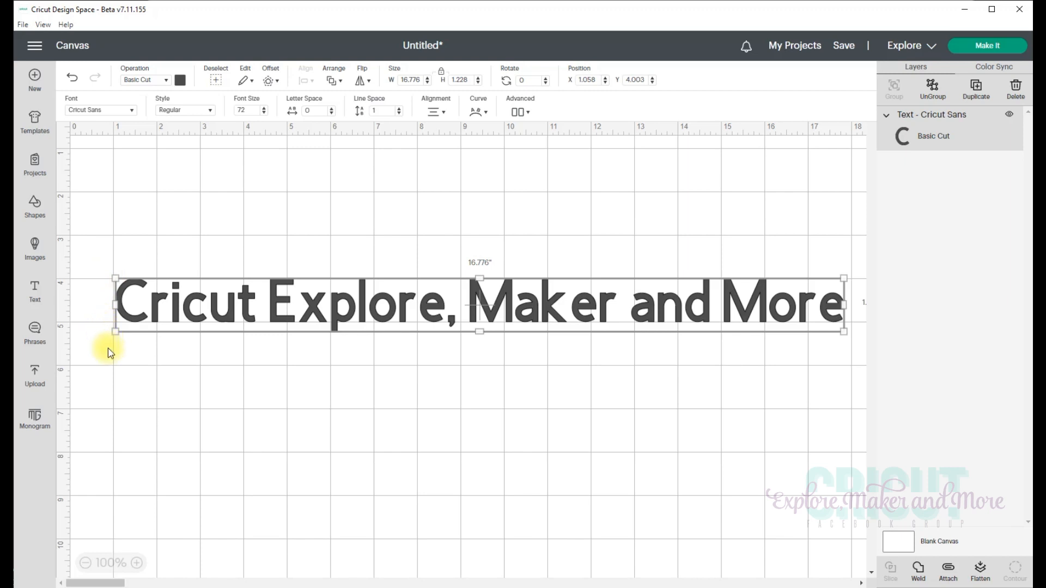
mouse_move(837, 351)
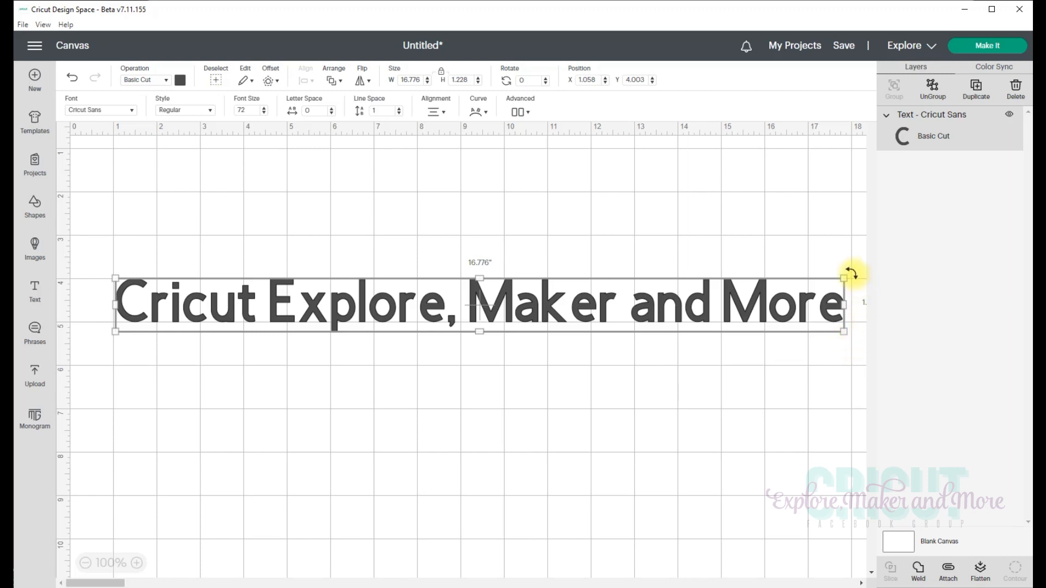
drag(855, 272, 837, 247)
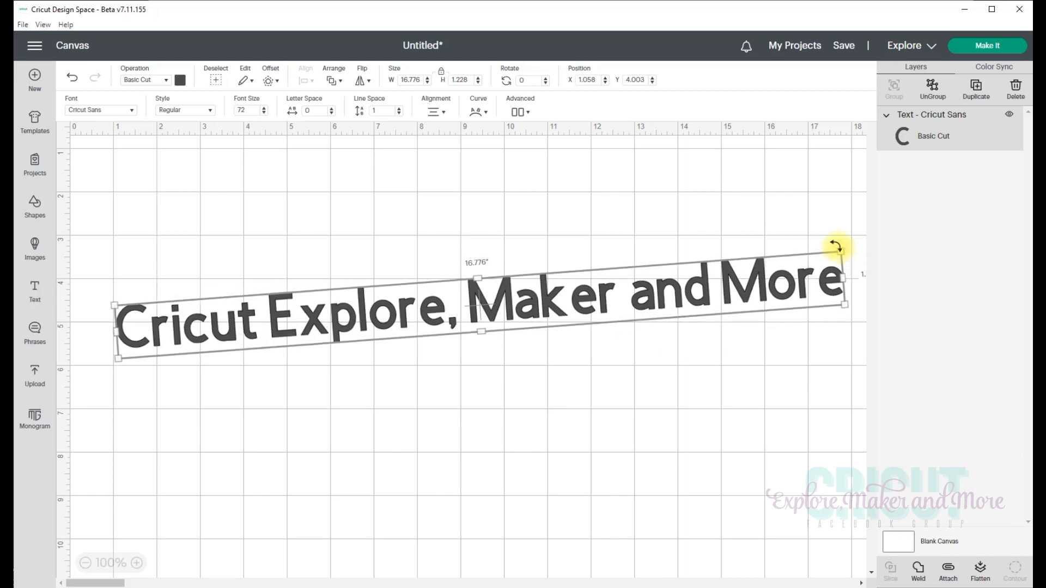
drag(839, 245, 794, 242)
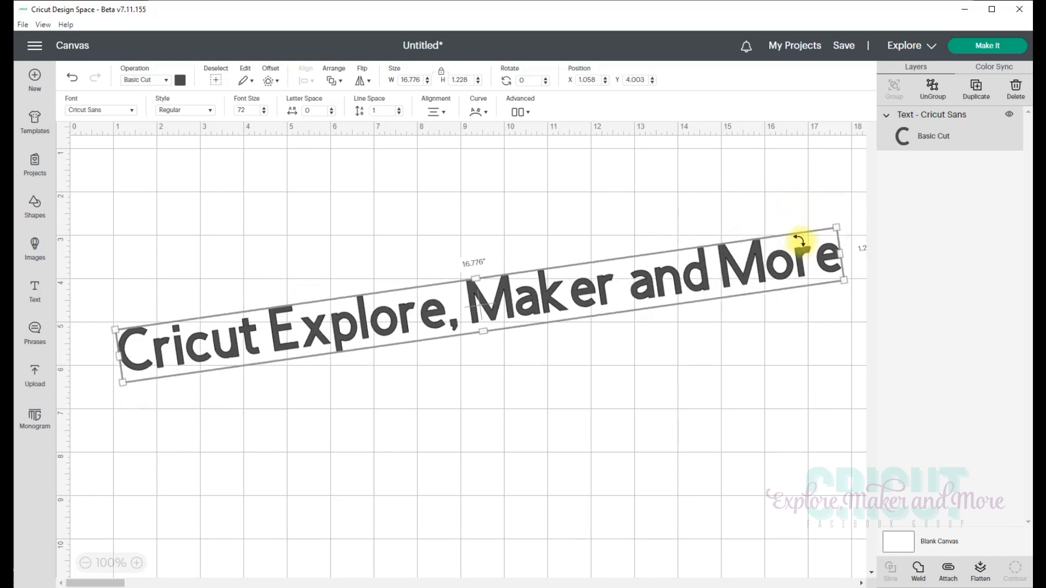
drag(799, 239, 815, 279)
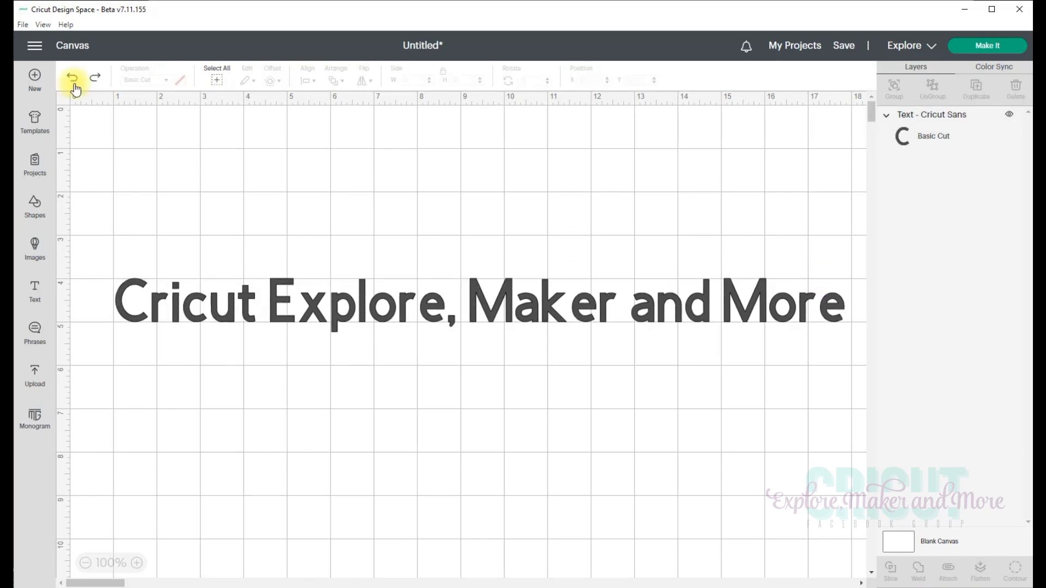
Step: Rotate the selected text line to a steep diagonal via a value starting with 4
click(479, 309)
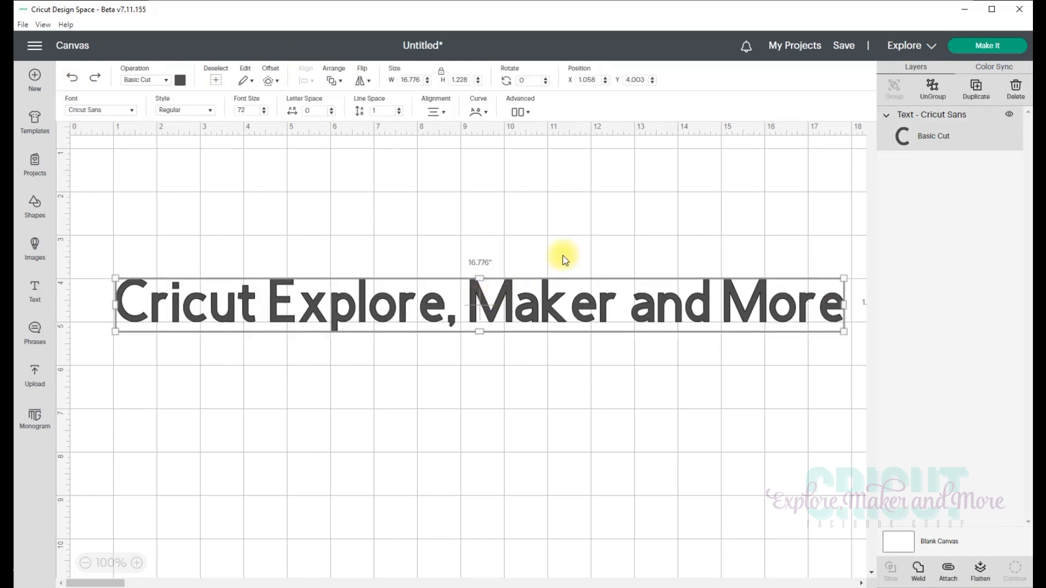
mouse_move(532, 55)
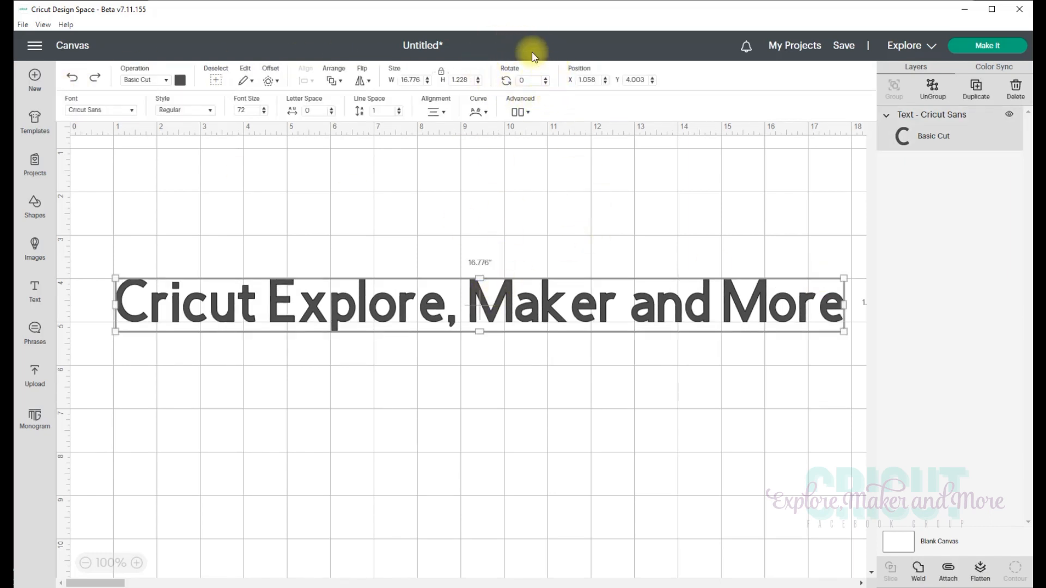
mouse_move(543, 82)
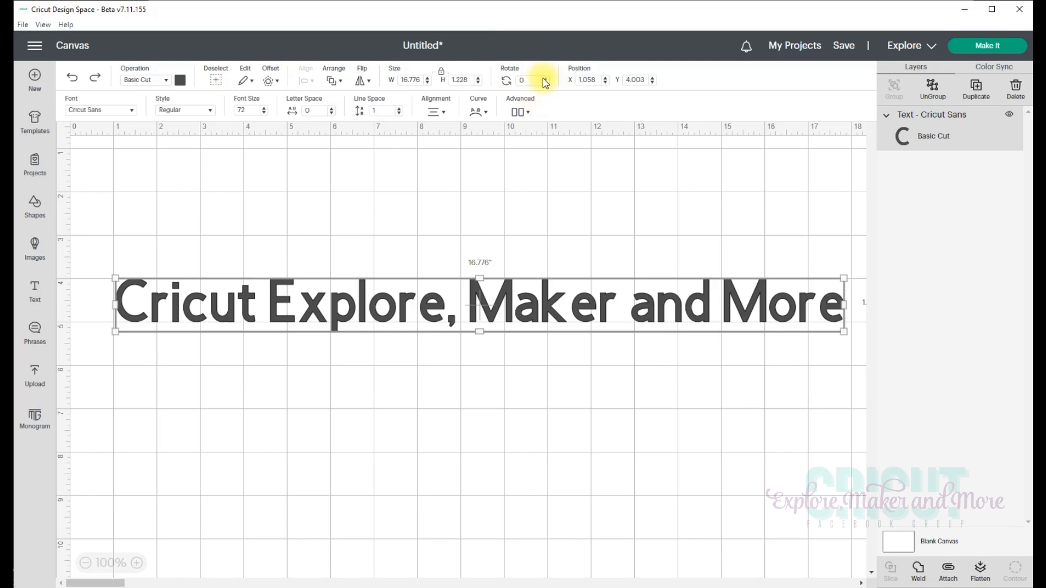
mouse_move(547, 83)
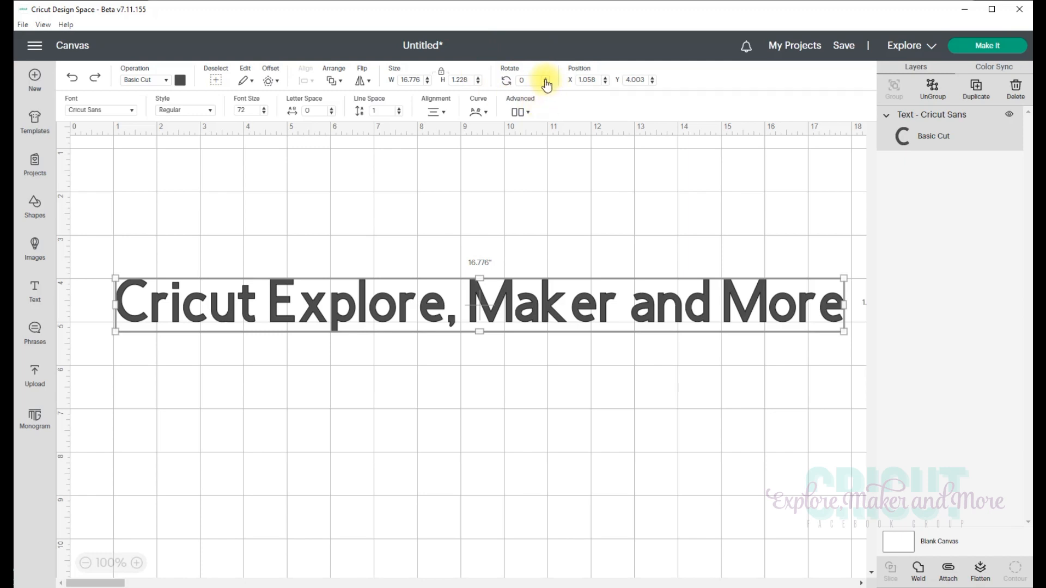
text(4)
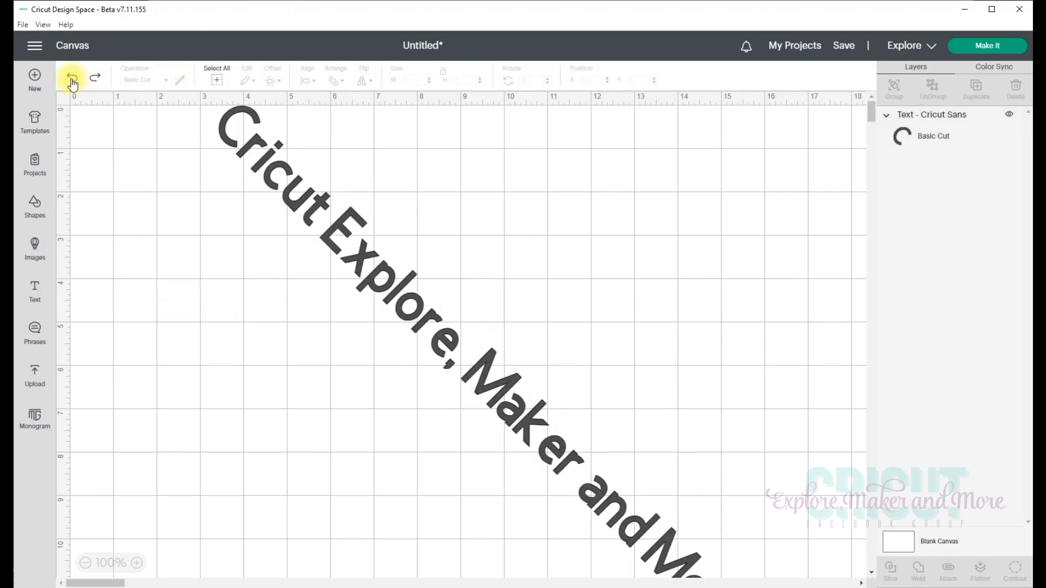
Step: Undo the rotation, then stretch the text taller and narrower to about 14.6 by 2.2
click(72, 76)
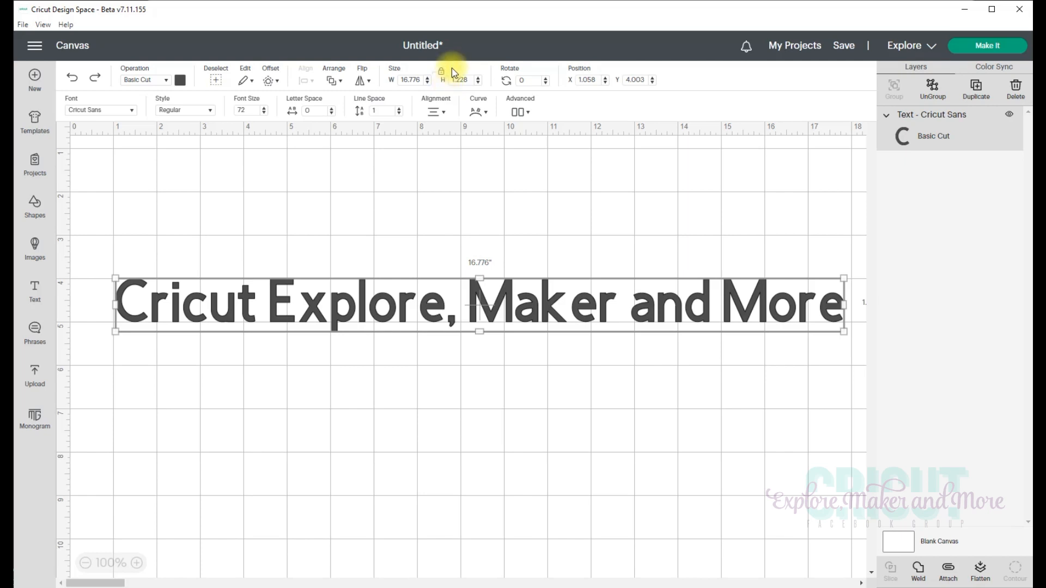
mouse_move(441, 78)
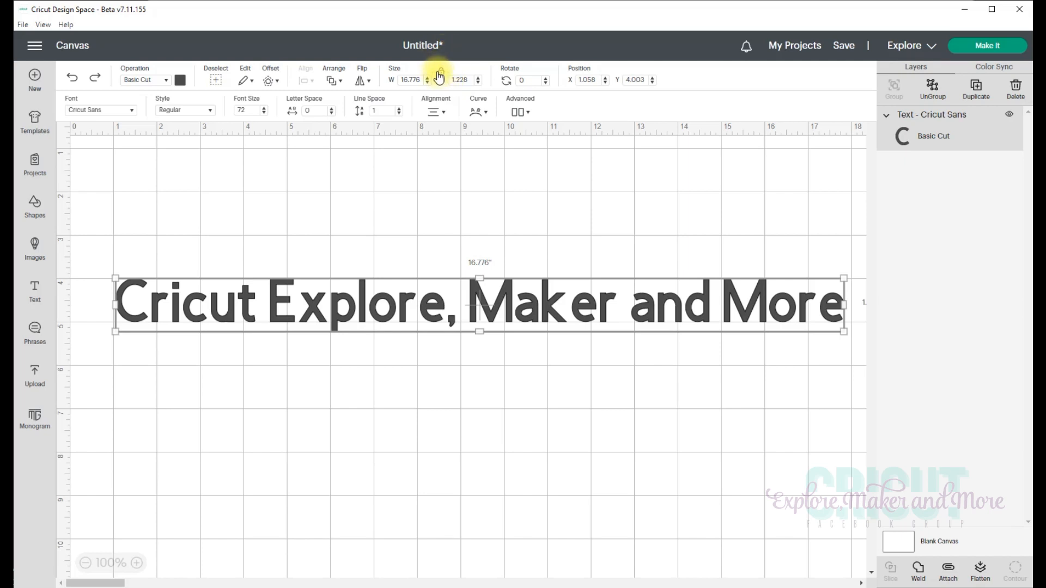
mouse_move(441, 76)
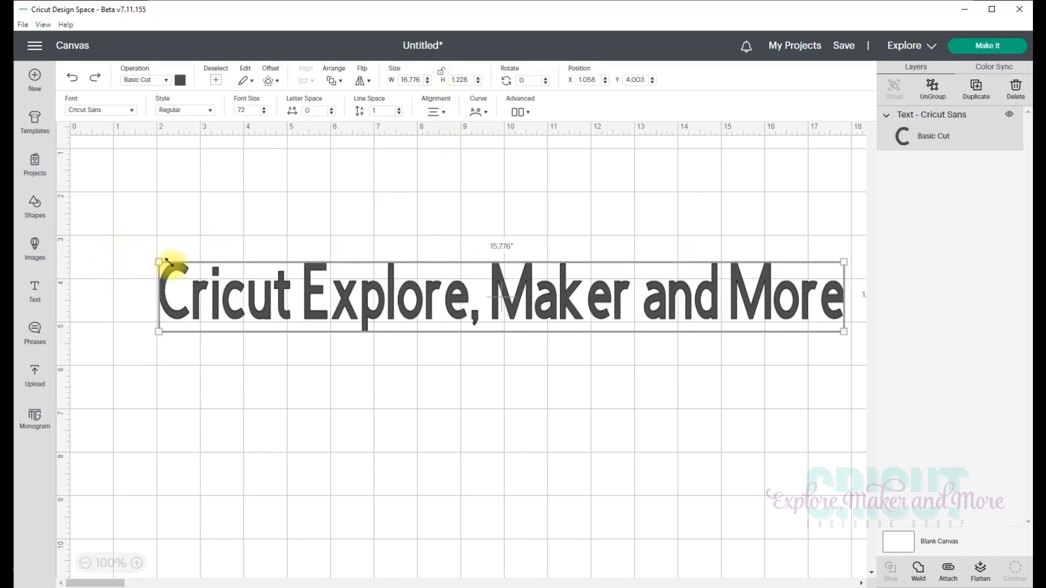
drag(160, 263, 201, 224)
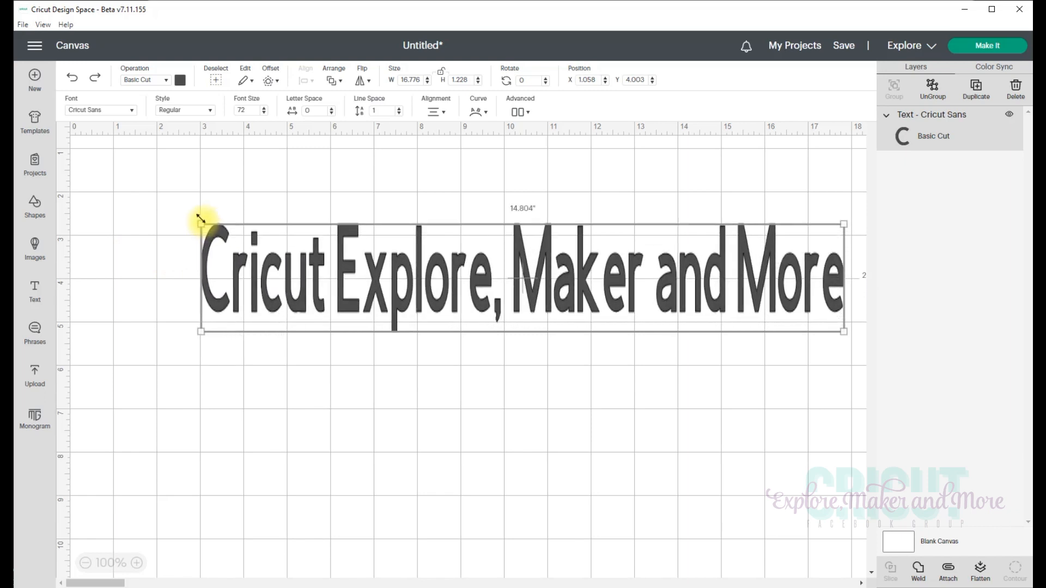
drag(201, 224, 261, 267)
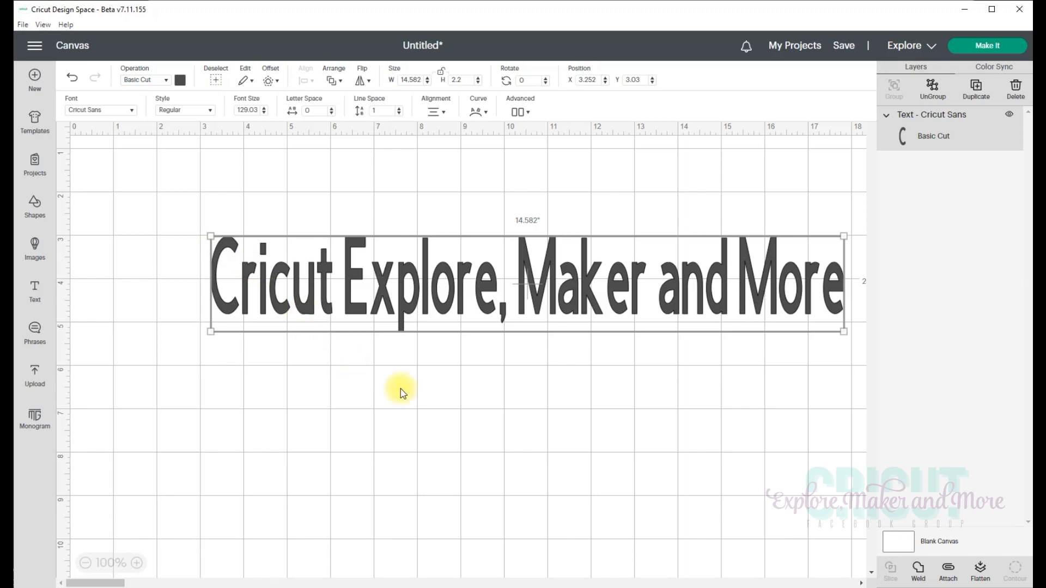
mouse_move(602, 279)
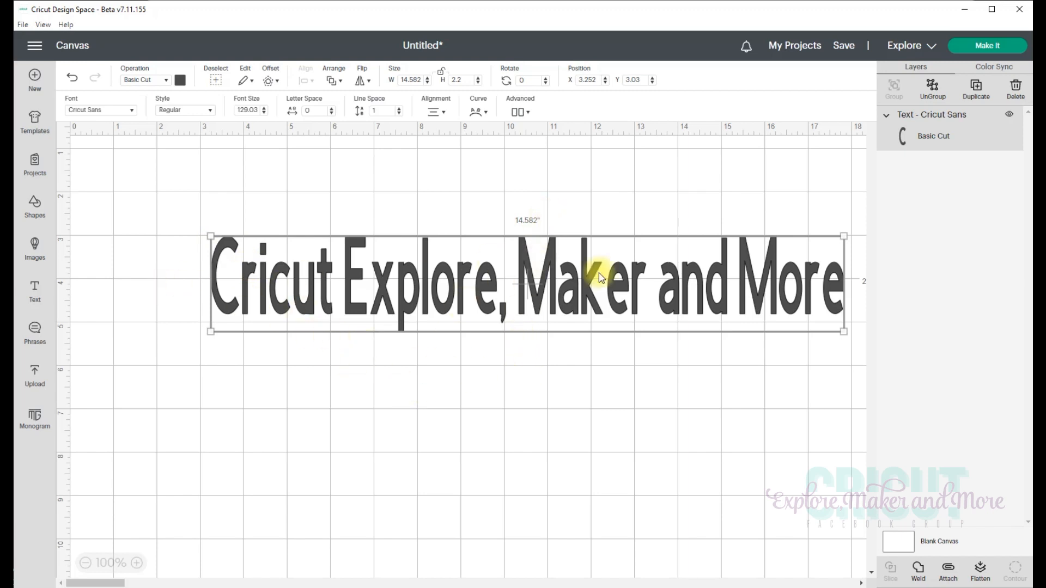
mouse_move(861, 295)
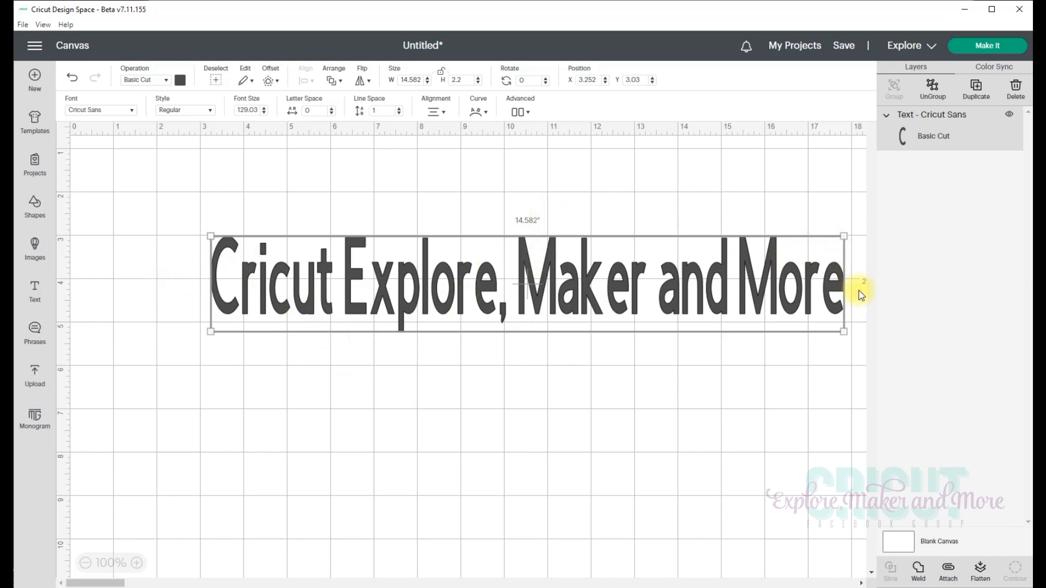
mouse_move(392, 129)
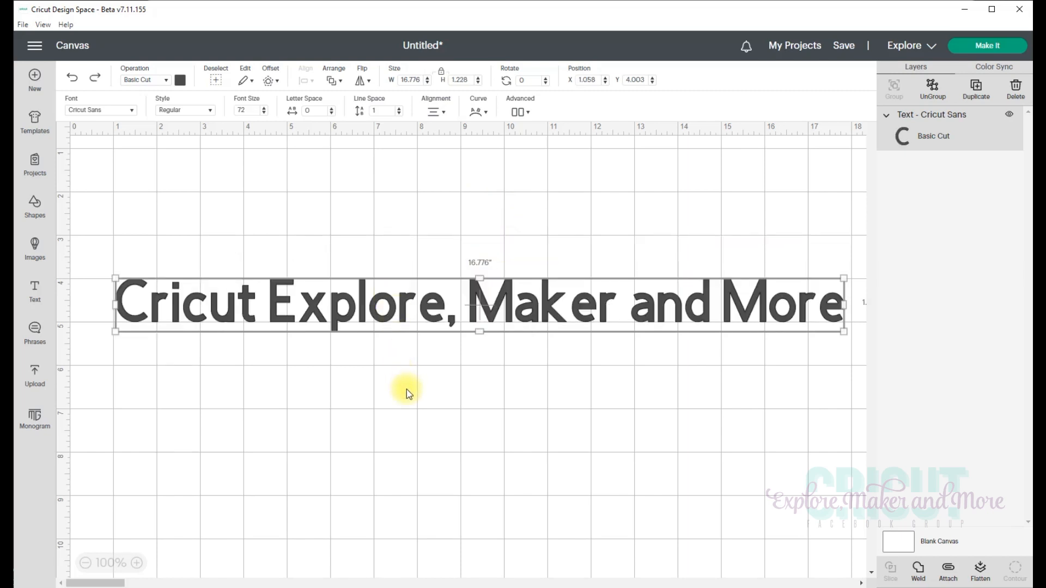
mouse_move(896, 344)
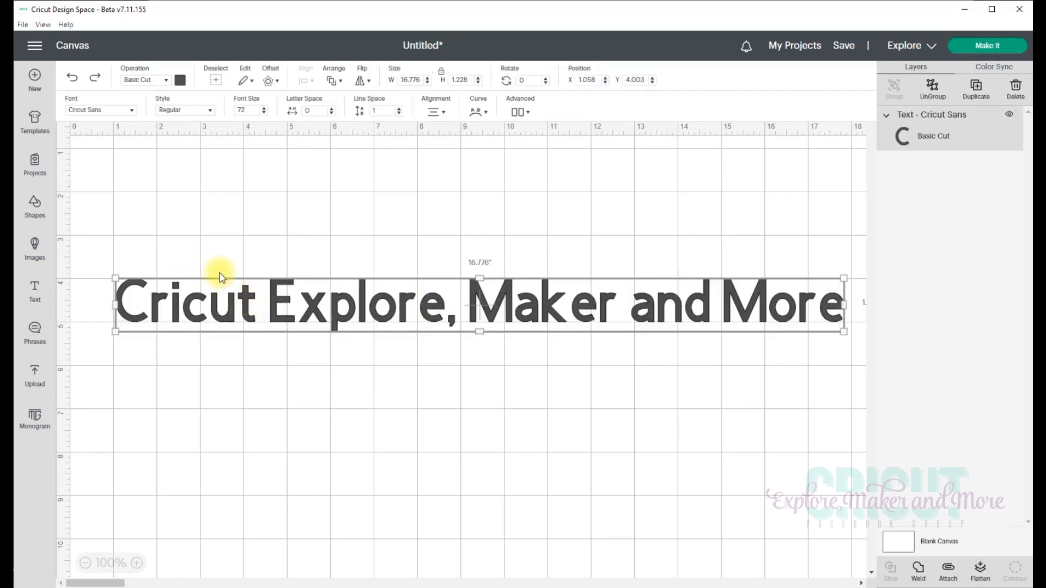
mouse_move(184, 275)
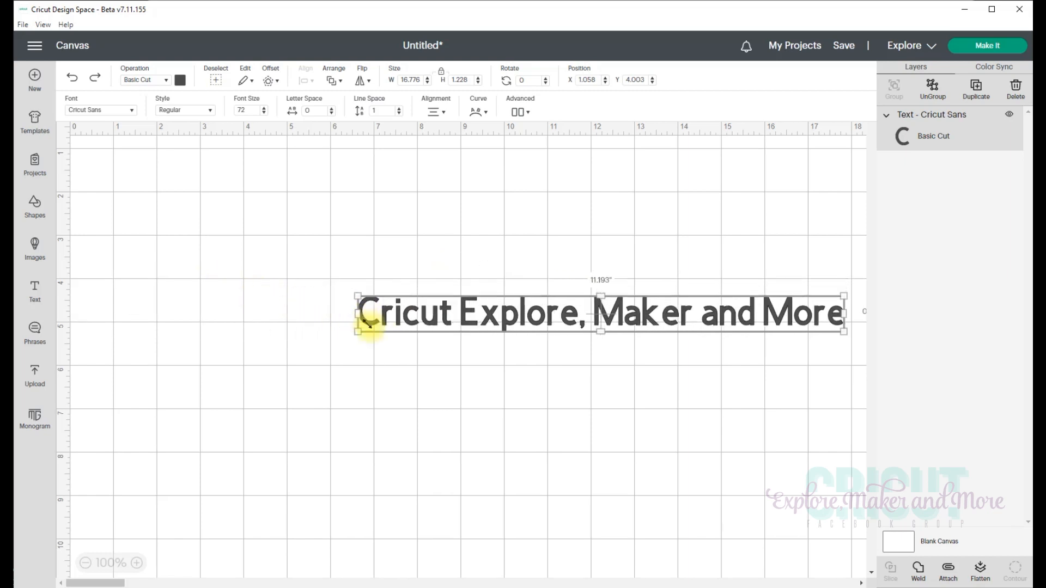
Step: Scale the text proportionally to about 9.8 by 0.72 inches near mid-canvas
drag(356, 317, 503, 326)
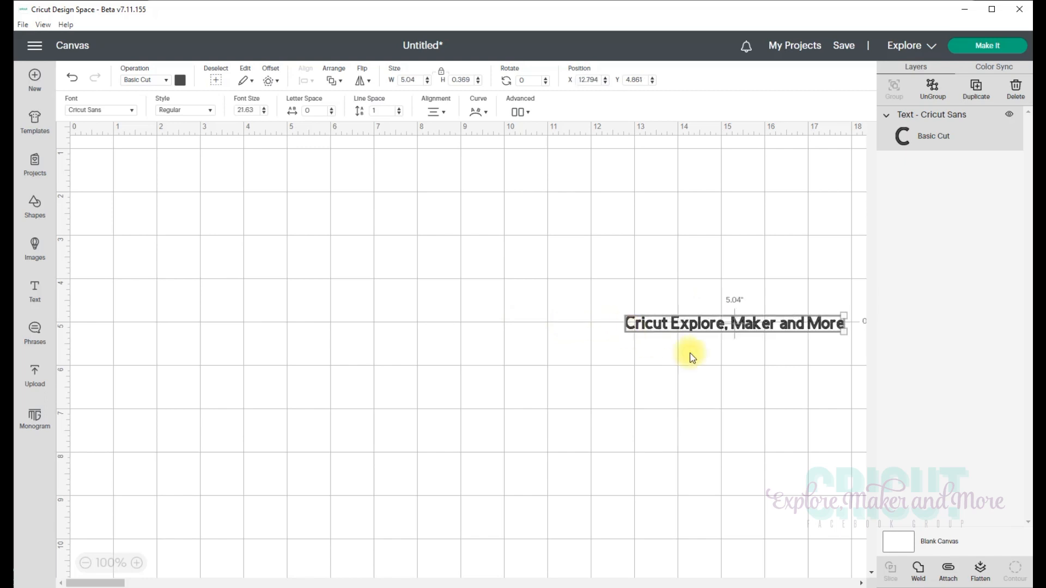
mouse_move(634, 366)
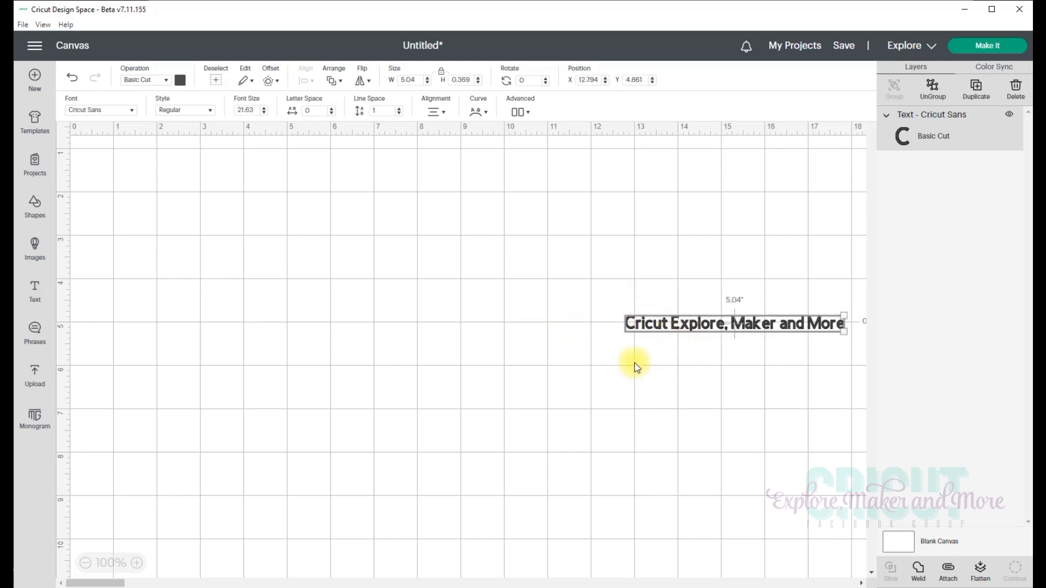
mouse_move(647, 352)
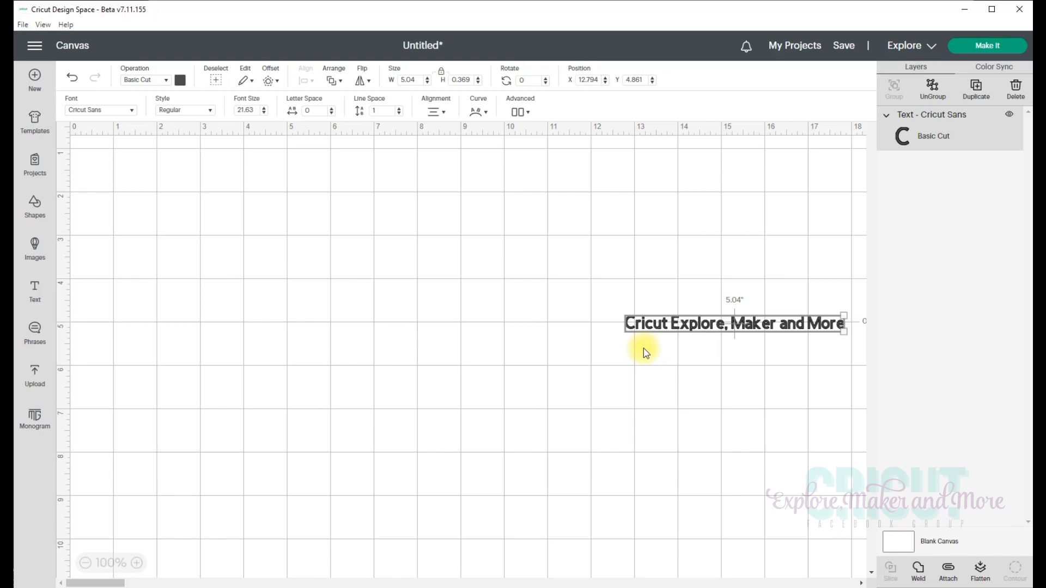
mouse_move(805, 337)
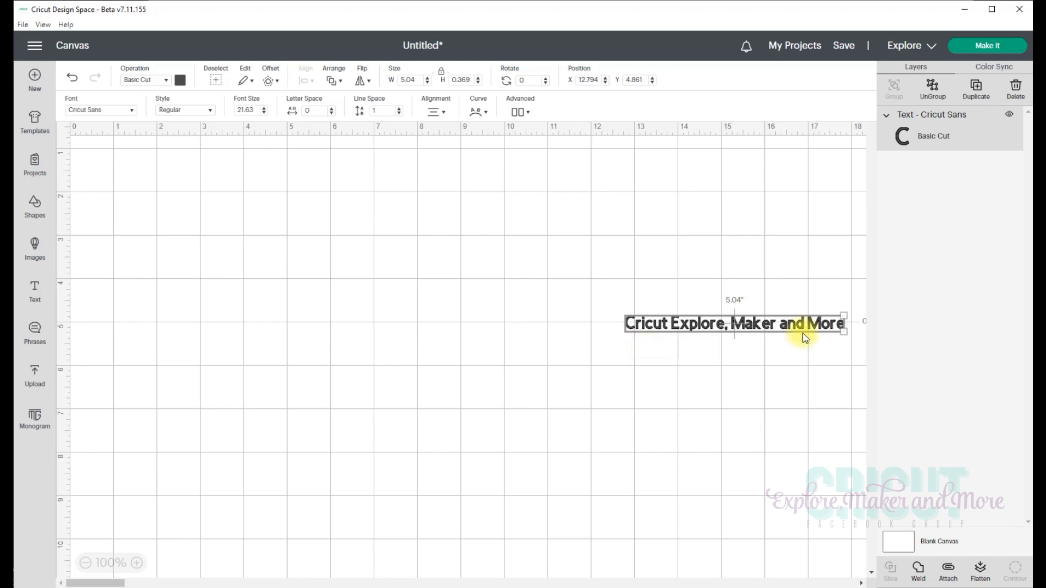
mouse_move(571, 374)
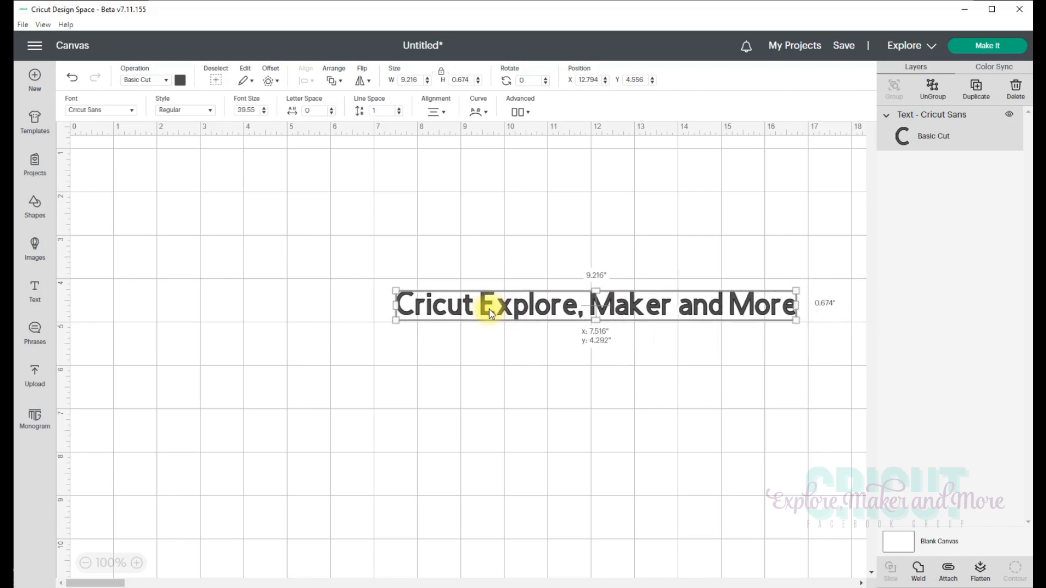
drag(594, 304, 480, 298)
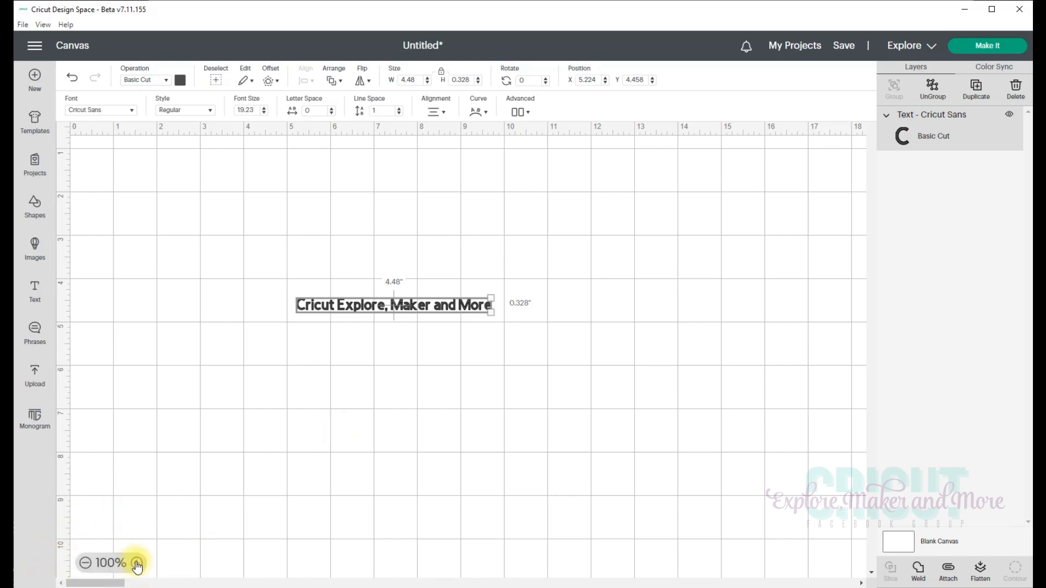
click(135, 564)
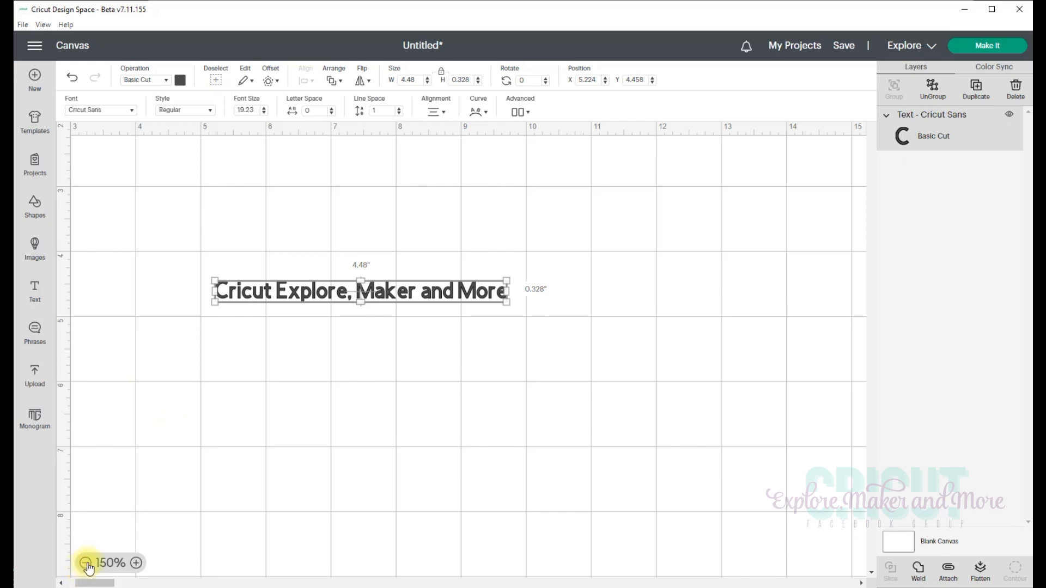
click(85, 577)
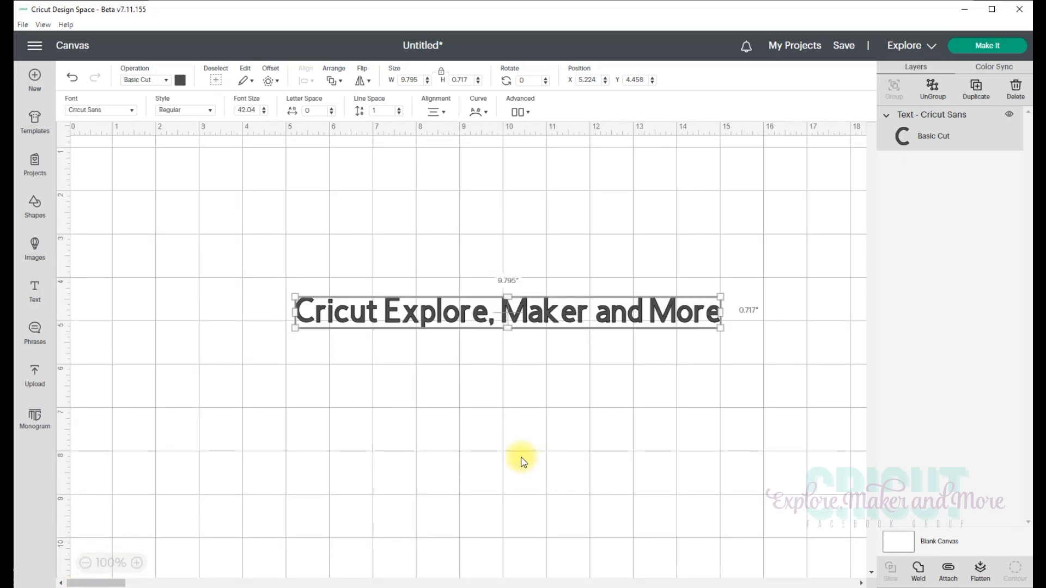
mouse_move(456, 414)
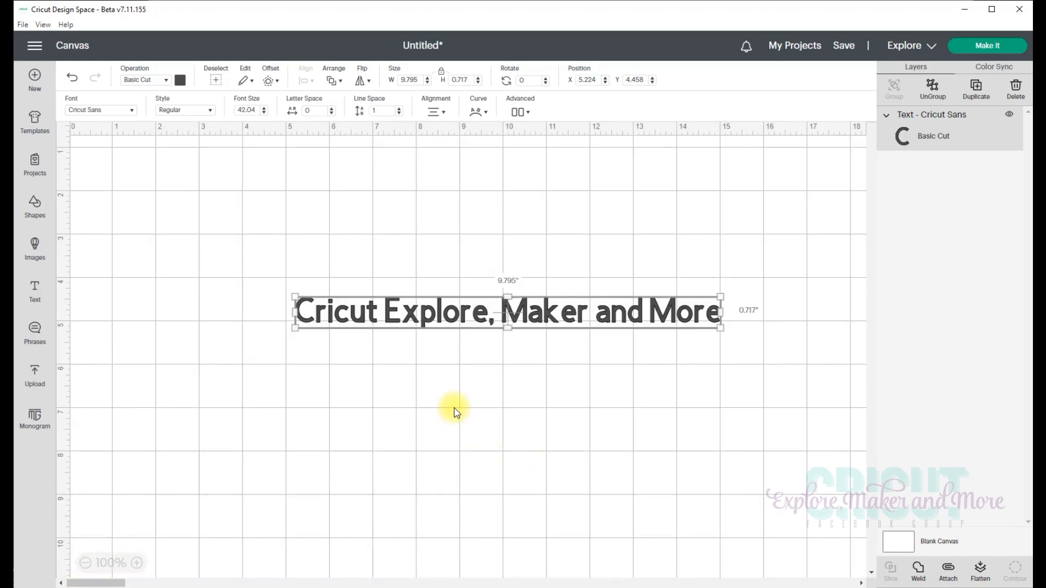
mouse_move(403, 307)
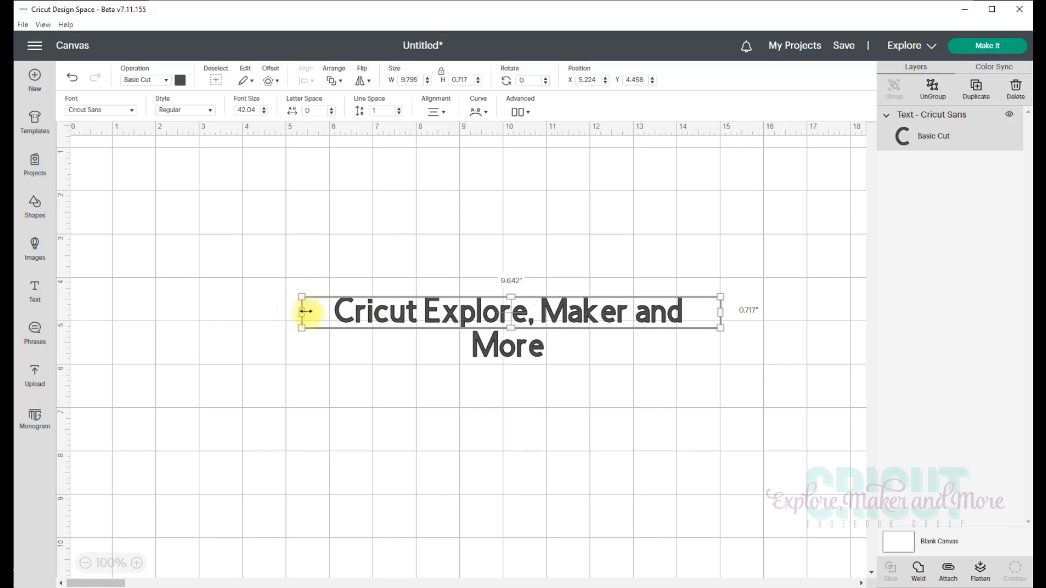
Step: Narrow the text box to about 4.46 by 3.16 so the phrase wraps into four centred lines
drag(300, 316, 317, 314)
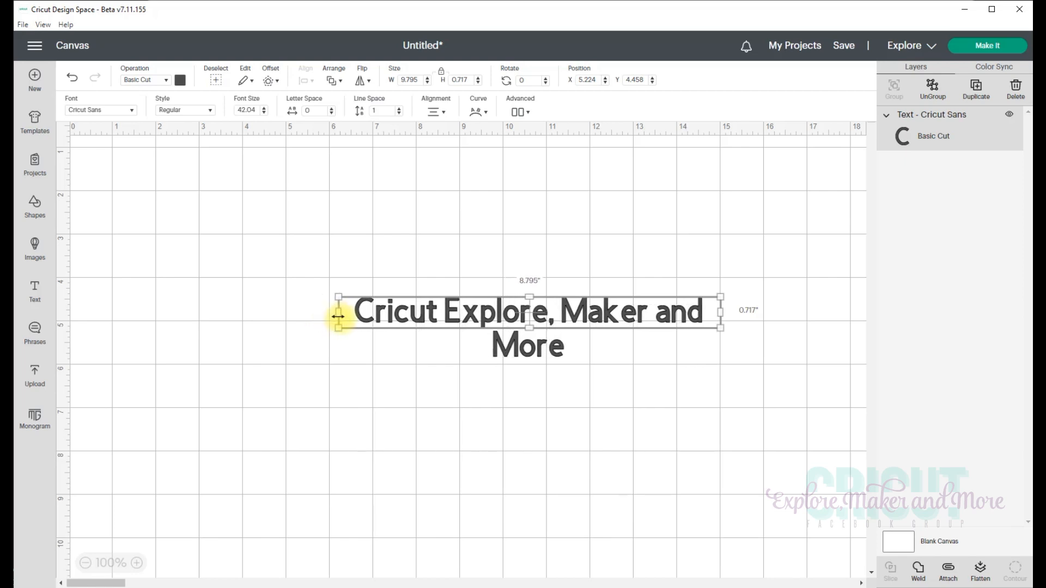
drag(338, 316, 396, 326)
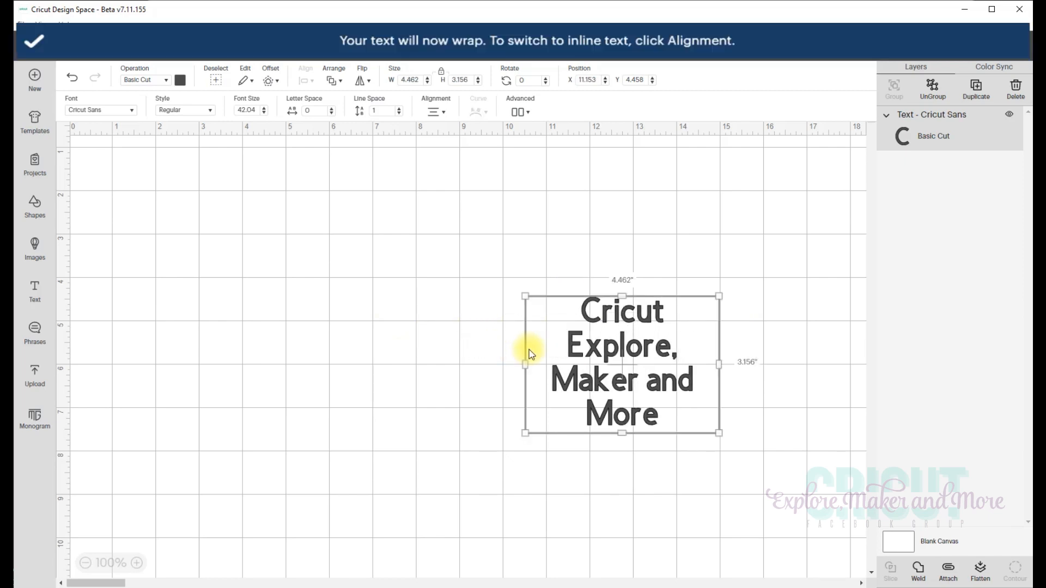
mouse_move(390, 384)
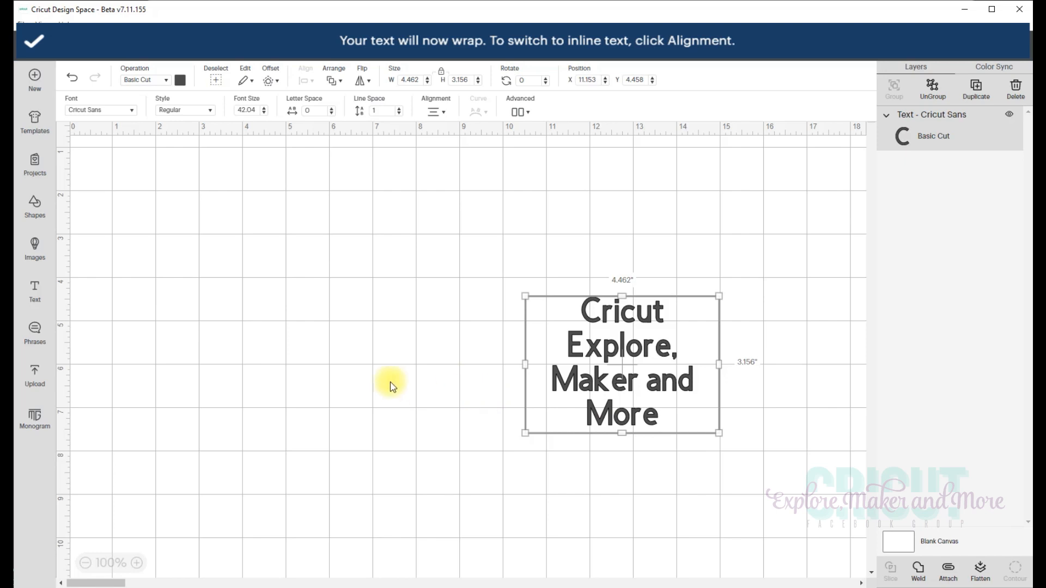
mouse_move(313, 376)
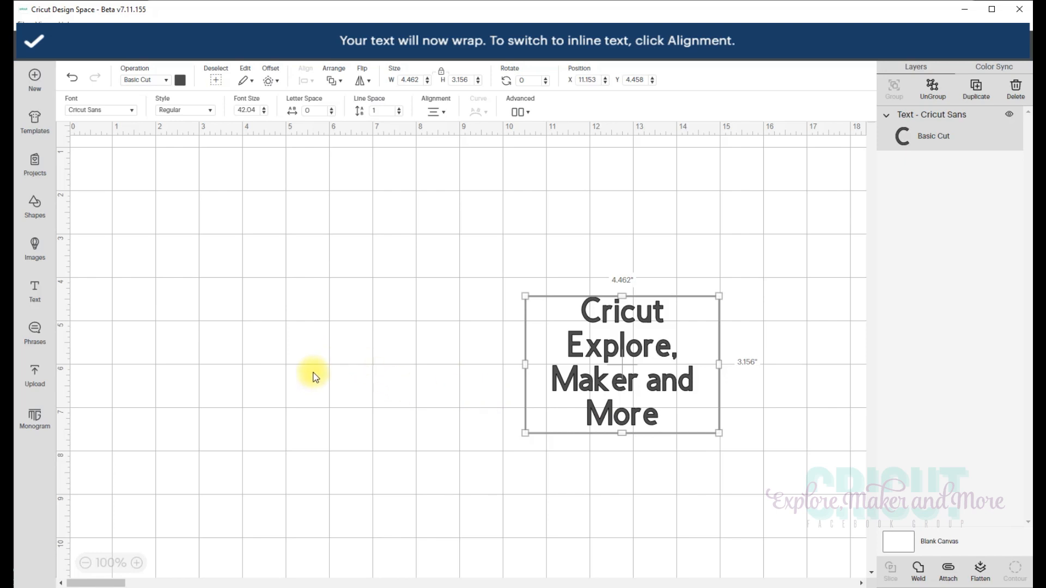
mouse_move(334, 384)
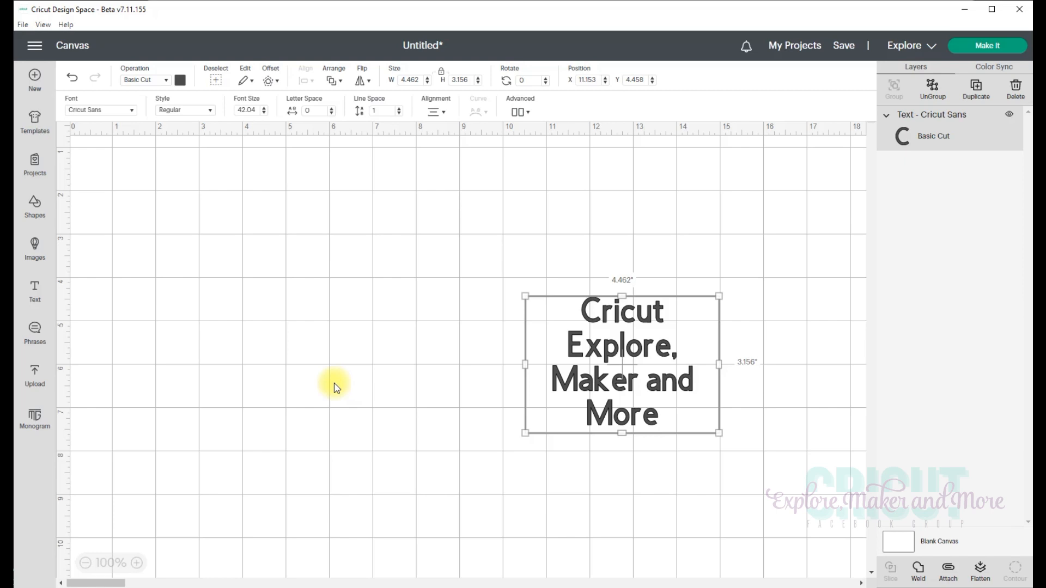
mouse_move(303, 395)
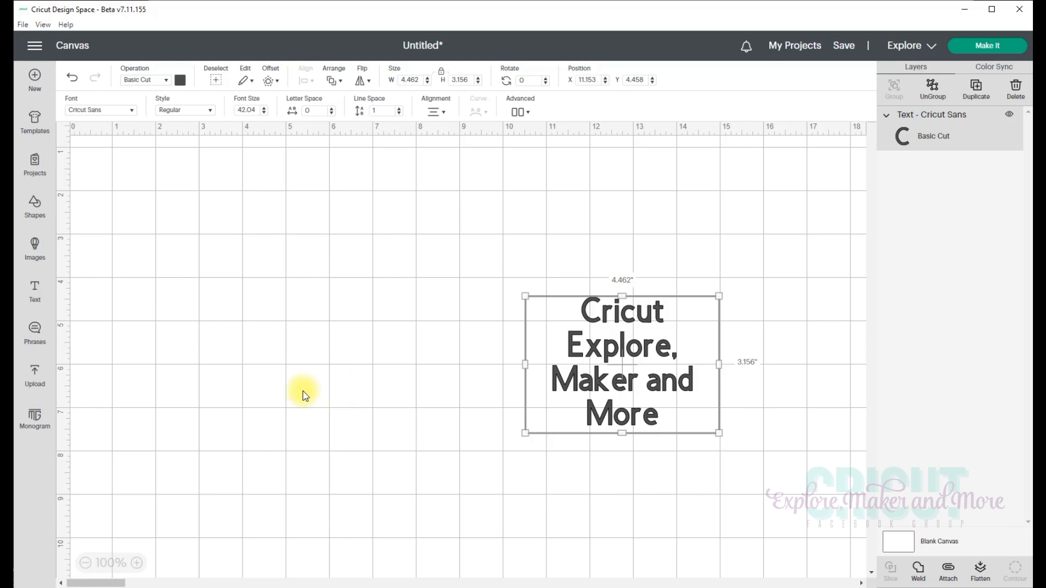
mouse_move(614, 376)
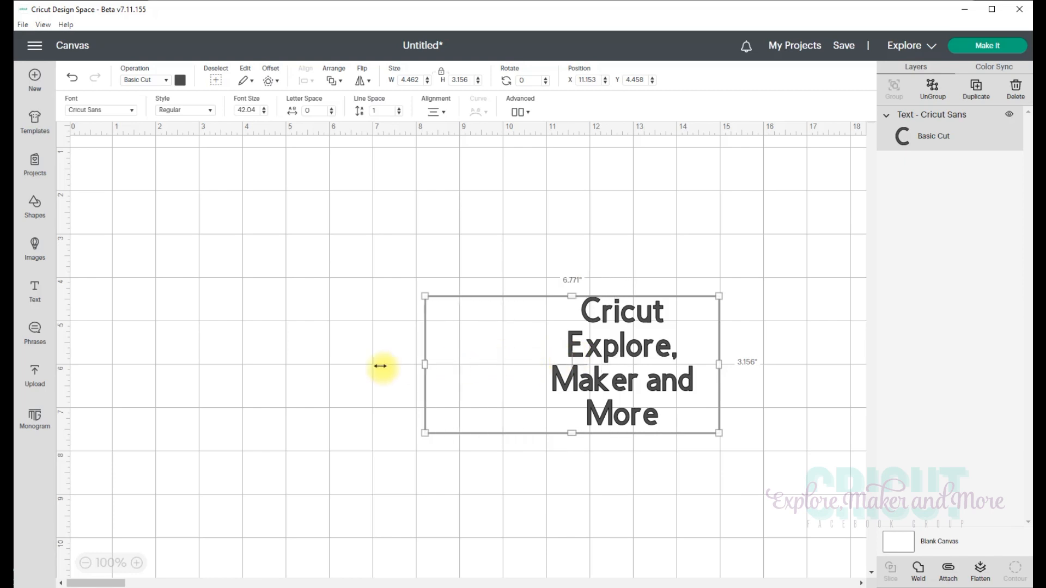
Step: Widen the box and set Wrap Off so the phrase runs on one 9.52-inch line
drag(425, 364, 133, 364)
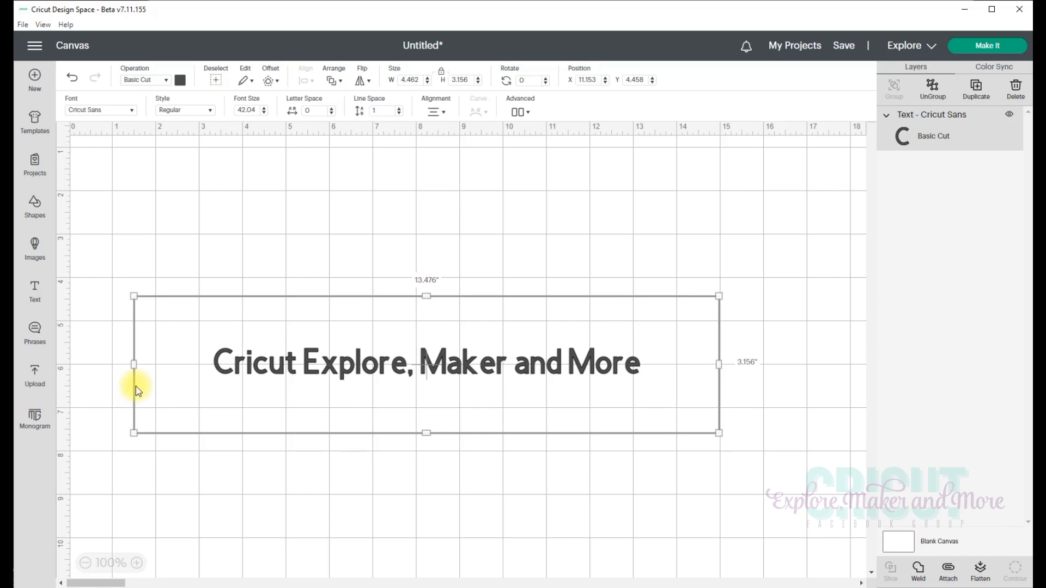
drag(133, 365, 503, 352)
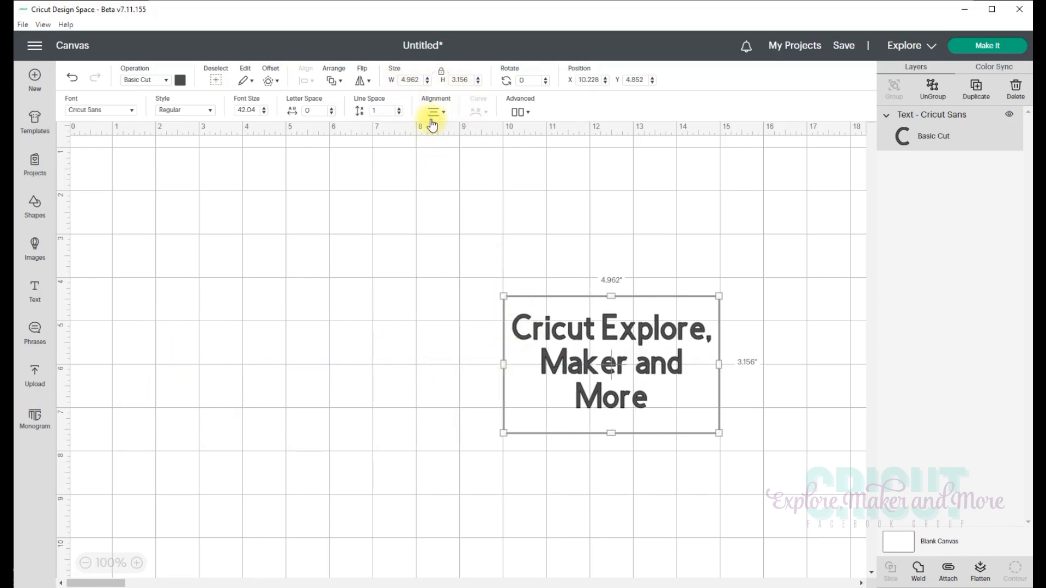
click(434, 111)
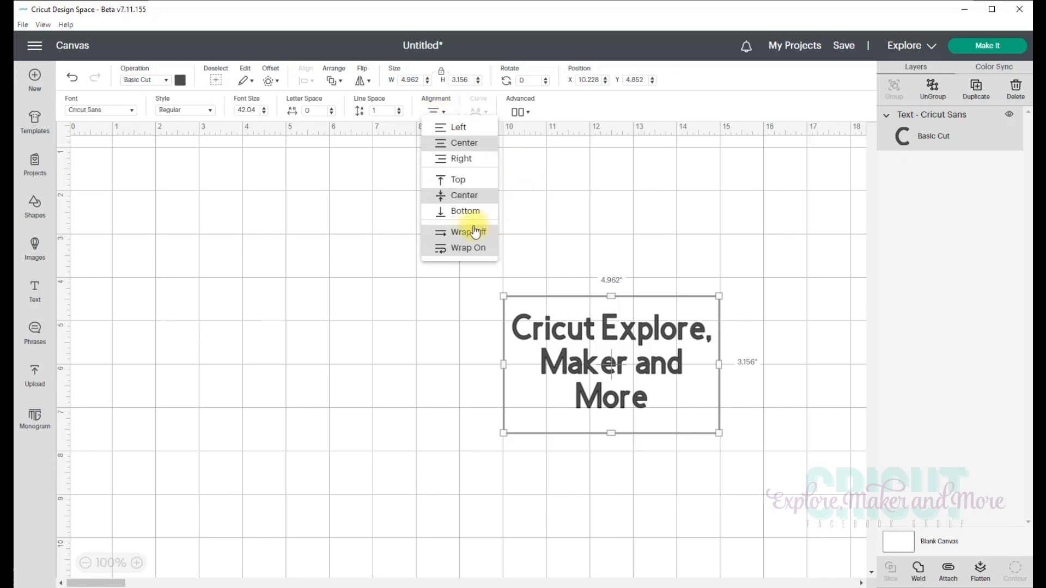
click(465, 232)
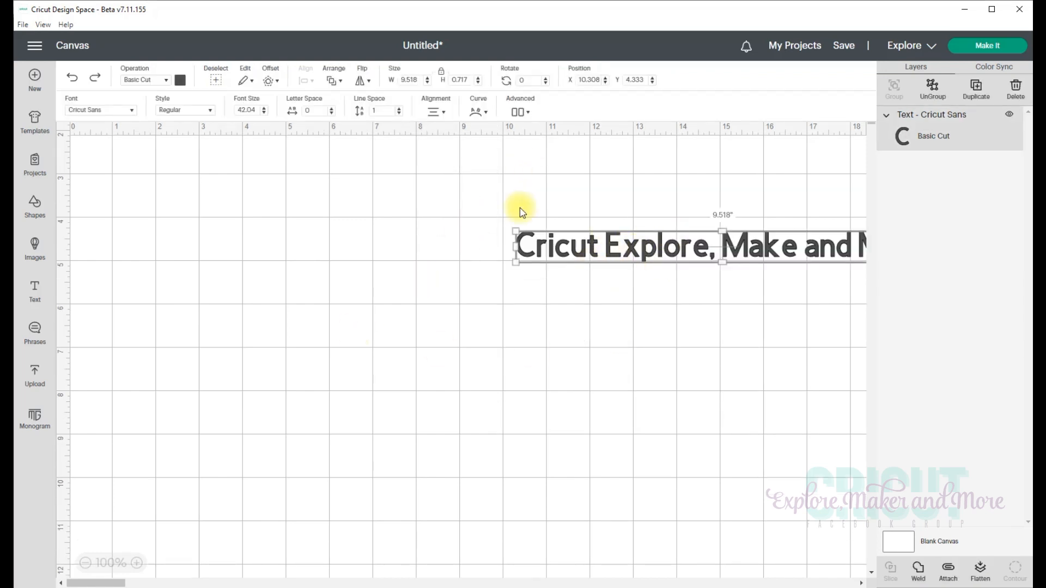
mouse_move(519, 194)
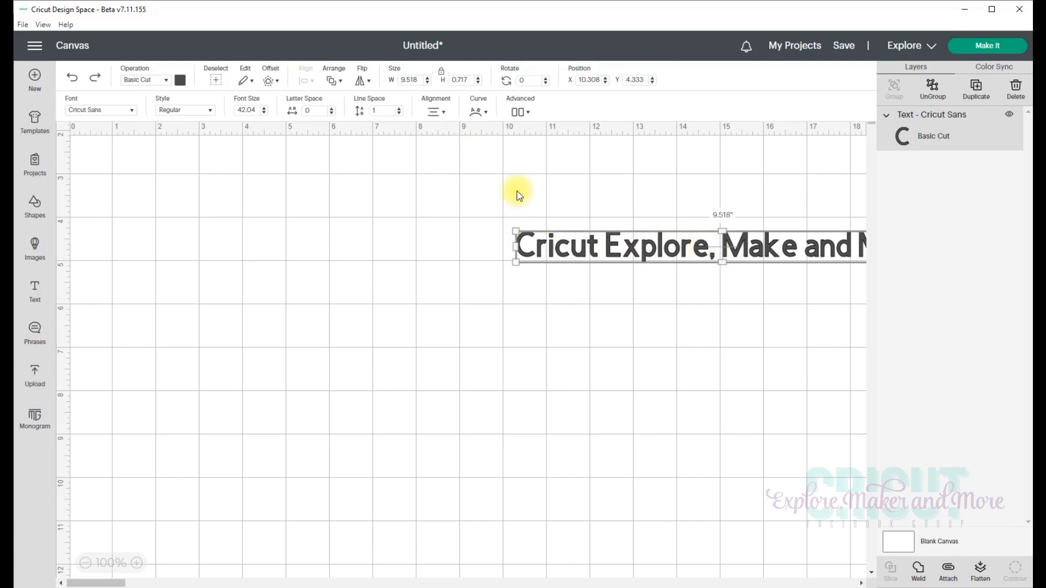
mouse_move(436, 112)
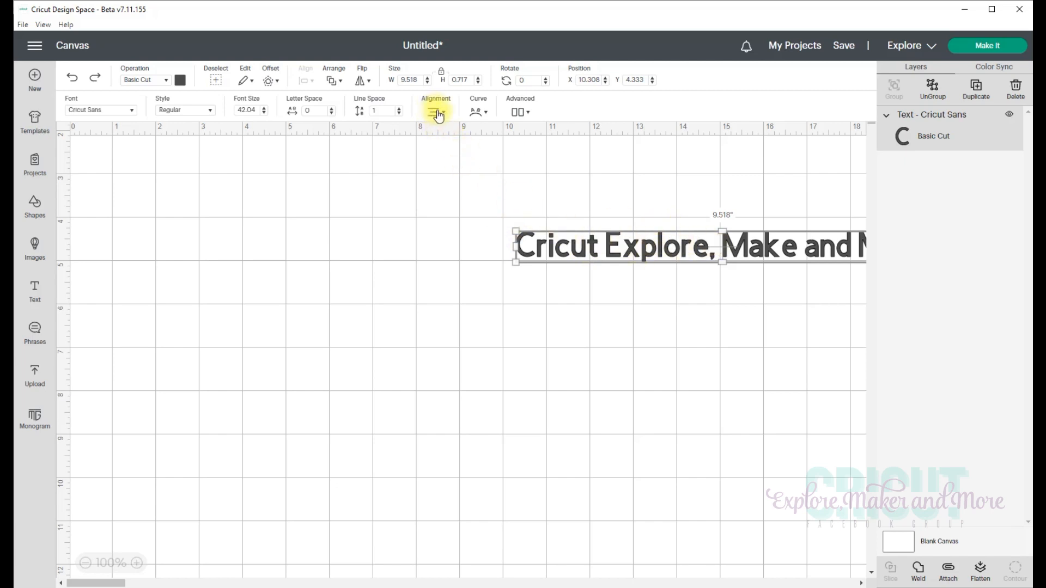
Step: Move the text to the middle and narrow it to two lines, about 5.57 by 1.58 inches
click(435, 111)
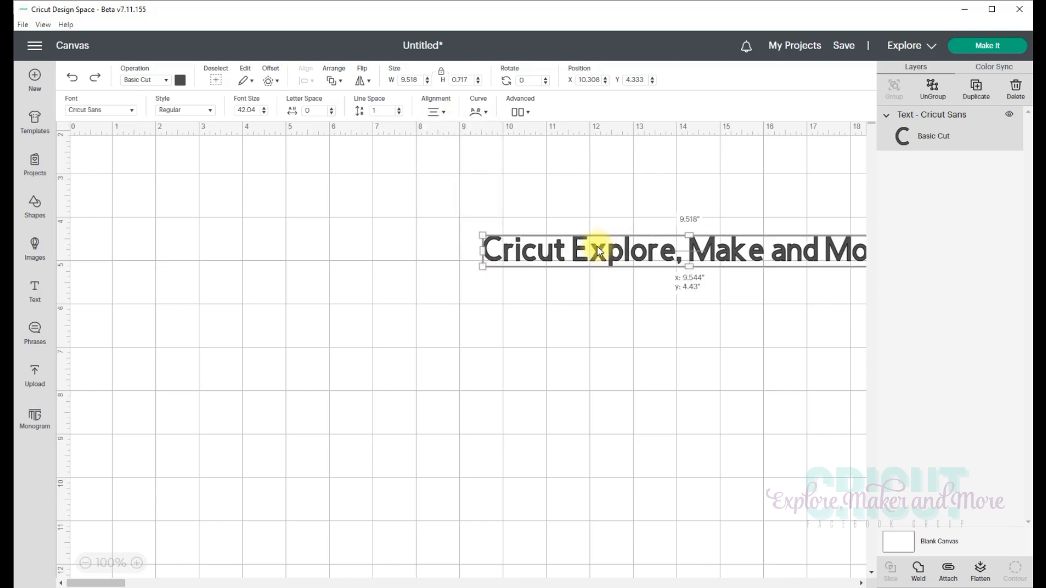
drag(600, 251, 360, 265)
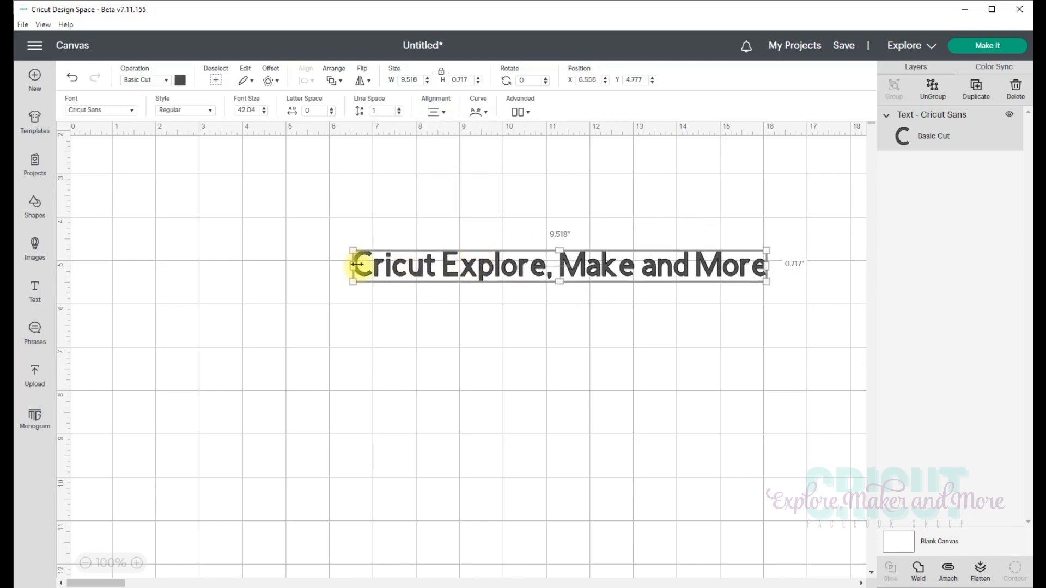
mouse_move(769, 265)
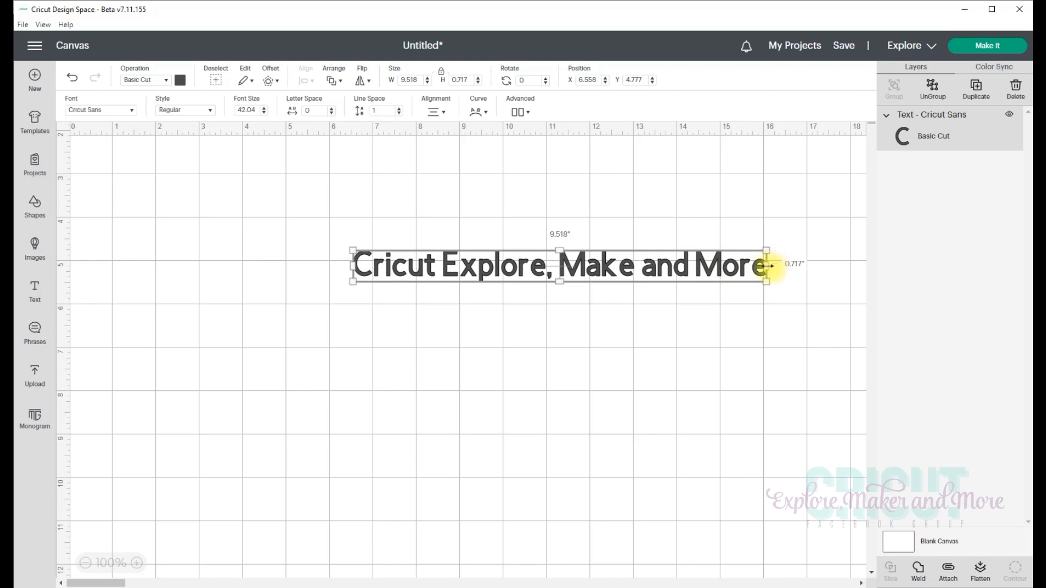
drag(767, 264, 704, 264)
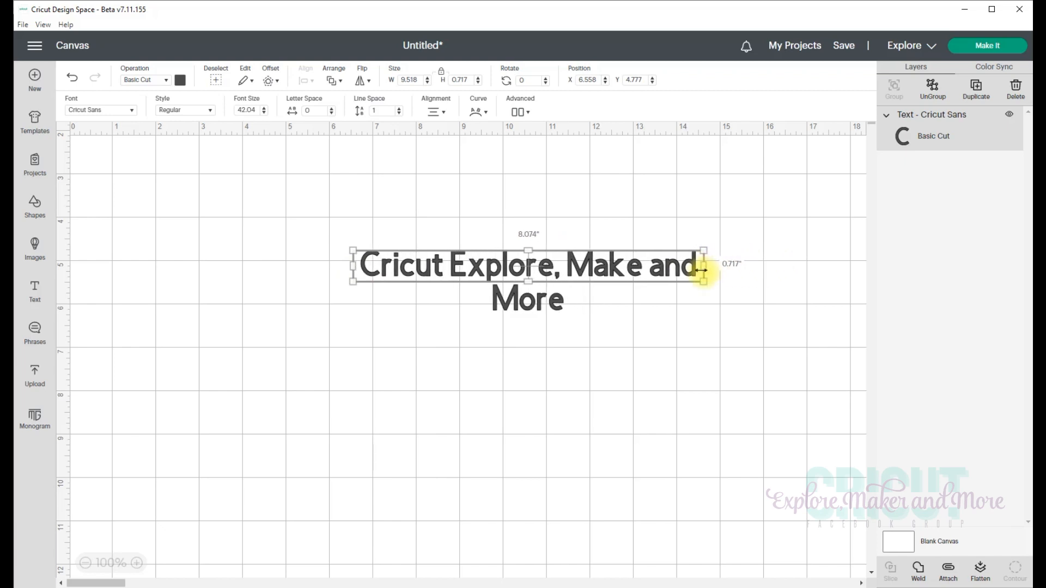
drag(704, 272, 597, 272)
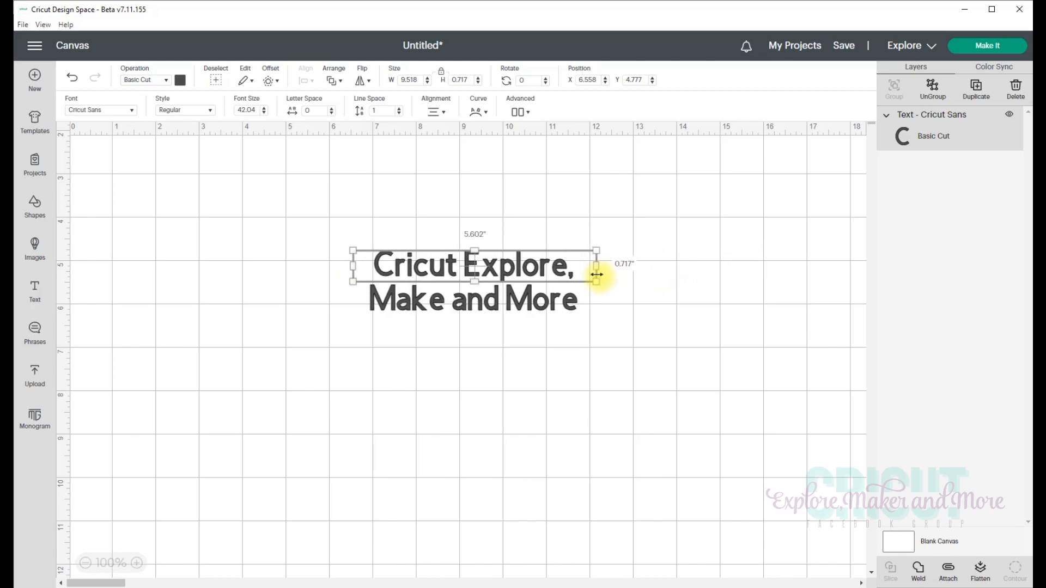
drag(595, 273, 595, 317)
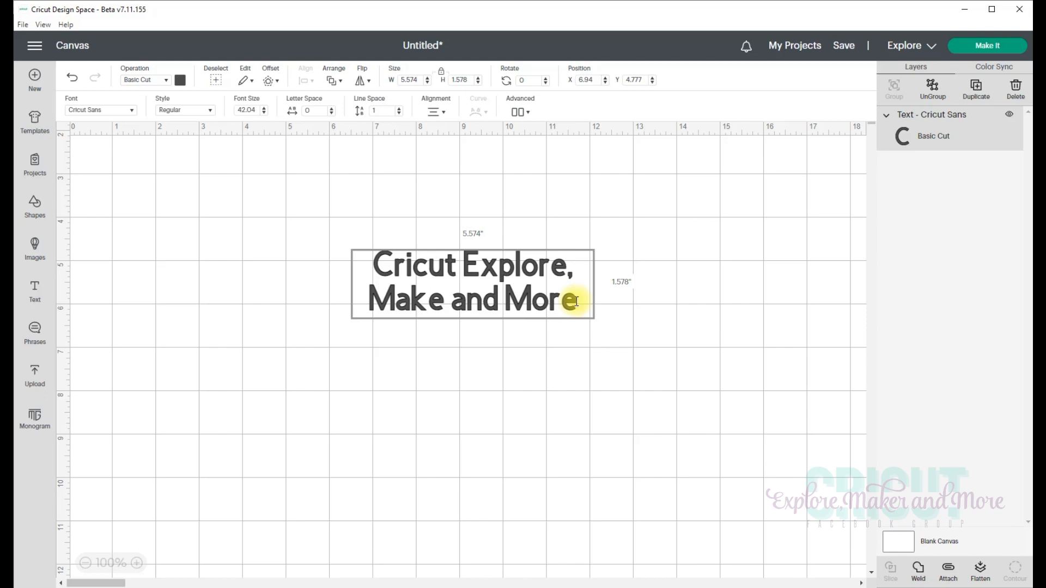
mouse_move(581, 303)
text(Faceb)
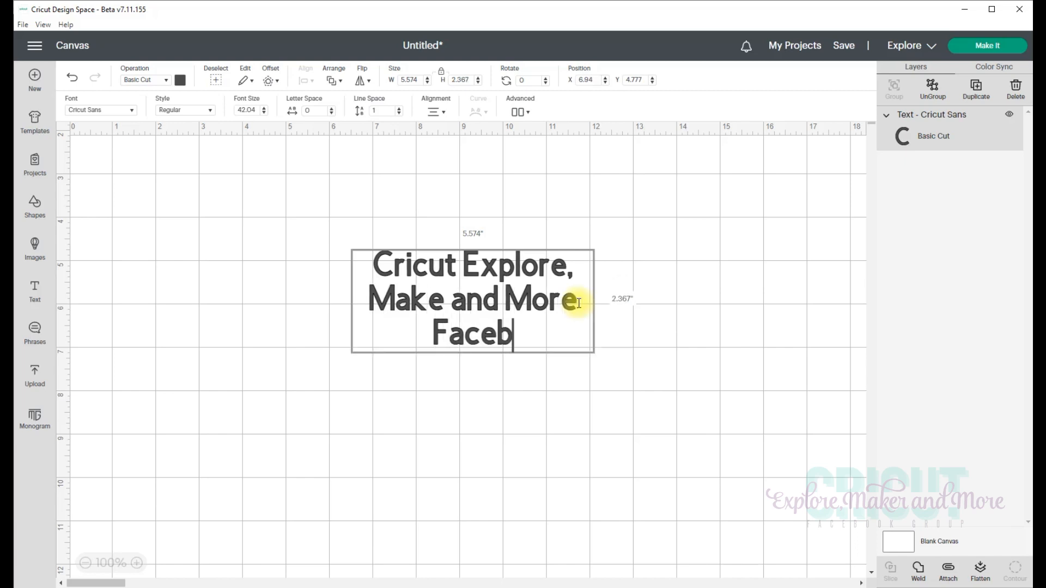
Step: Add a third centred line reading 'Facebook group' beneath the text
text(ook gro)
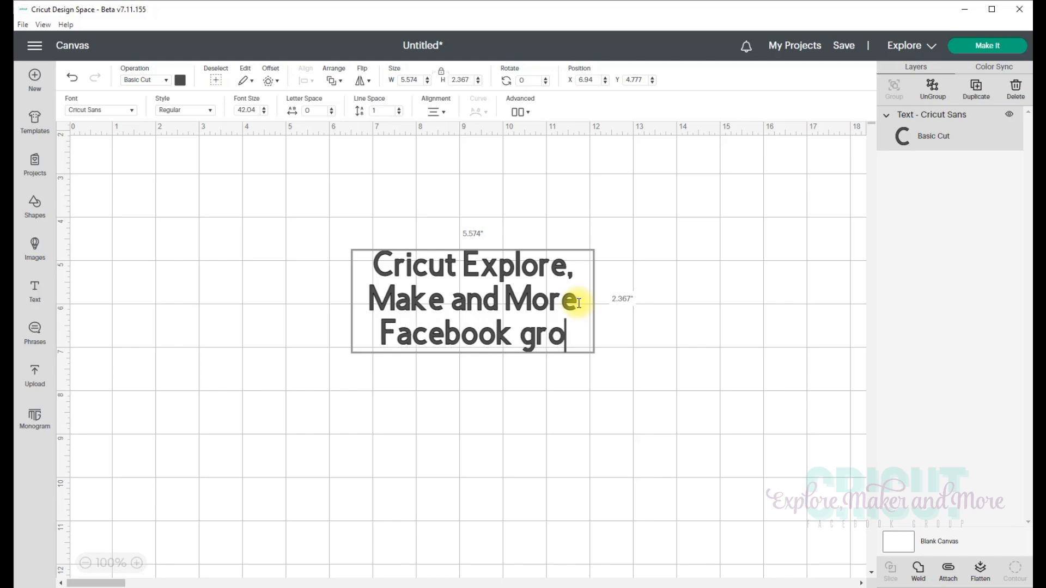
text(up)
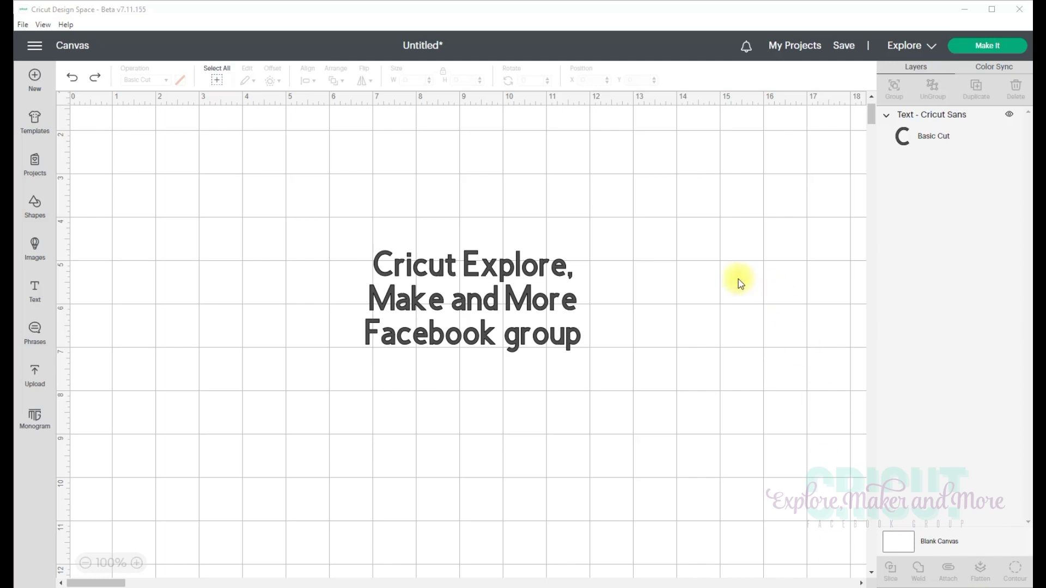
mouse_move(34, 211)
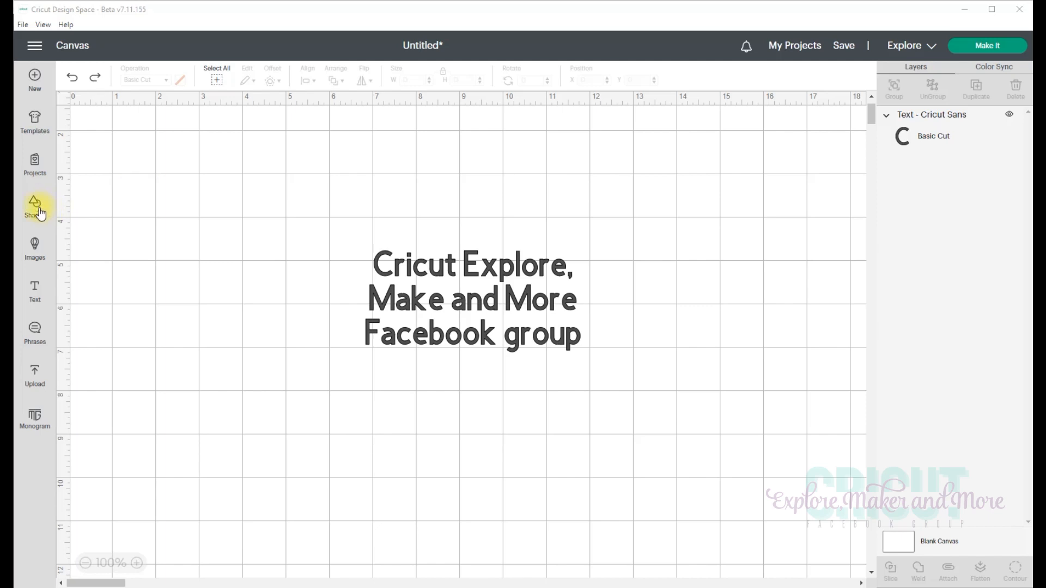
Step: Add a star from Shapes and drag it out to about 3.74 by 3.56 inches
click(34, 212)
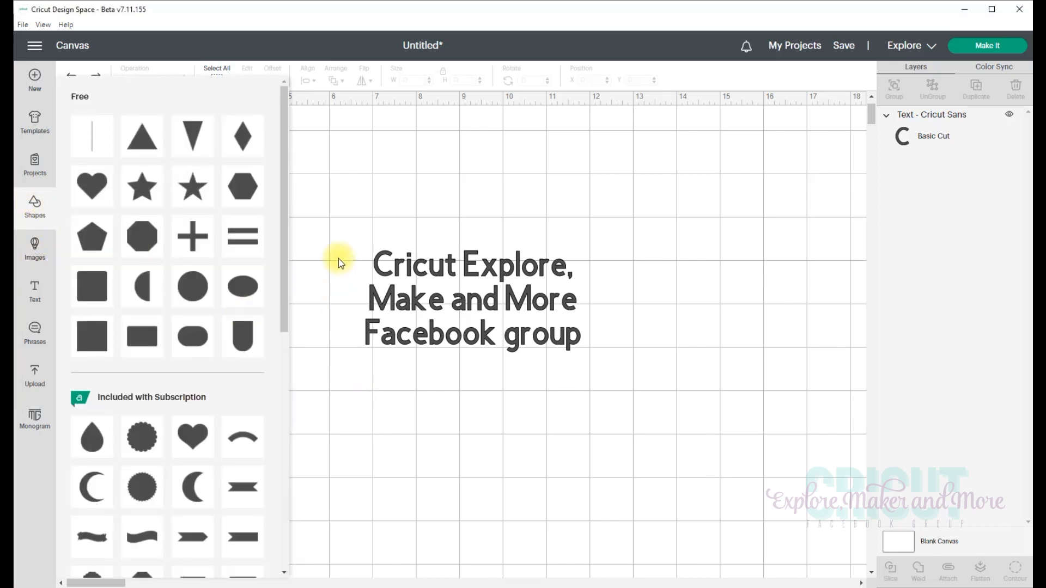
mouse_move(141, 187)
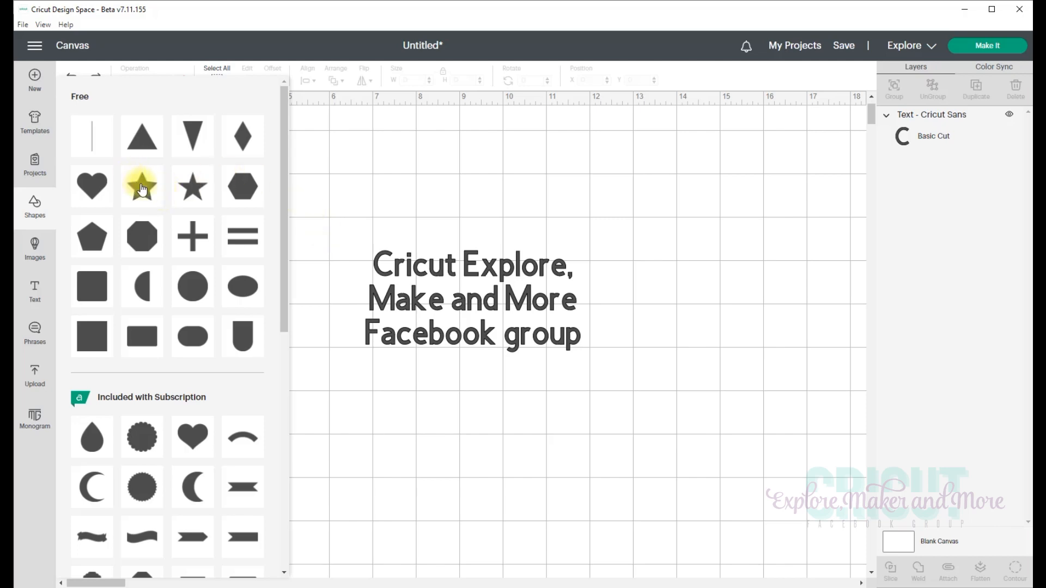
click(141, 185)
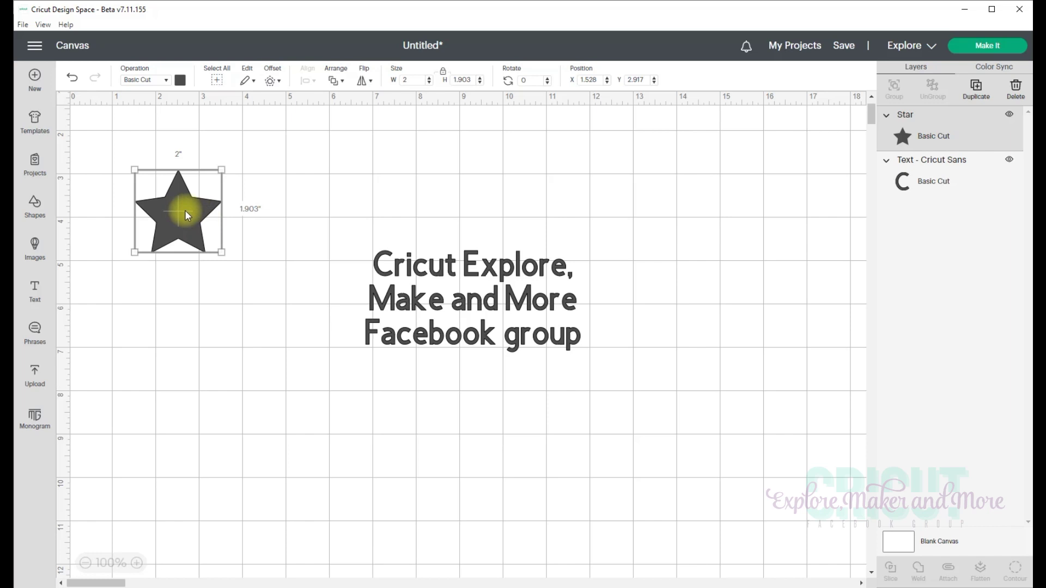
mouse_move(260, 268)
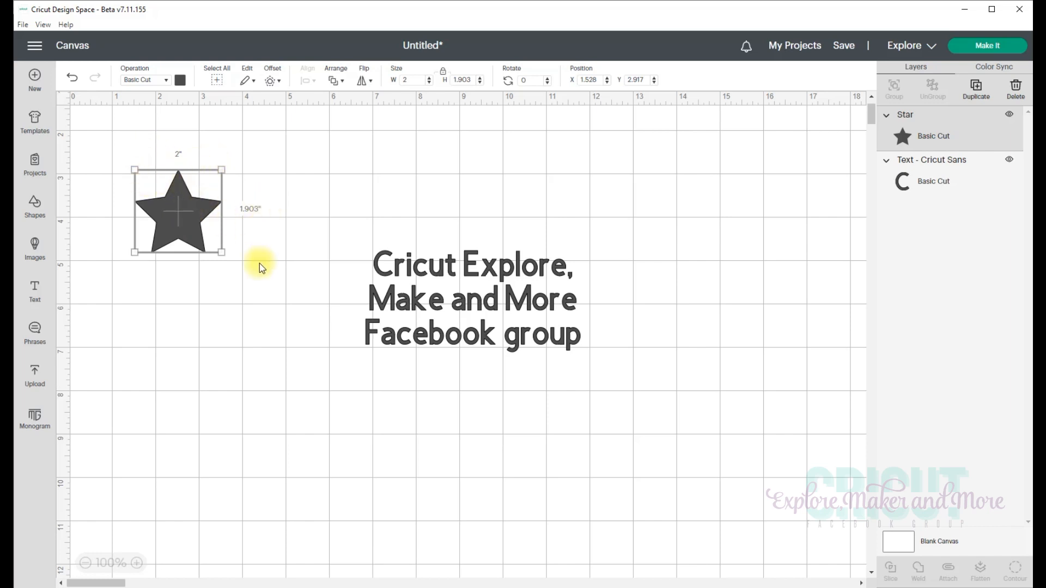
mouse_move(136, 251)
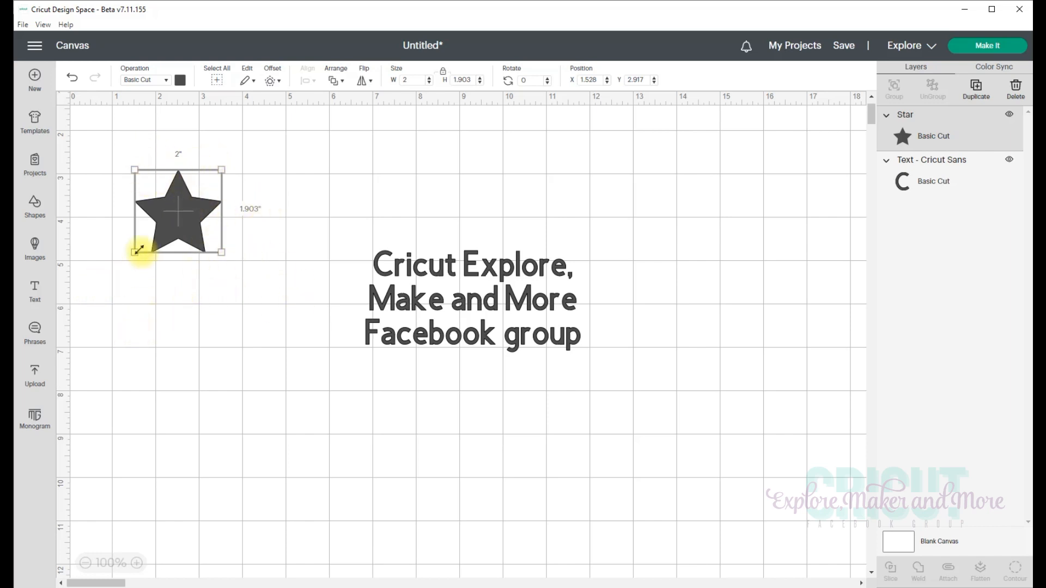
mouse_move(456, 296)
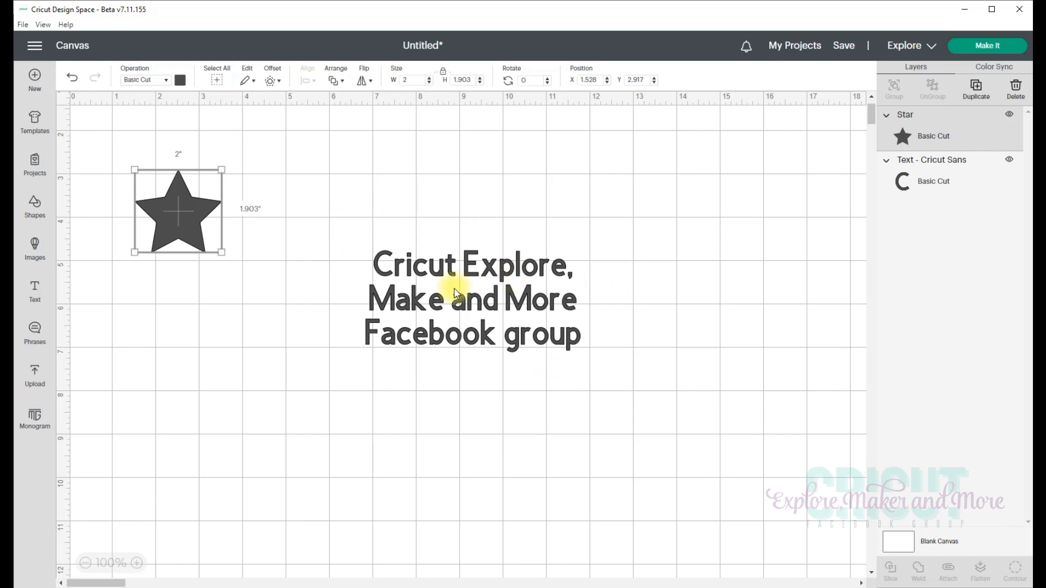
mouse_move(220, 265)
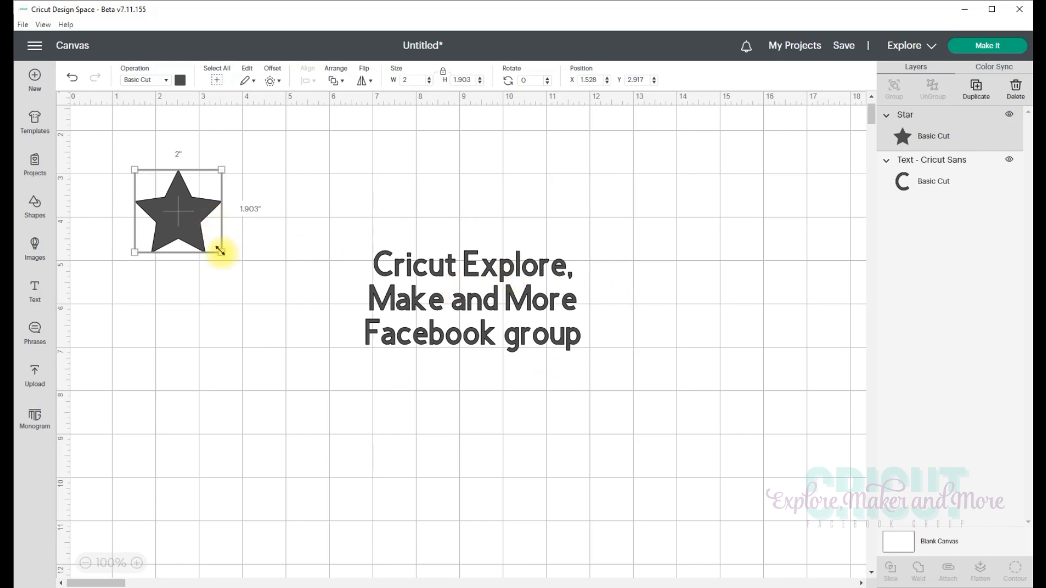
drag(221, 251, 269, 296)
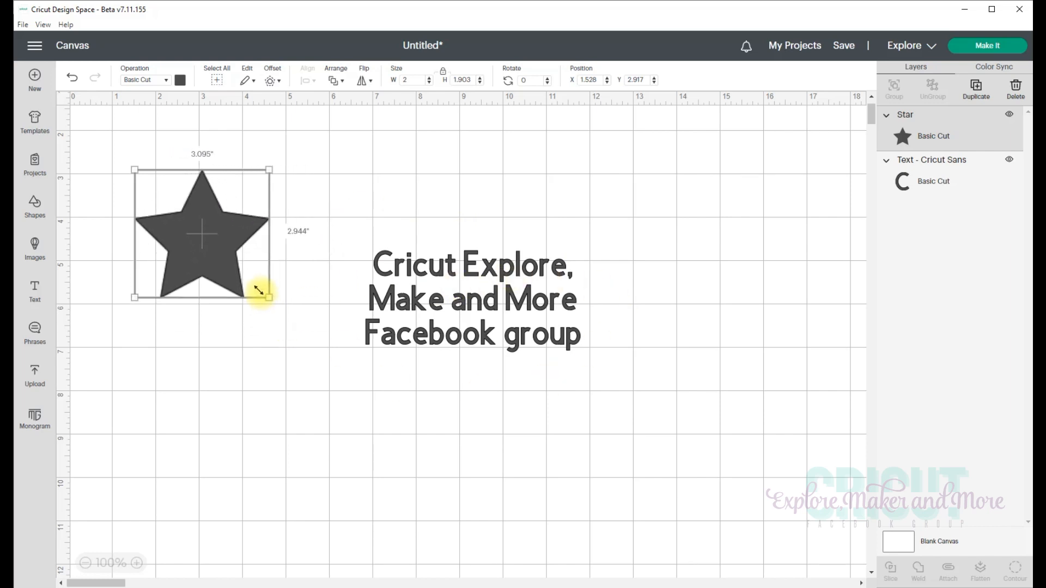
drag(267, 296, 293, 322)
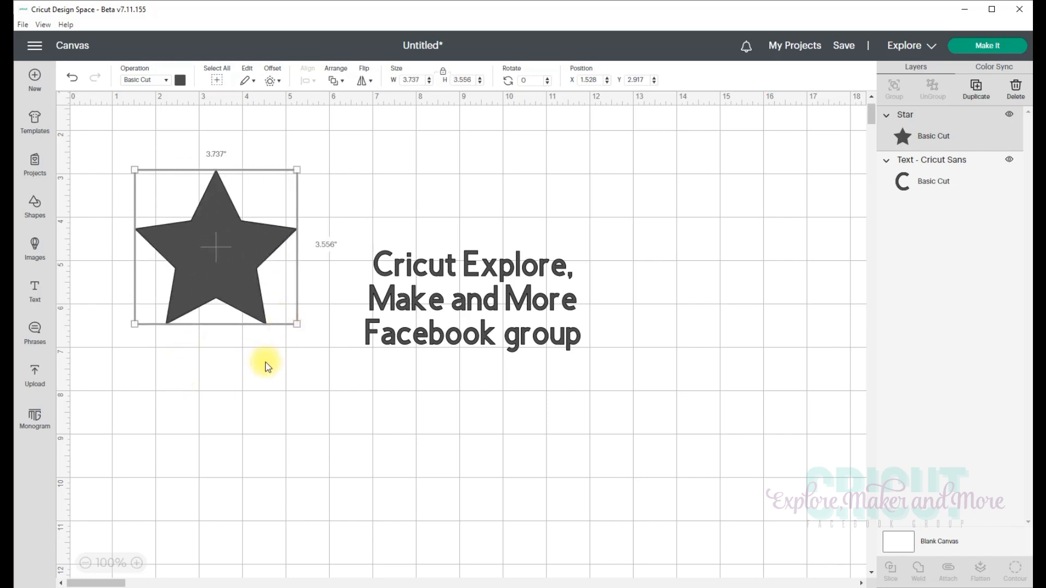
mouse_move(305, 334)
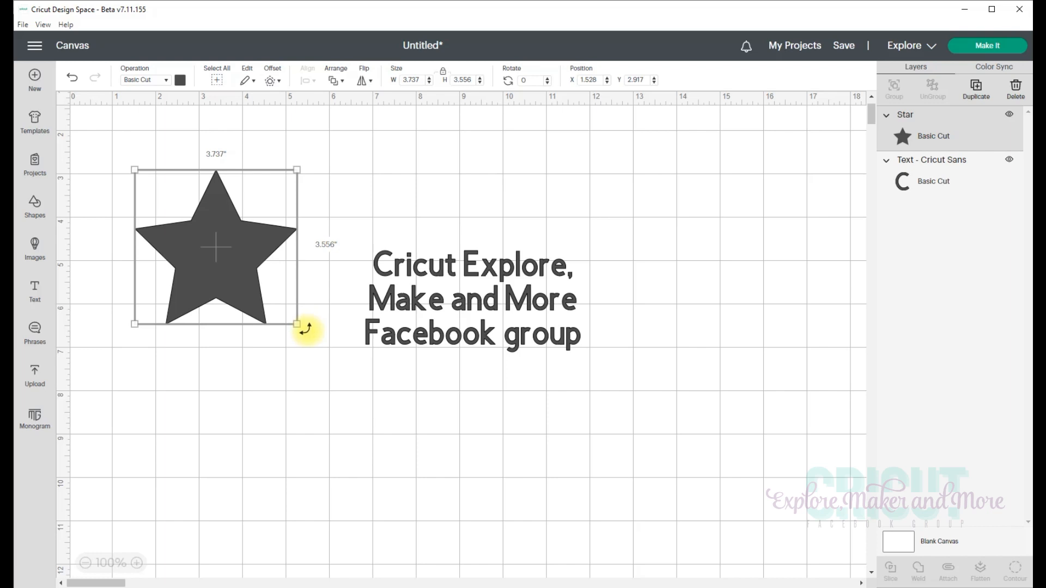
Step: Rotate the star with its handle to roughly 334-337 degrees
drag(296, 326, 269, 374)
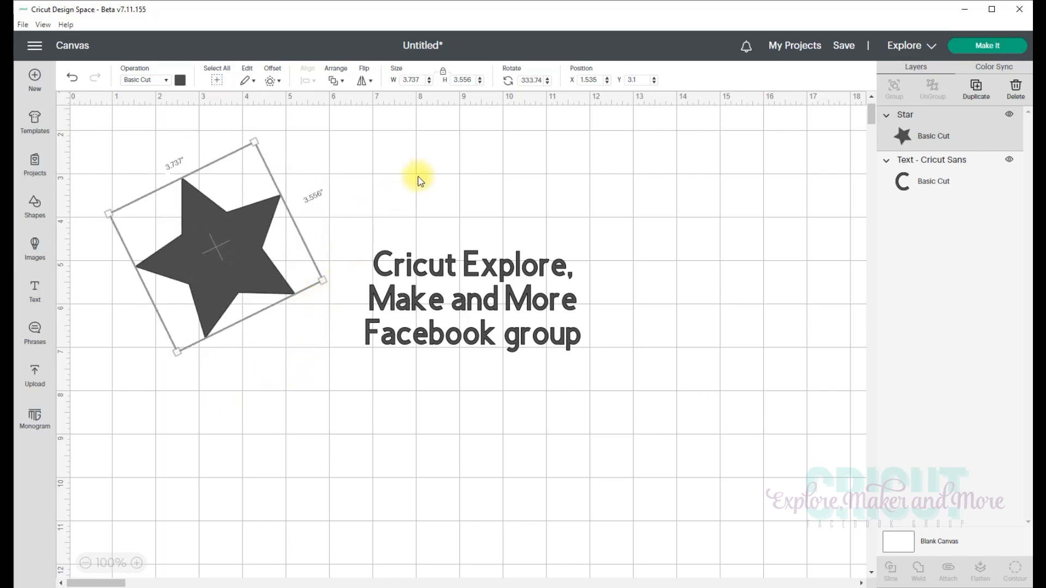
mouse_move(547, 81)
text(337)
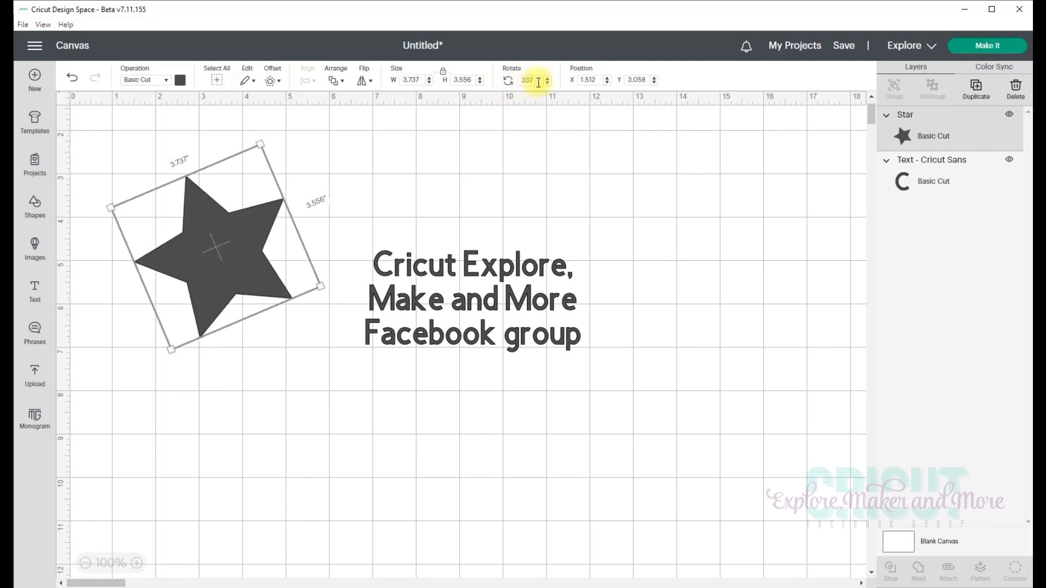
mouse_move(221, 262)
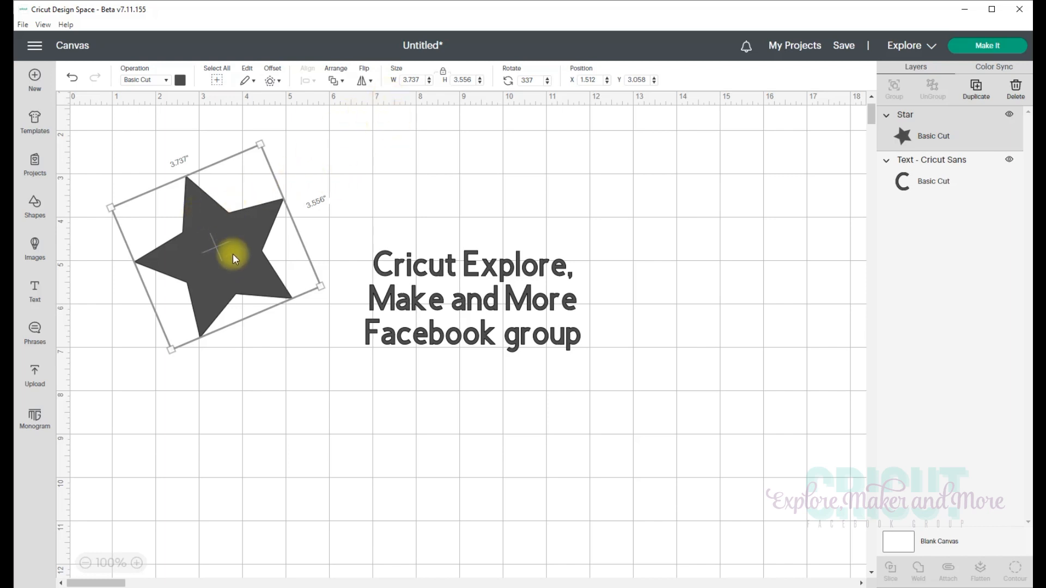
mouse_move(212, 259)
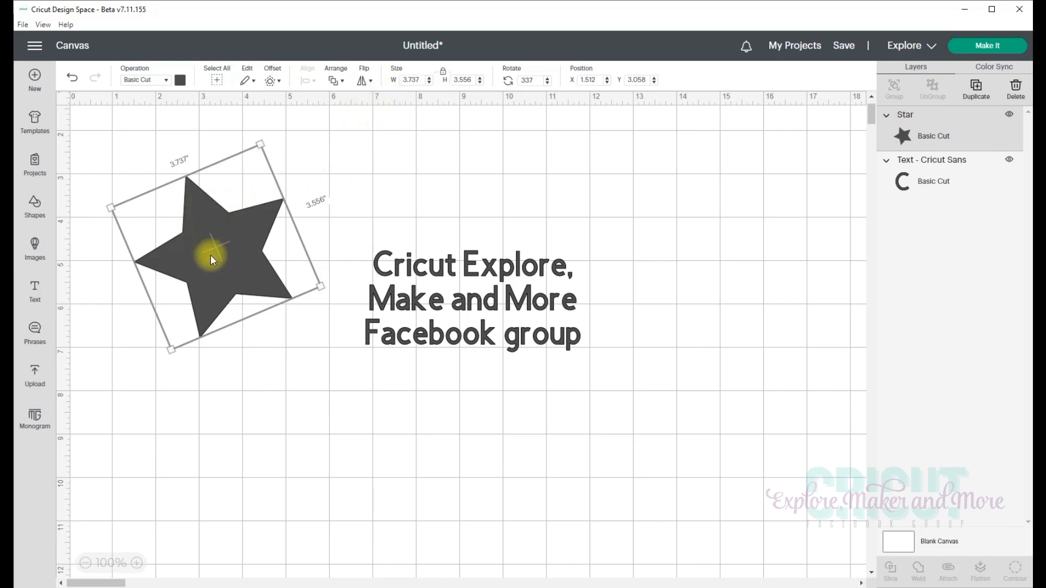
mouse_move(222, 253)
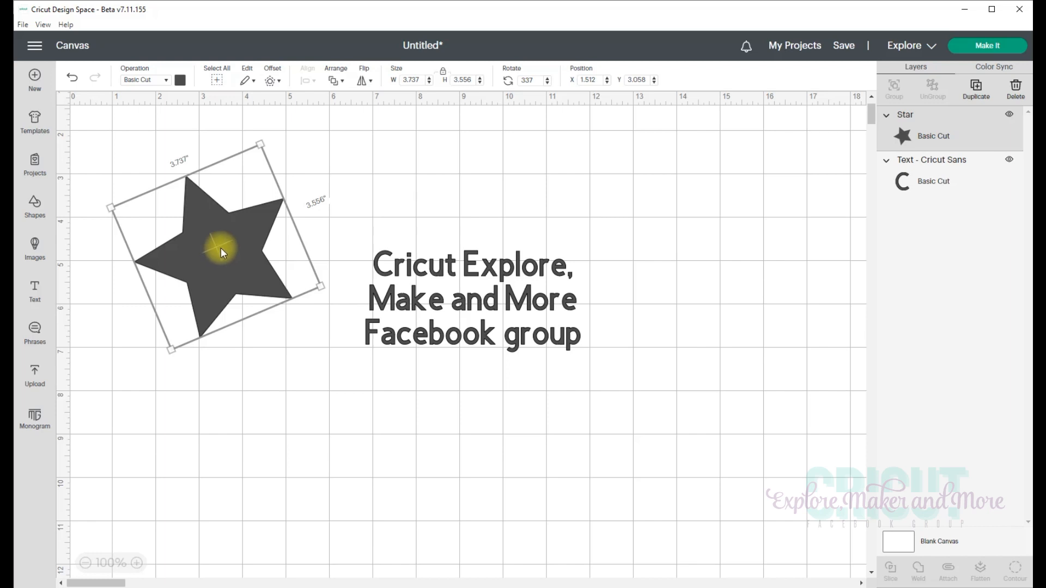
mouse_move(440, 218)
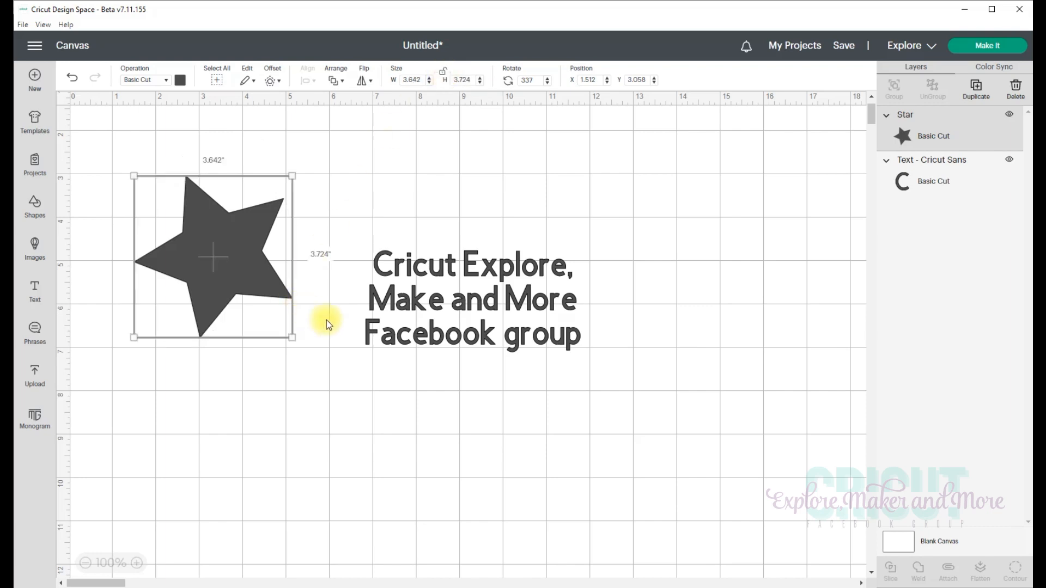
Step: Stretch the star's width and height separately to about 3.9 inches each
drag(292, 337, 237, 394)
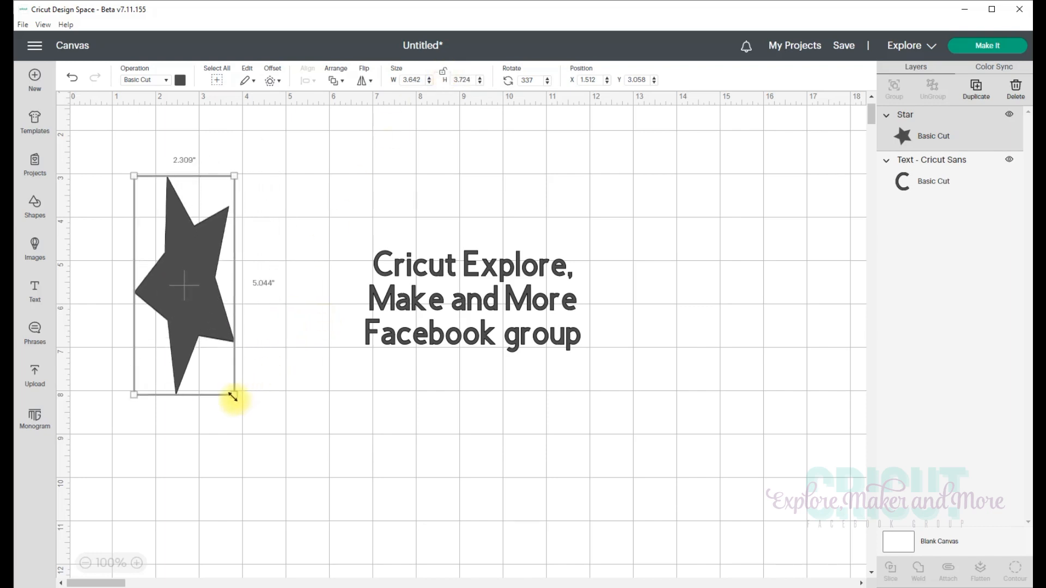
drag(237, 397, 265, 335)
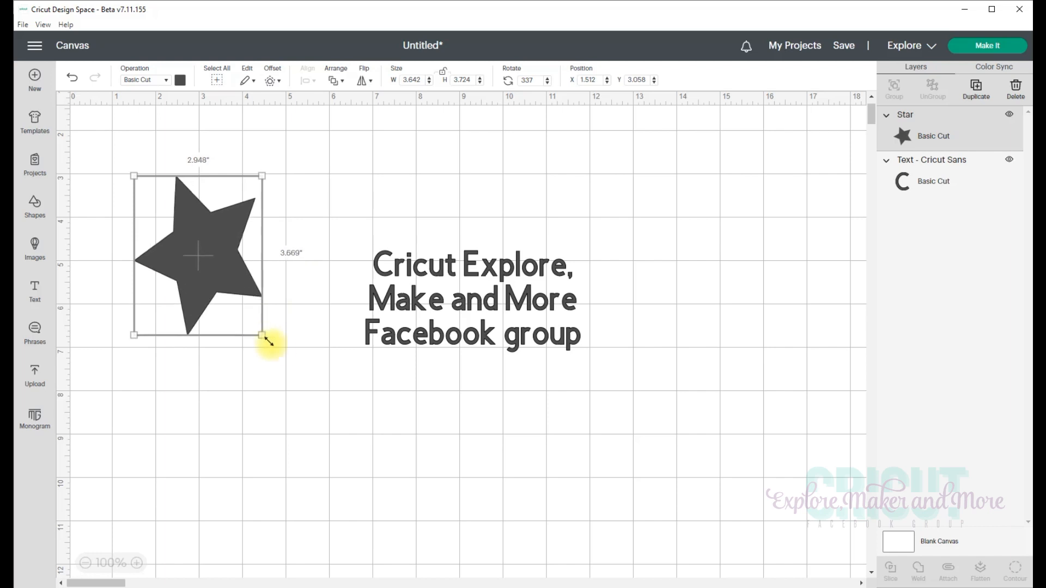
drag(263, 337, 297, 353)
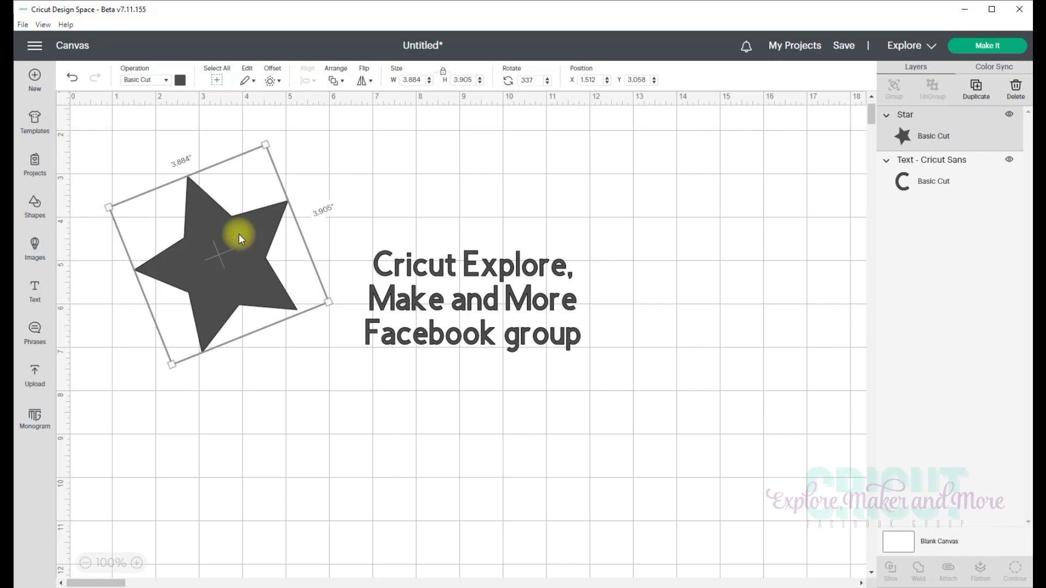
click(1022, 94)
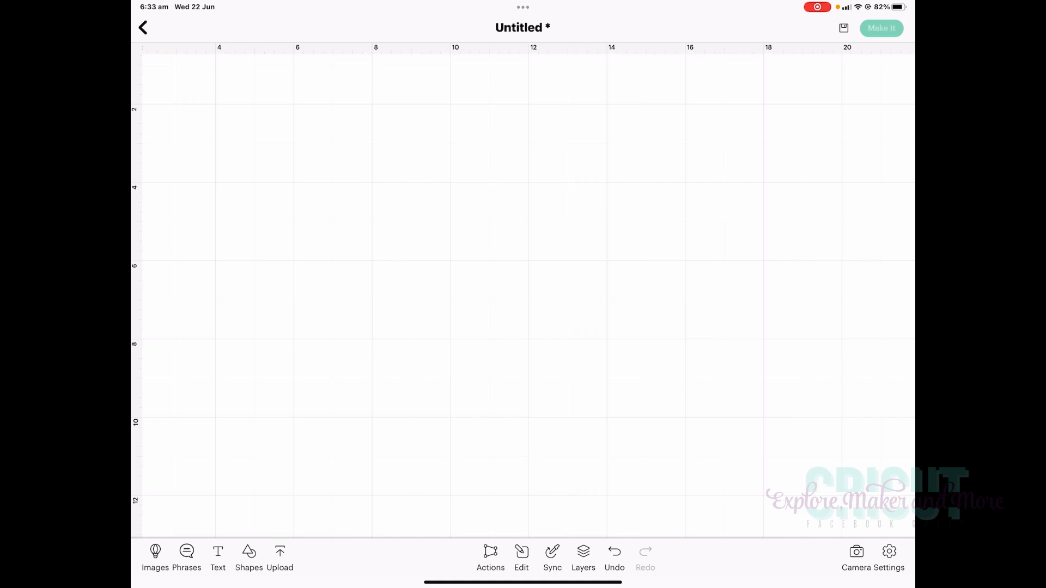
Step: Start a new text object on the iPad canvas and enter the letter C
click(218, 554)
text(C)
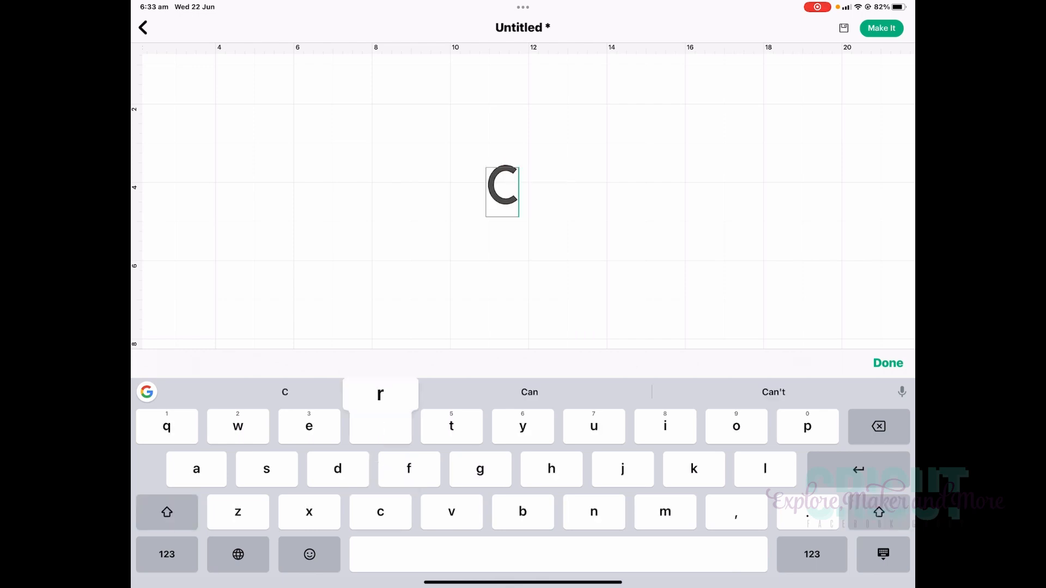
Step: Continue the text to read 'Cricut Explore, Maker and'
text(ricut E)
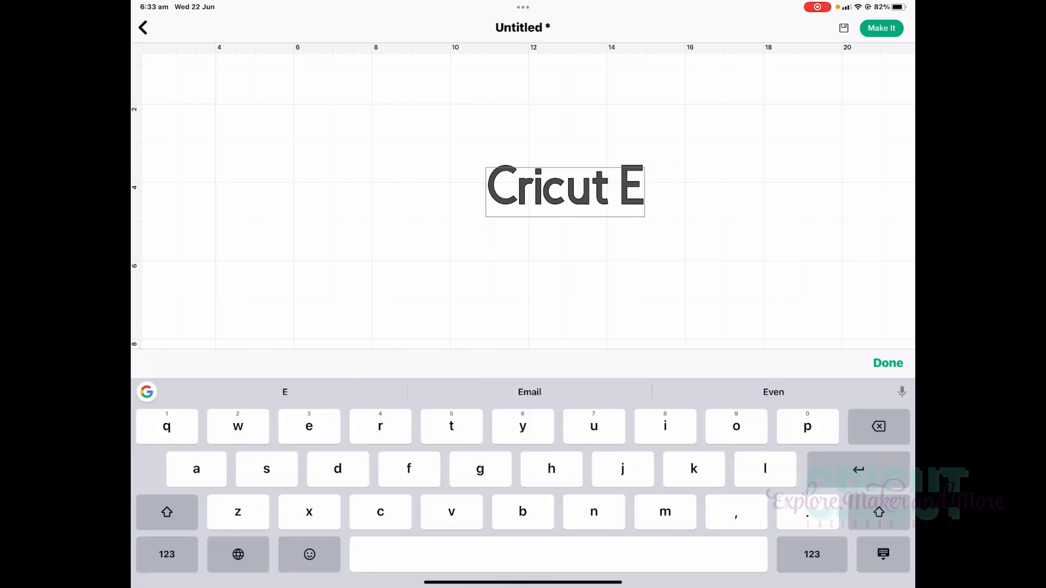
text(xplore)
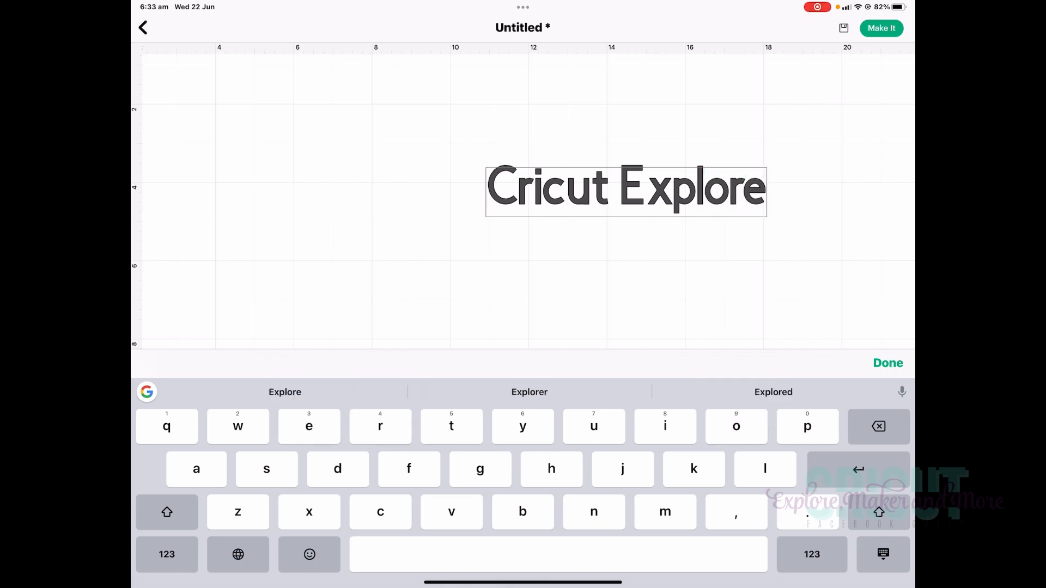
text(, Maker)
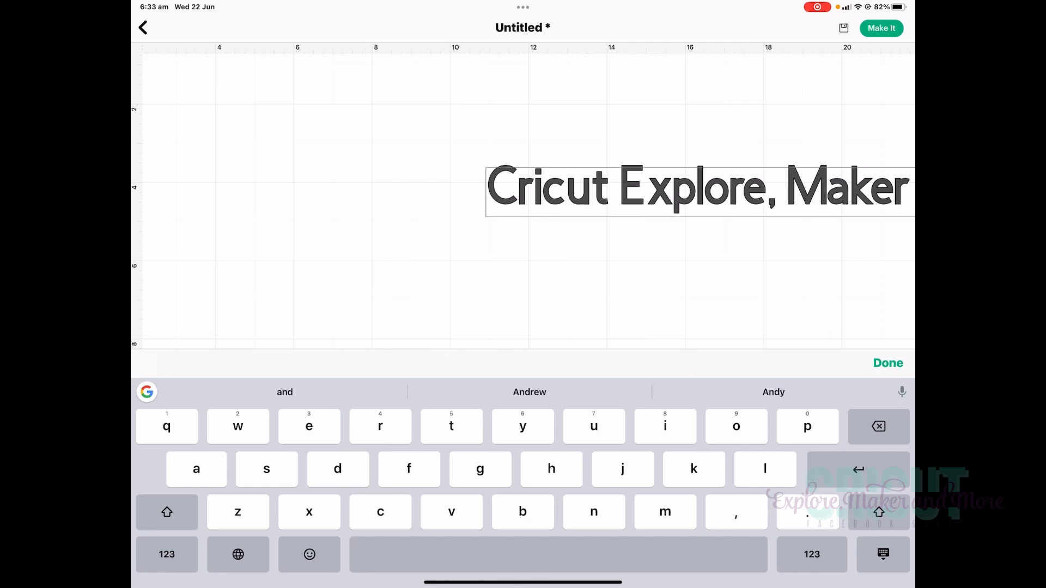
text(and)
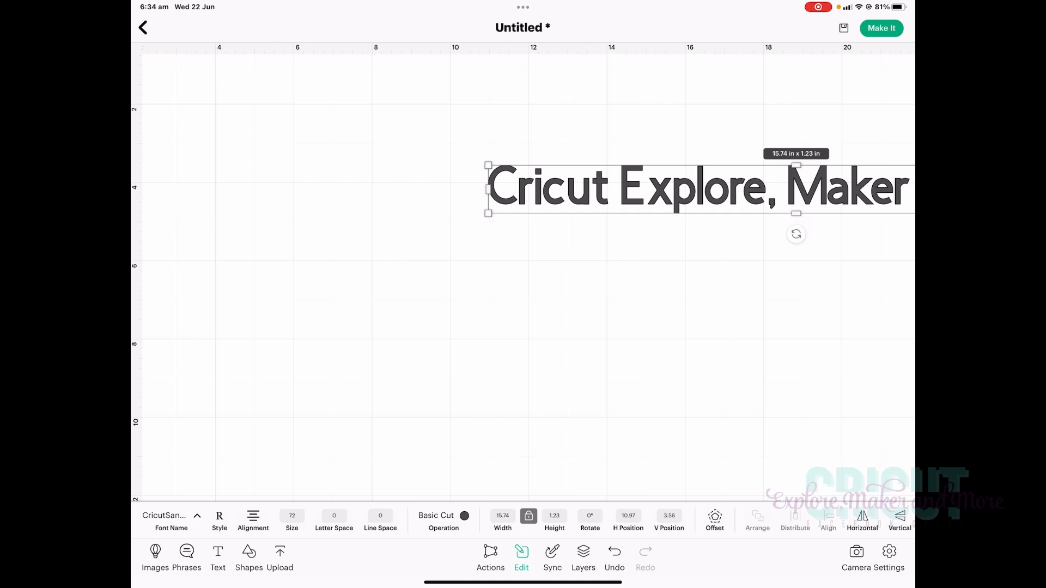
Step: Finish the text 'Cricut Explore, Maker and More', move it toward the centre and deselect it
click(171, 521)
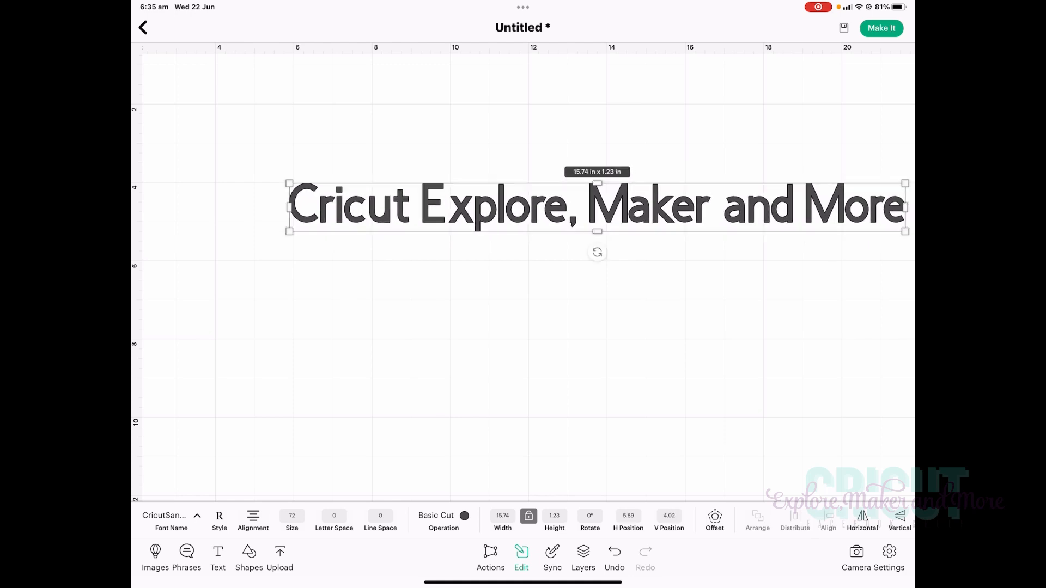
drag(597, 205, 547, 195)
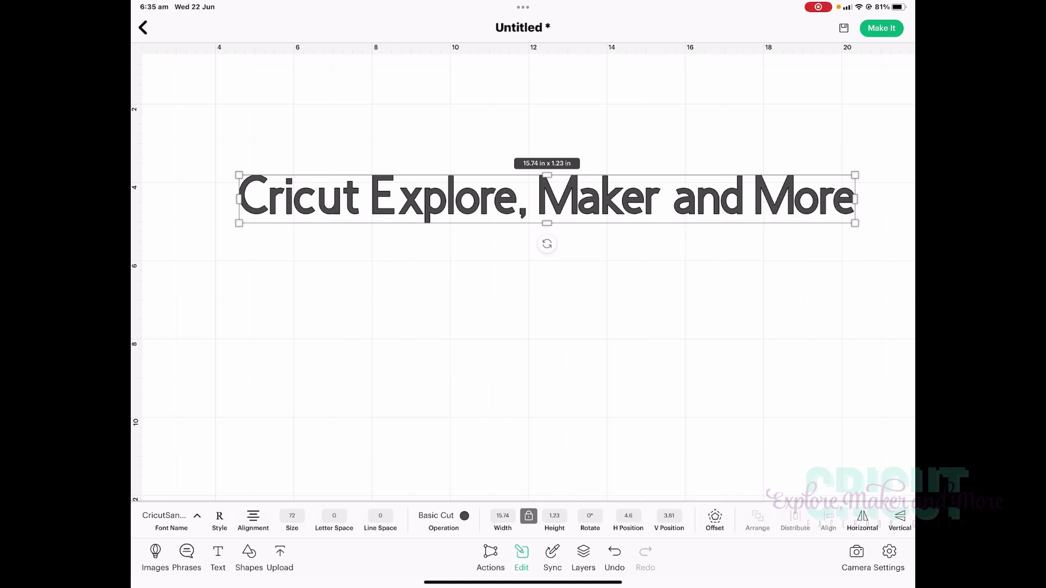
click(590, 516)
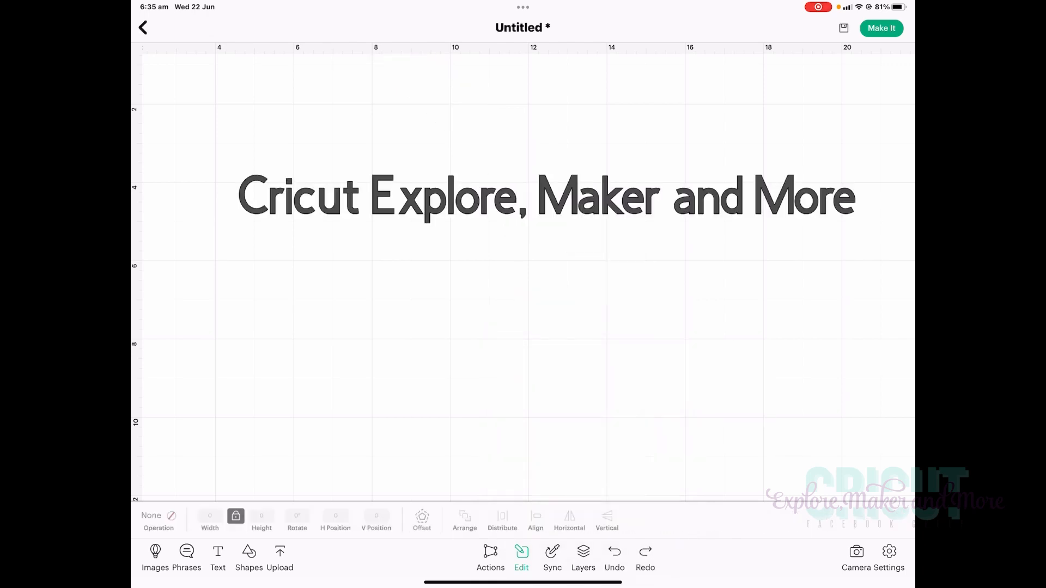
Step: Select the slogan text and show its font, size and alignment settings in Edit
click(545, 203)
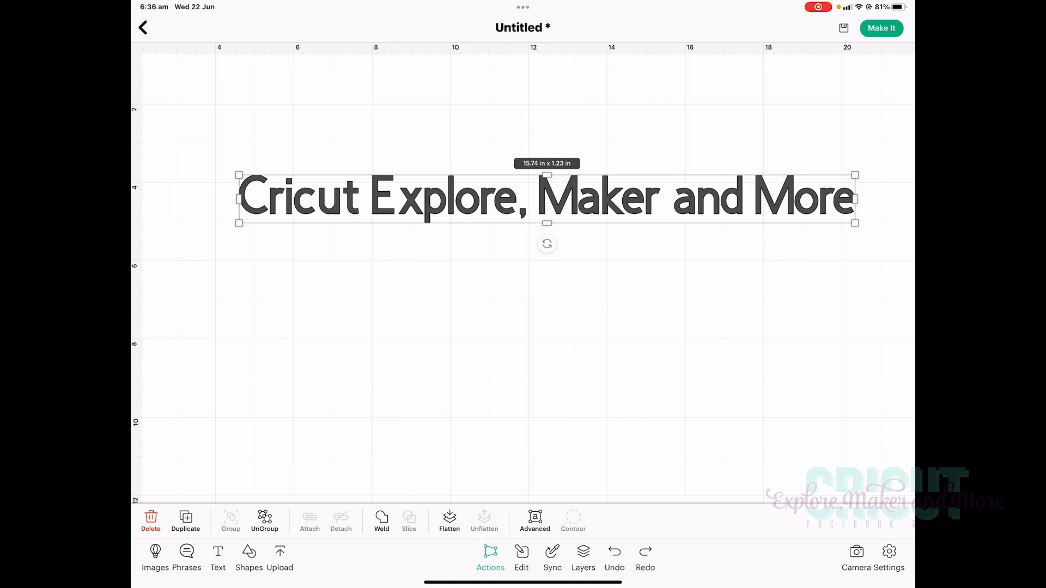
click(151, 520)
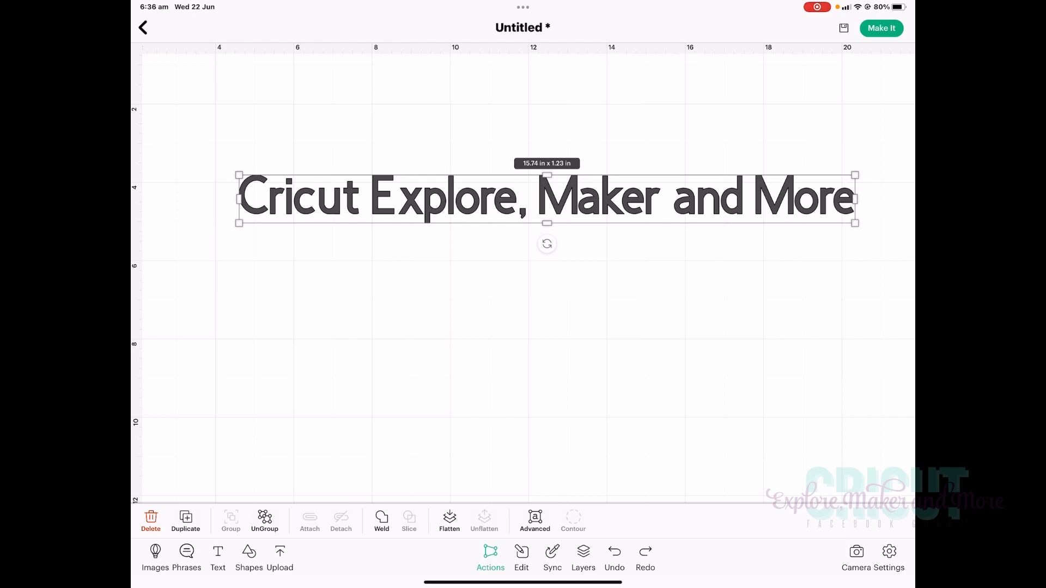
click(521, 558)
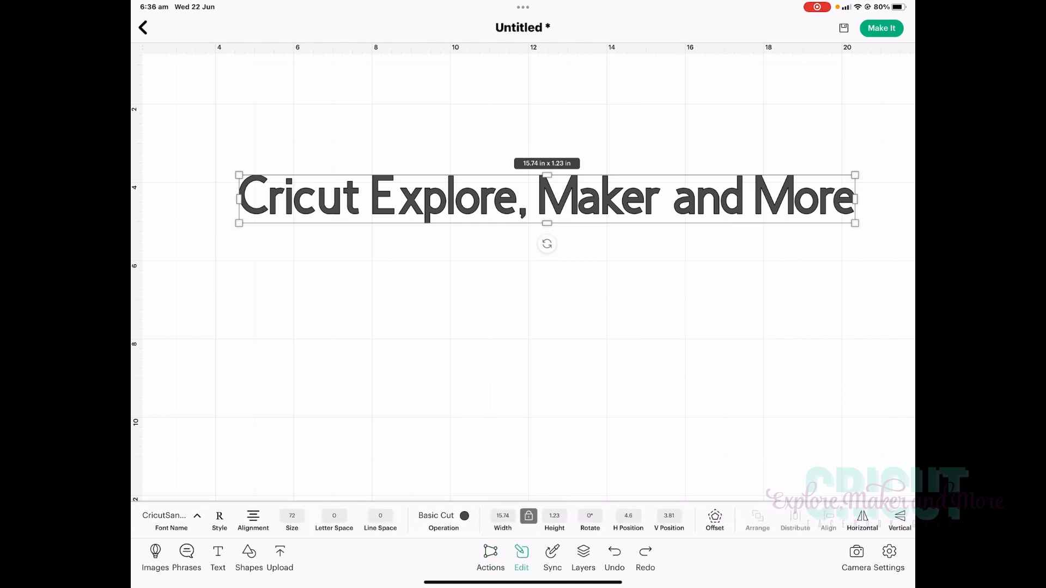
Step: Try stretching the unlocked text, revert it, then switch on Wrap Text under Alignment
click(528, 517)
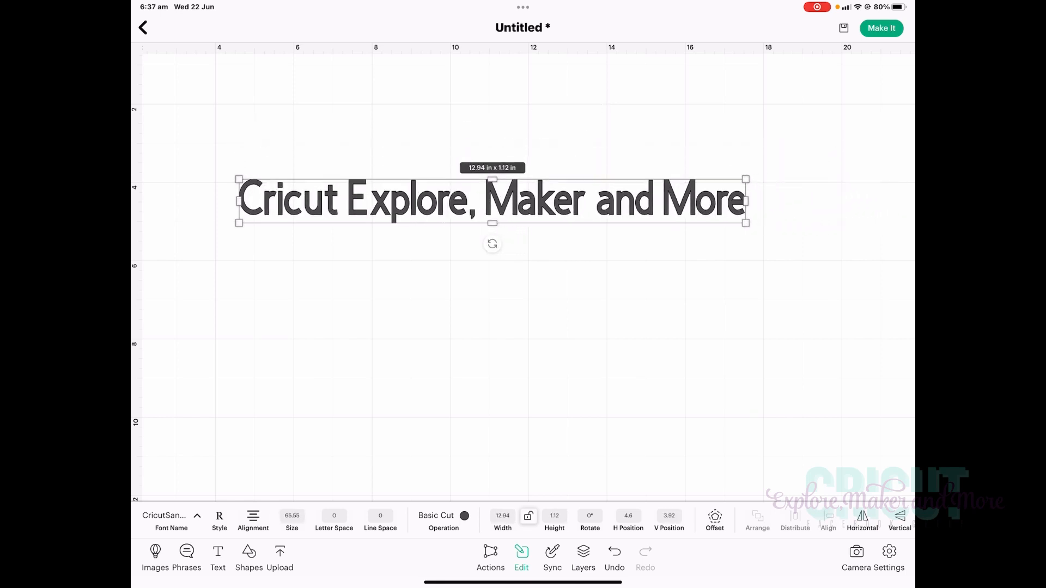
drag(746, 224, 874, 224)
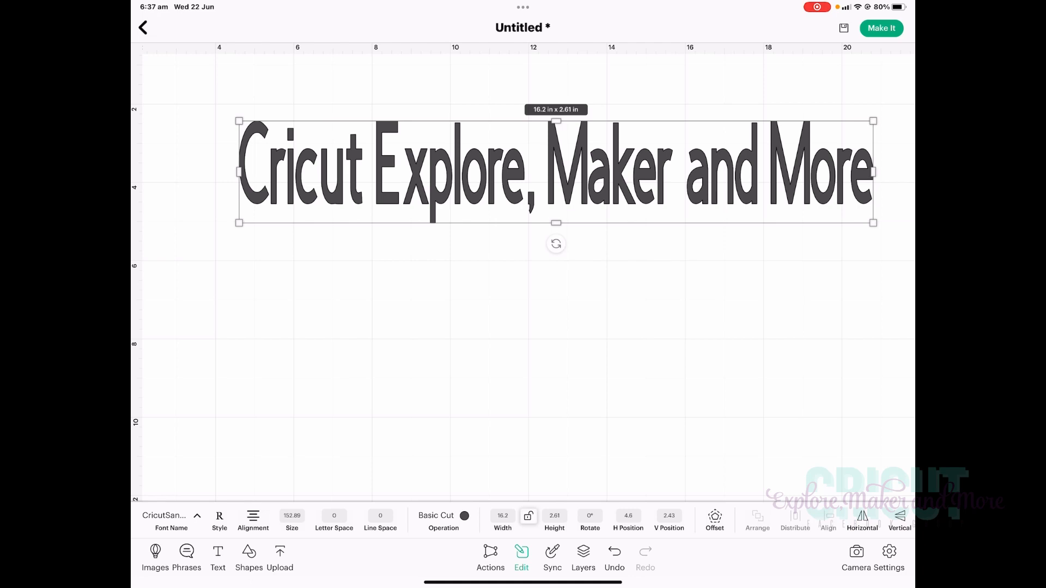
drag(873, 222, 744, 222)
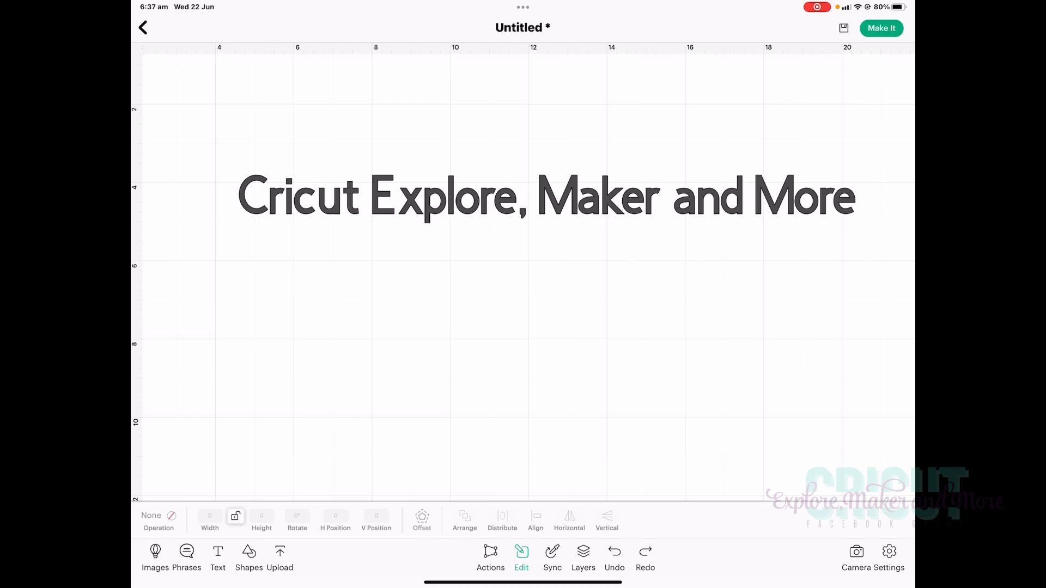
click(545, 196)
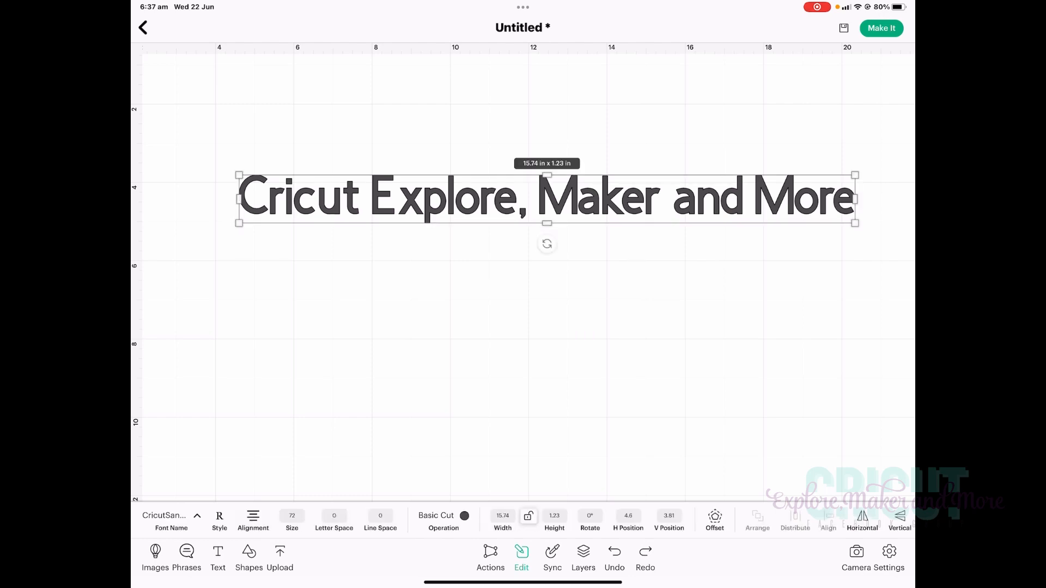
click(528, 517)
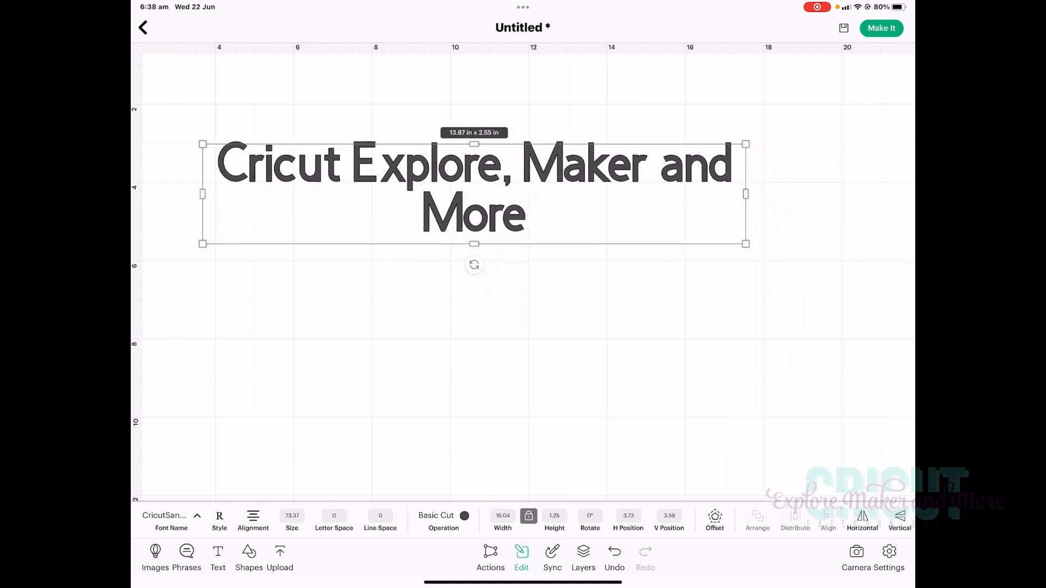
Step: Narrow the box so it wraps as 'Cricut Explore,' / 'Maker and More' and check Alignment
drag(746, 194, 607, 194)
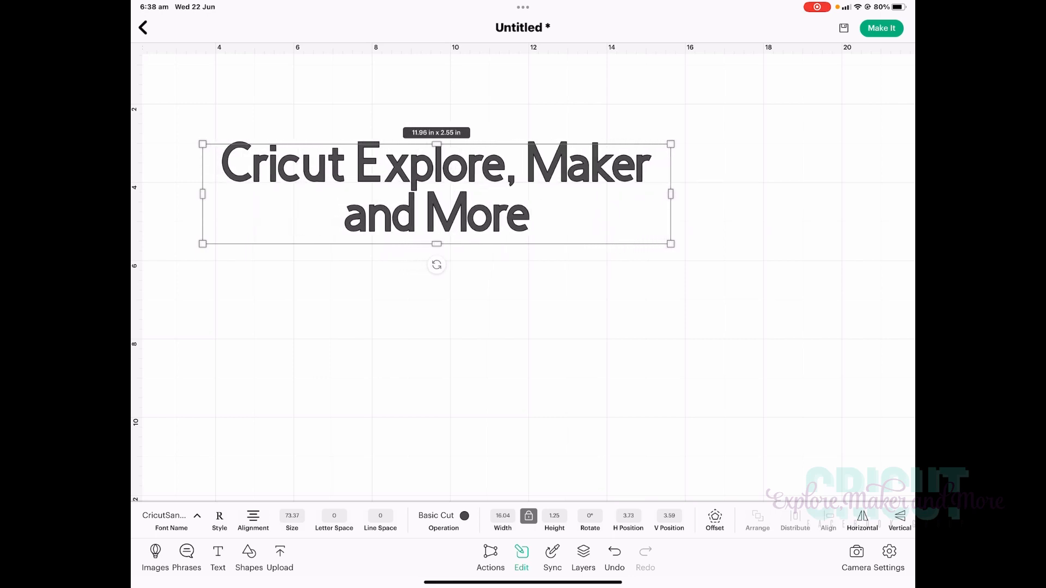
drag(671, 194, 640, 194)
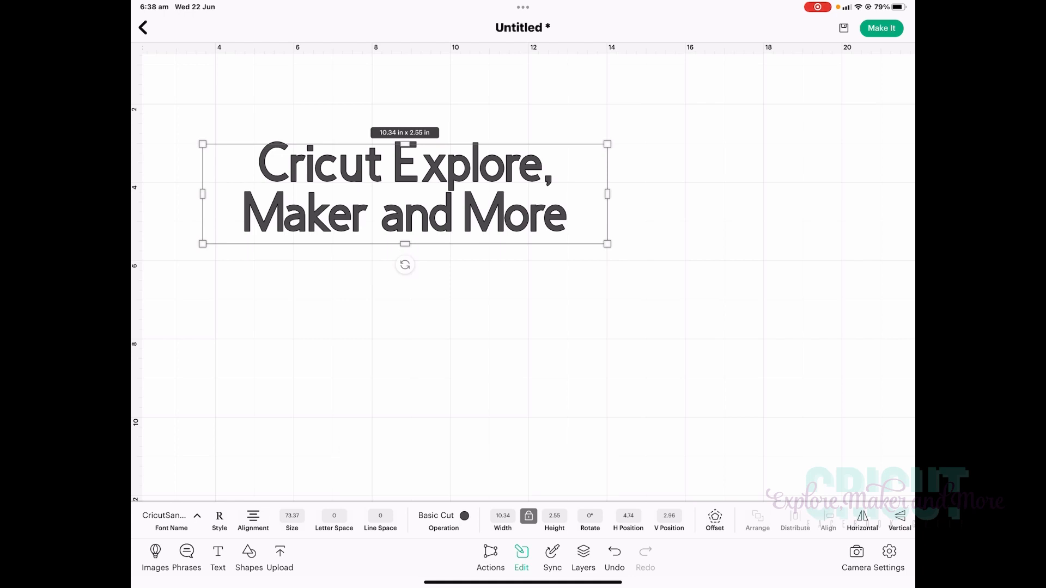
click(252, 520)
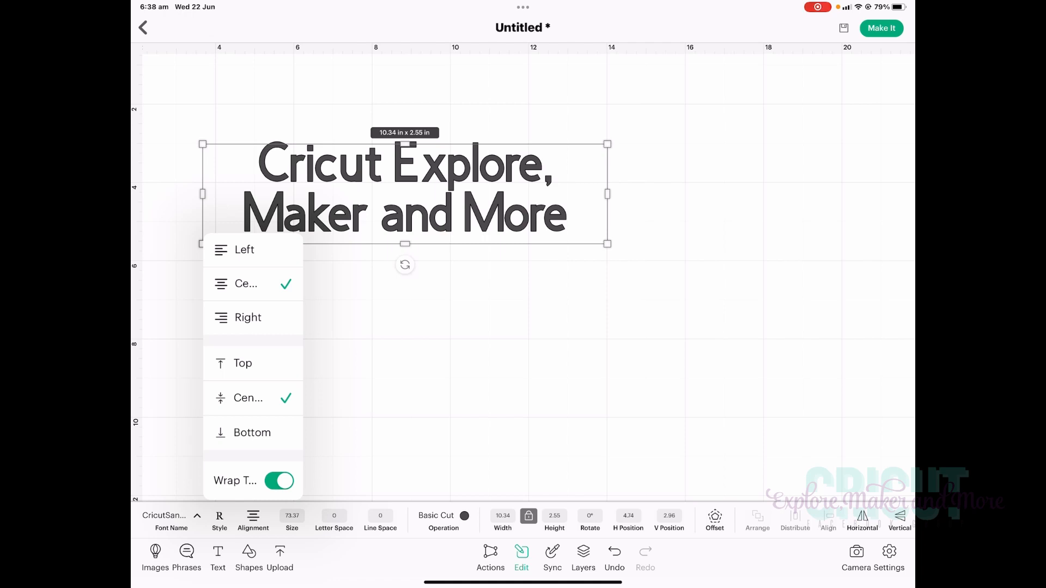
click(279, 481)
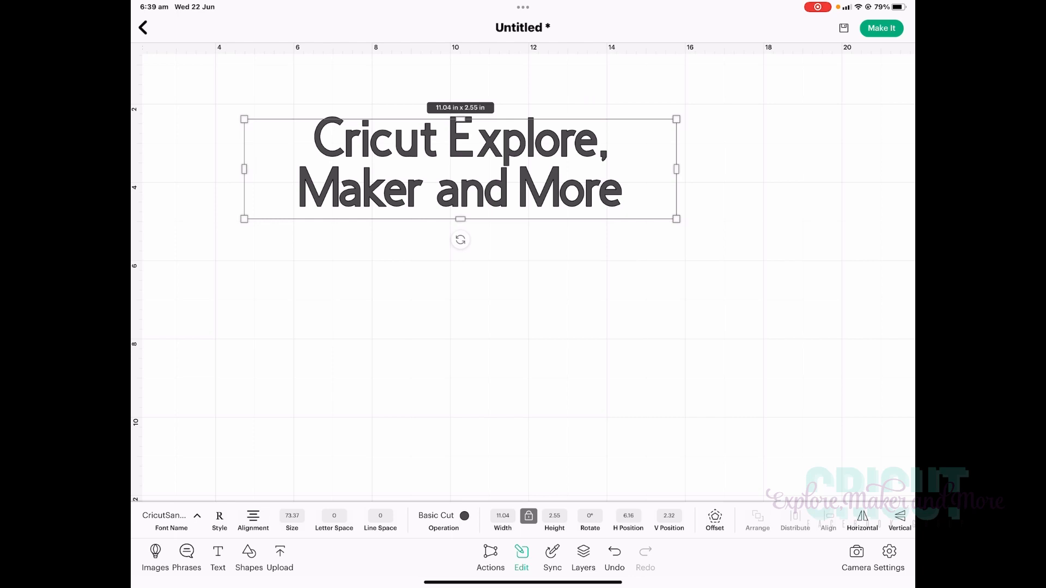
click(248, 554)
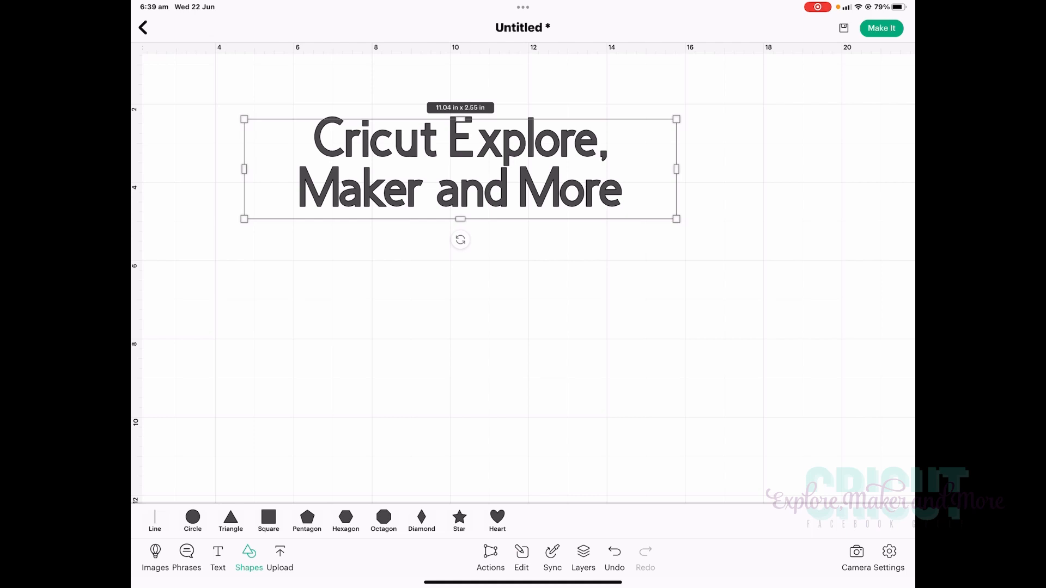
Step: Add a hexagon below the text and stretch it with unlocked proportions to about 6.52 by 4.91 inches
click(346, 516)
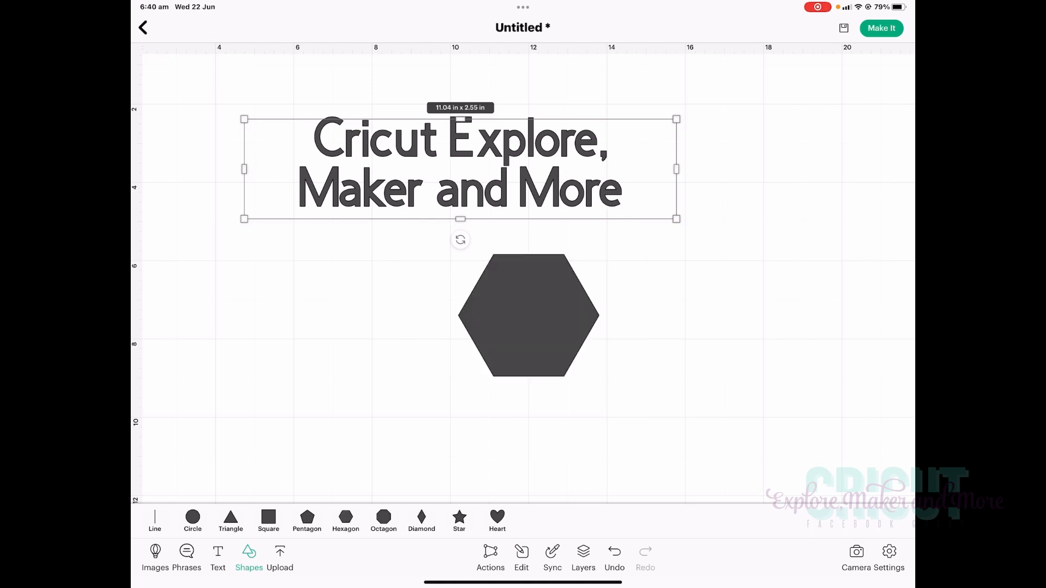
click(528, 314)
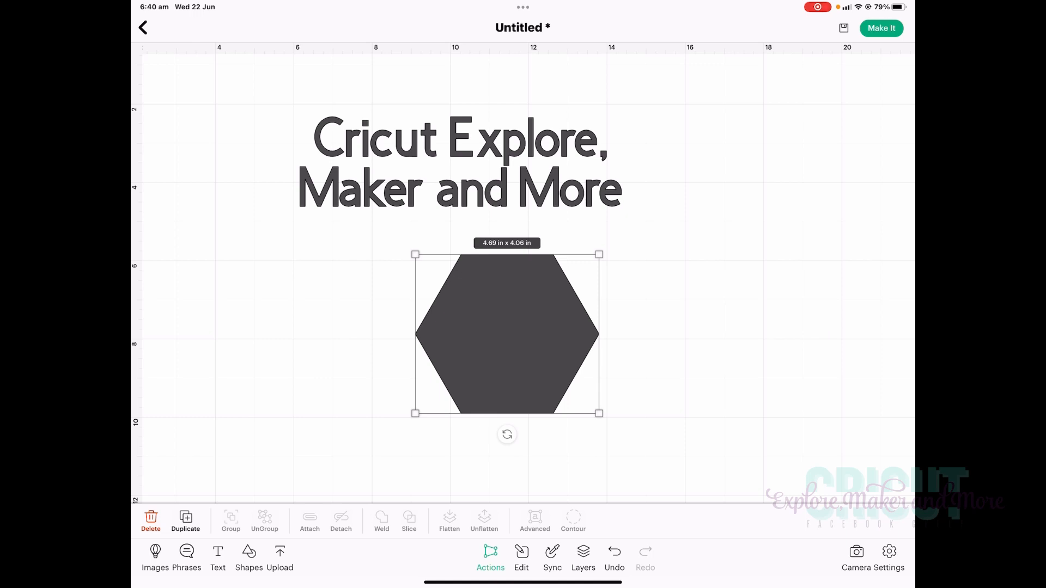
drag(507, 434, 529, 433)
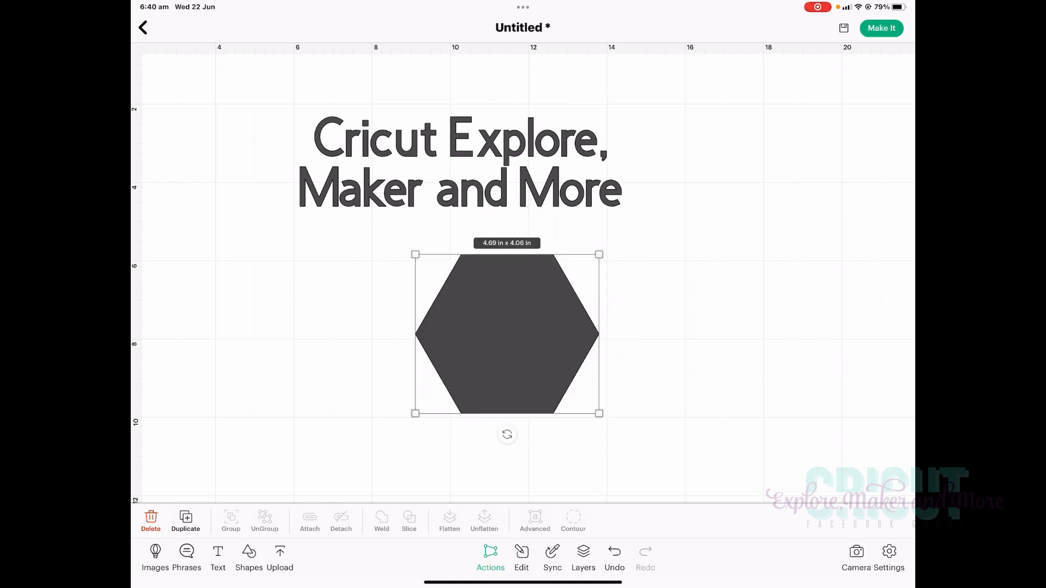
click(521, 559)
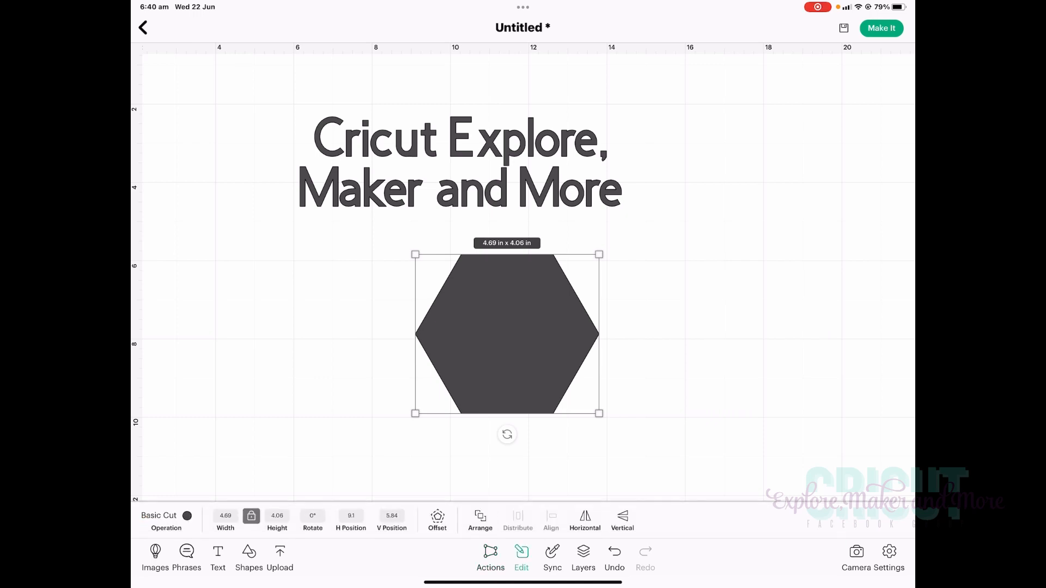
click(312, 519)
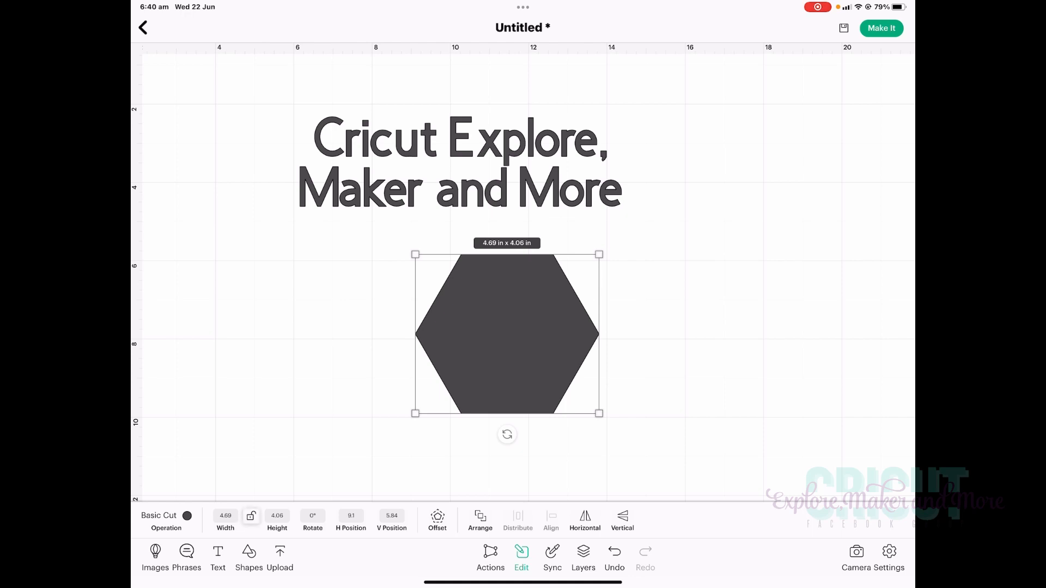
drag(598, 413, 598, 366)
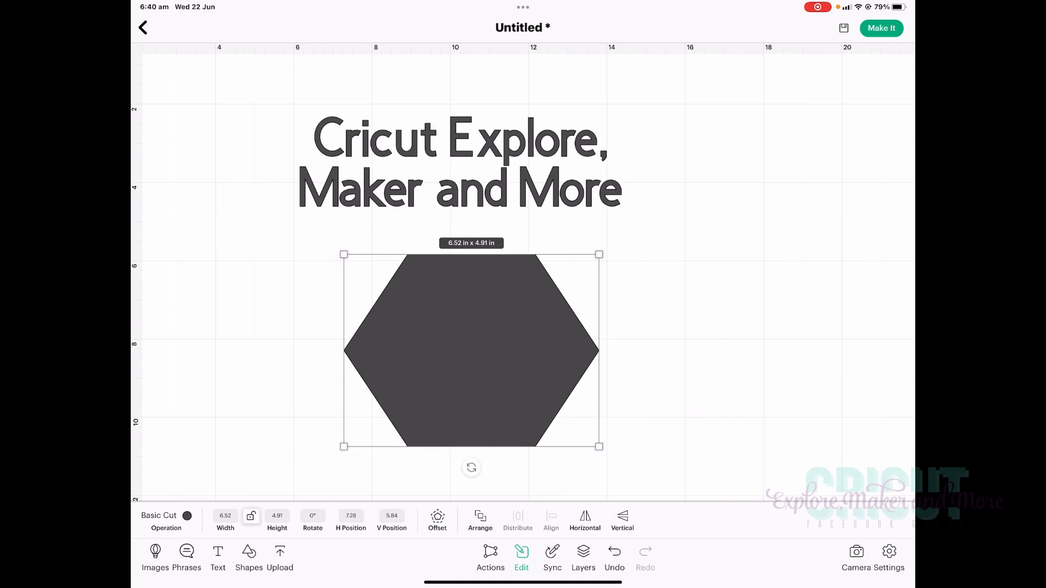
Step: Leave the canvas and return to the cloud projects gallery
click(490, 558)
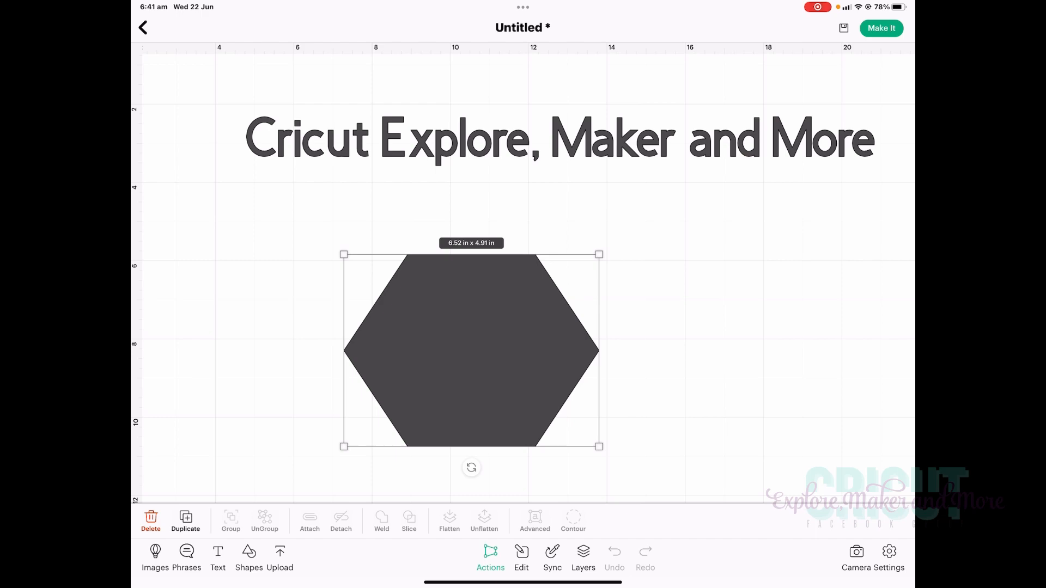
click(142, 26)
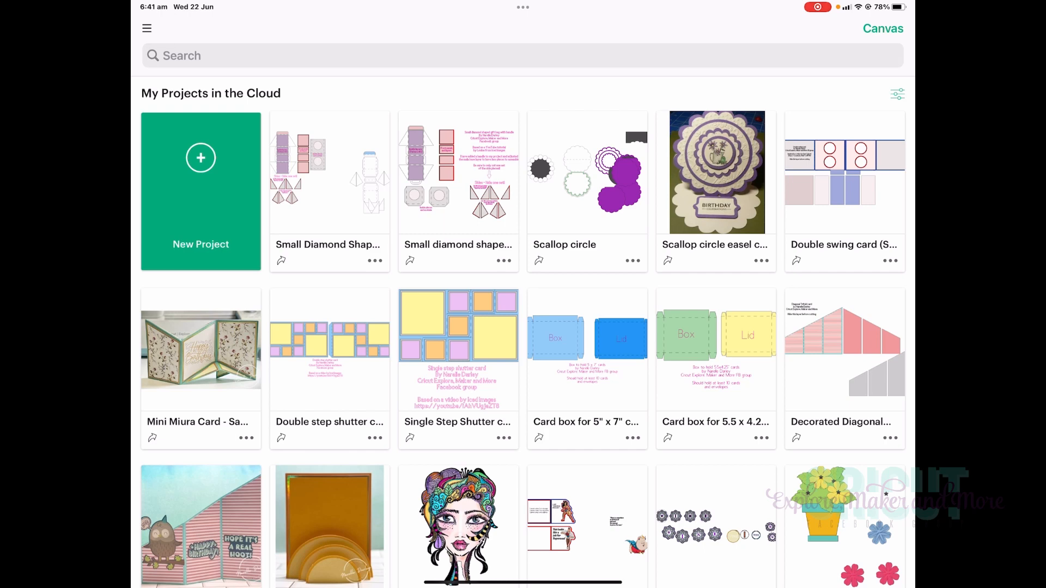
click(146, 27)
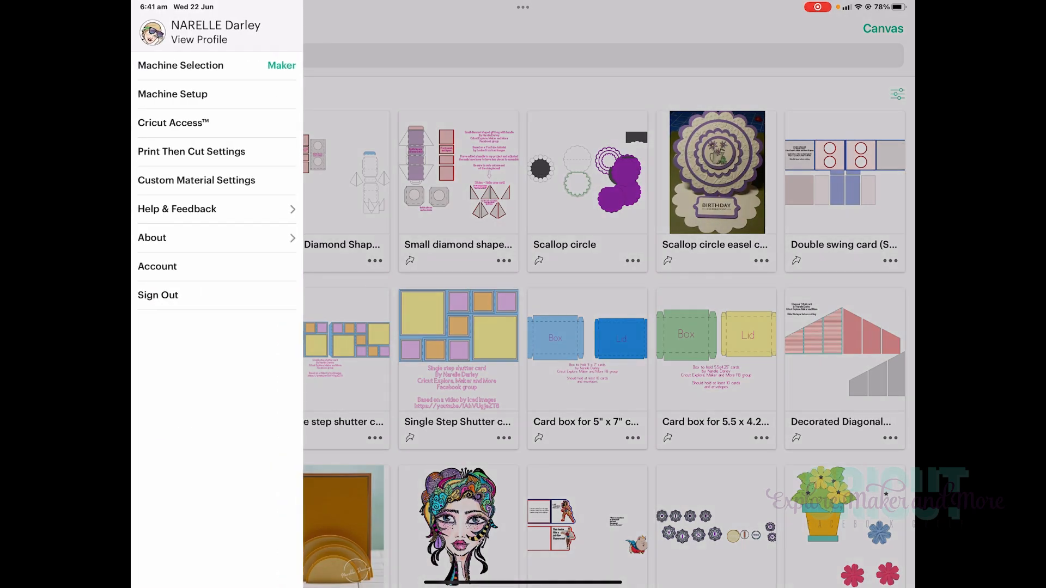
click(177, 208)
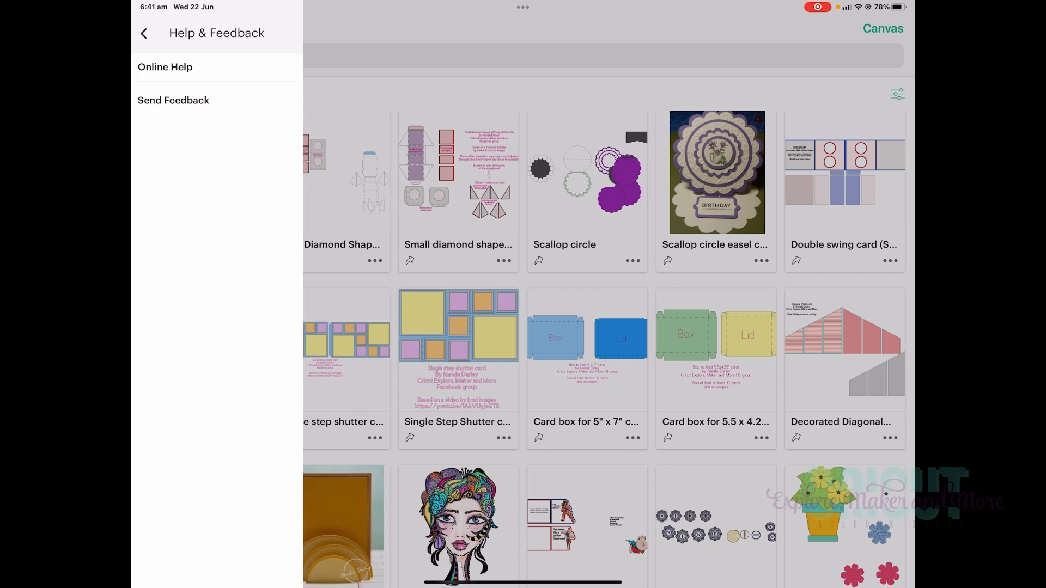
click(144, 32)
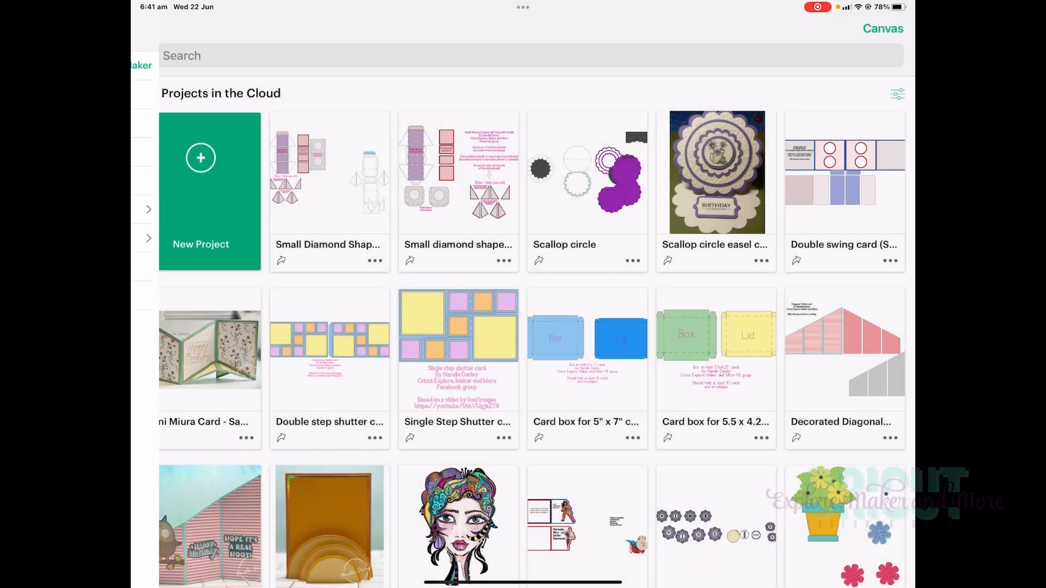